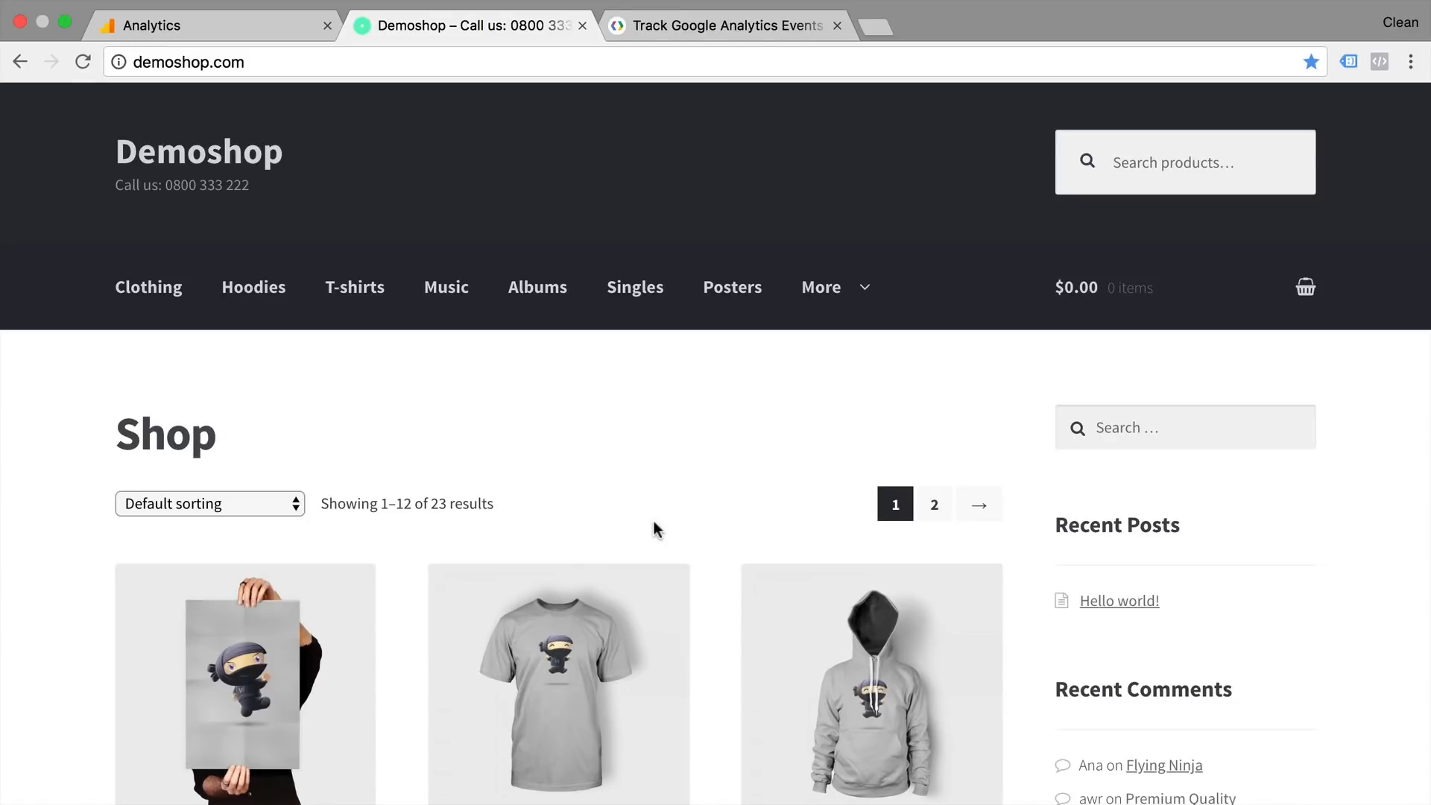
{"action": "mouse_move", "coordinate": [431, 354]}
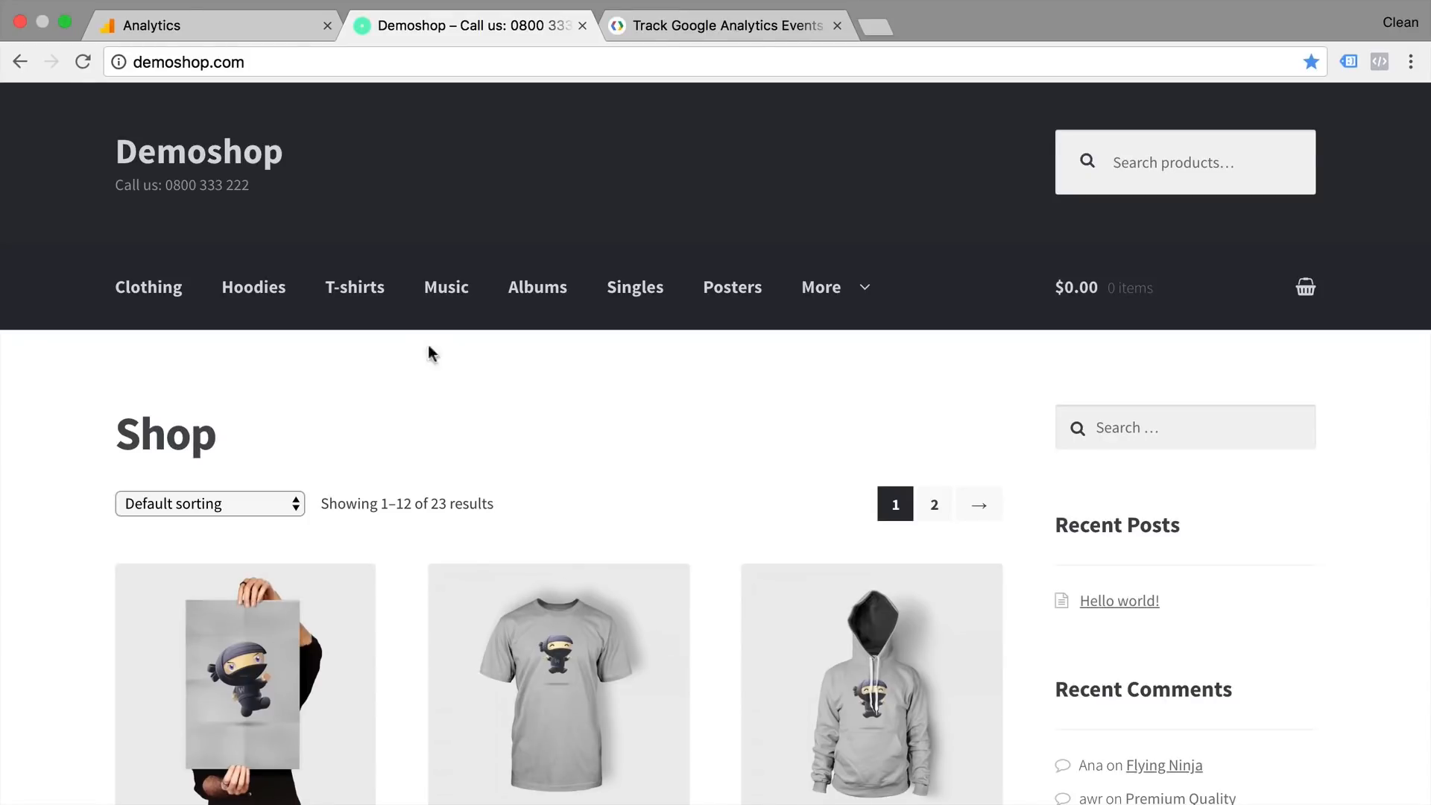
Step: Show the demoshop.com gtag.js tracking code (UA-54228974-1) under Admin > Tracking Info
{"action": "left_click", "coordinate": [146, 25]}
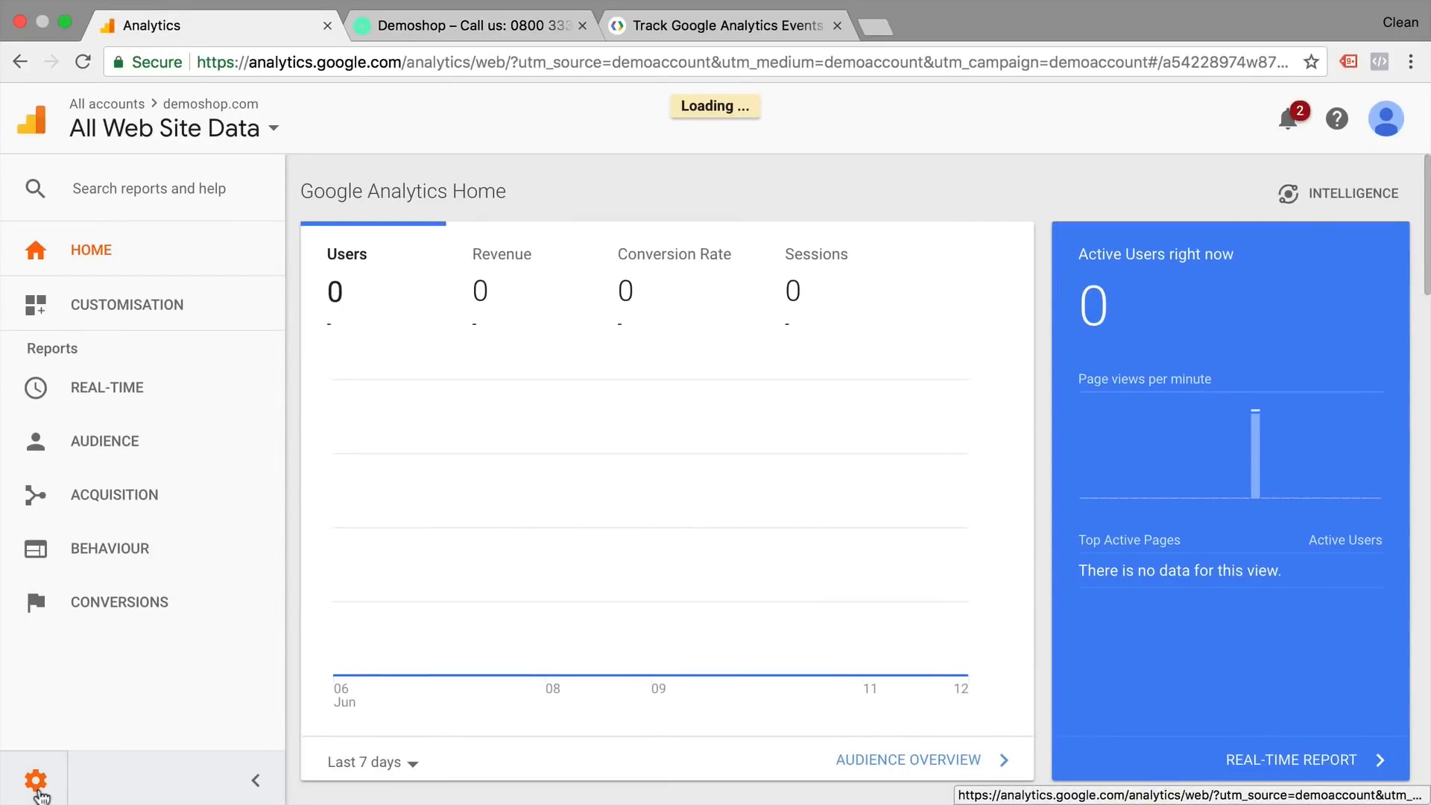
{"action": "left_click", "coordinate": [35, 780]}
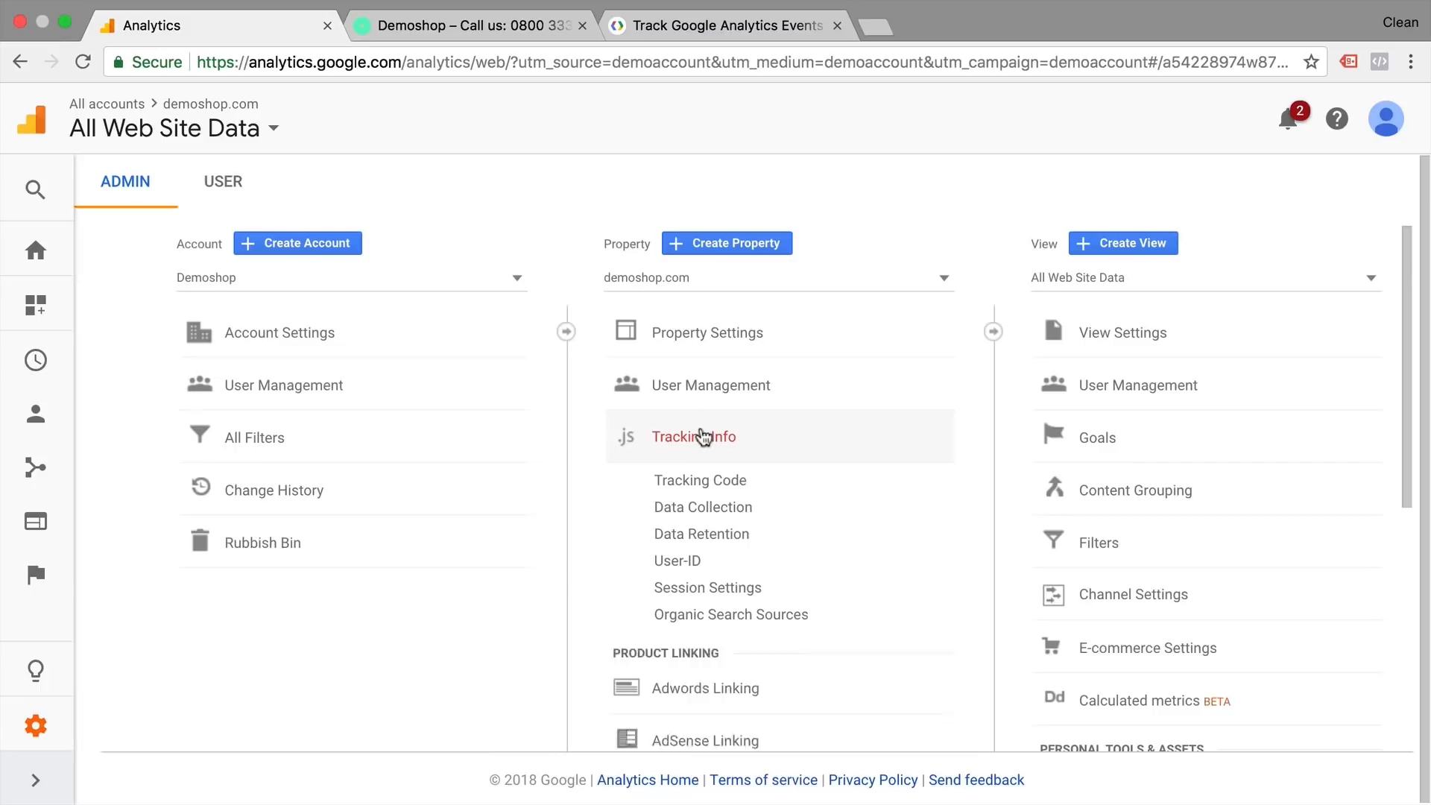
{"action": "left_click", "coordinate": [700, 480]}
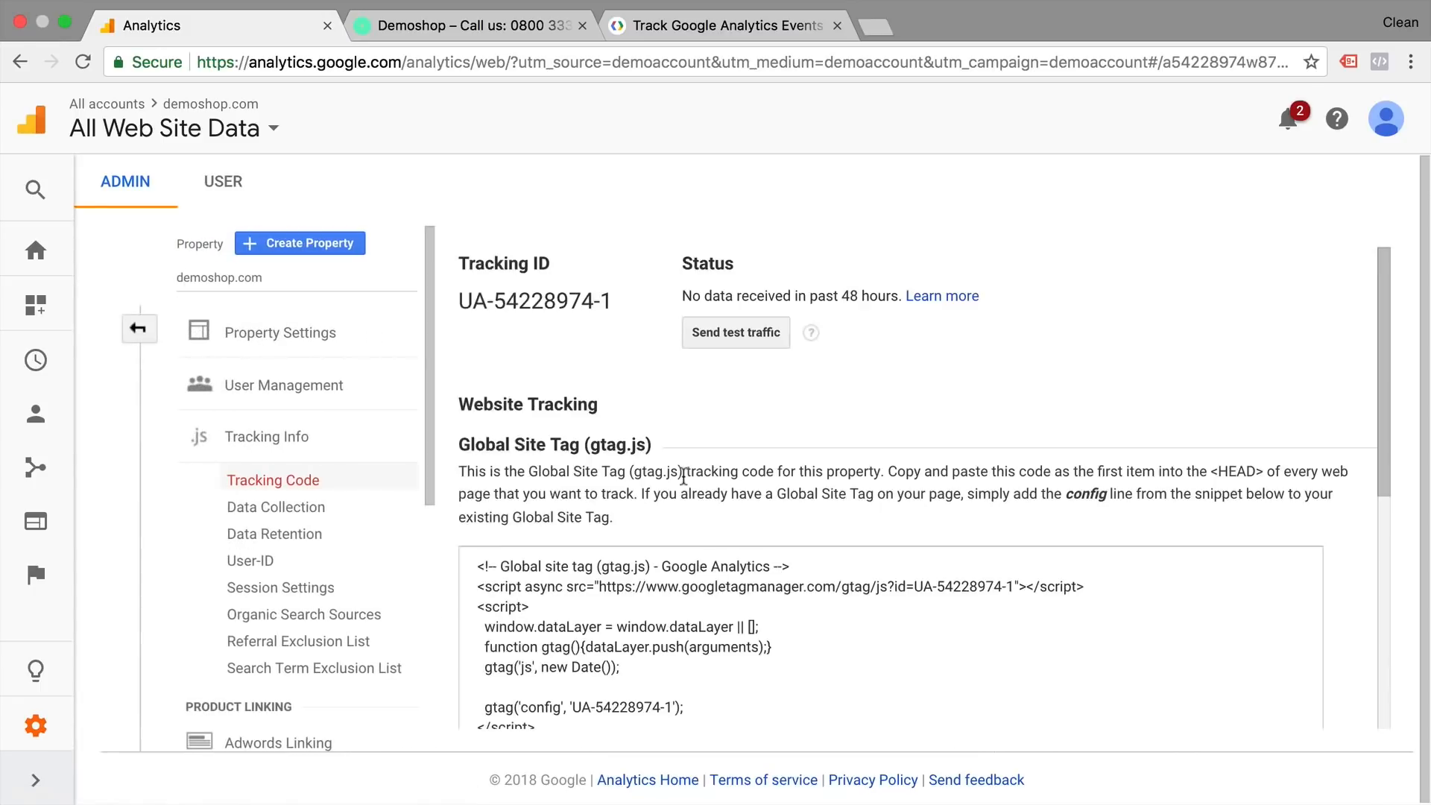
{"action": "scroll", "scroll_direction": "down", "scroll_amount": 3}
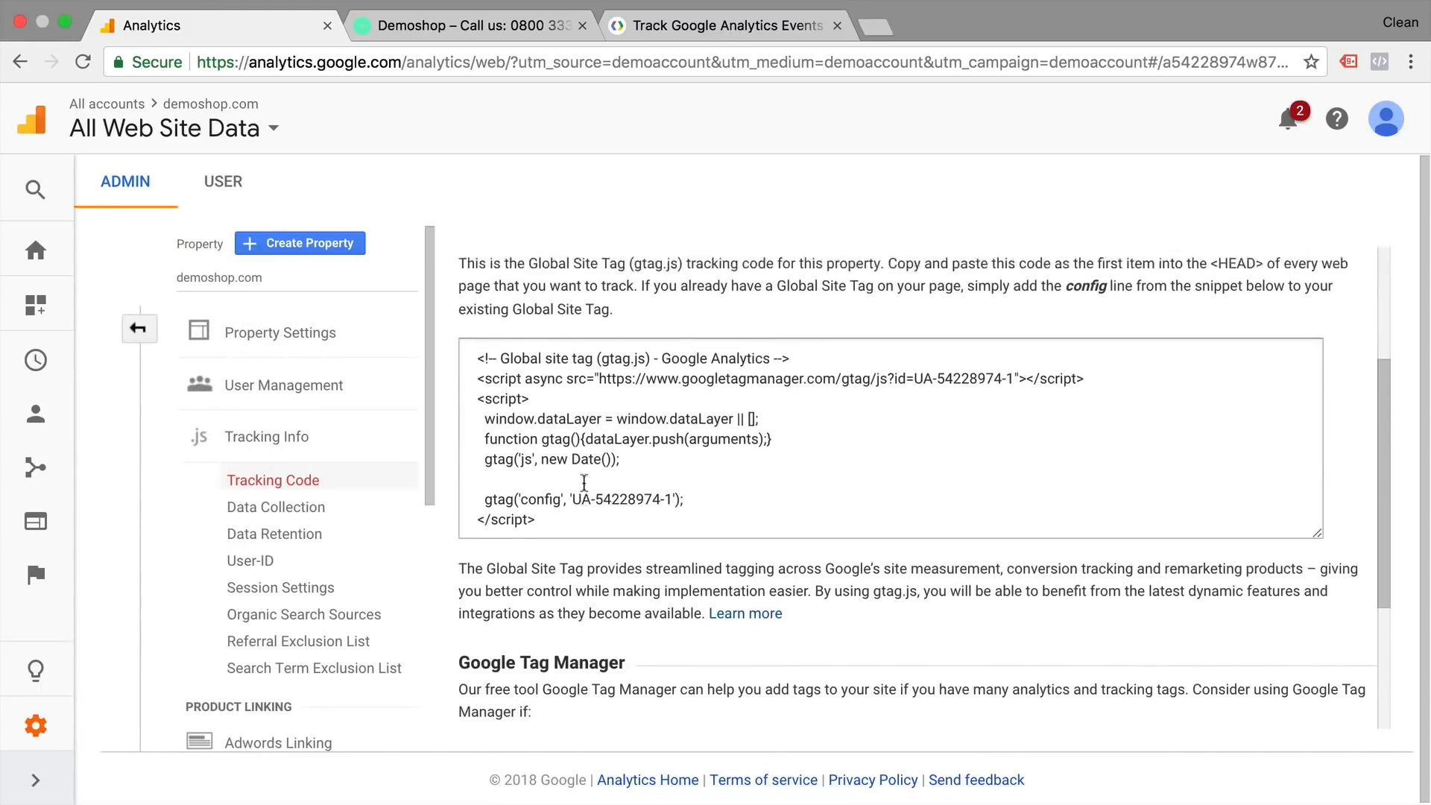
{"action": "scroll", "scroll_direction": "up", "scroll_amount": 3}
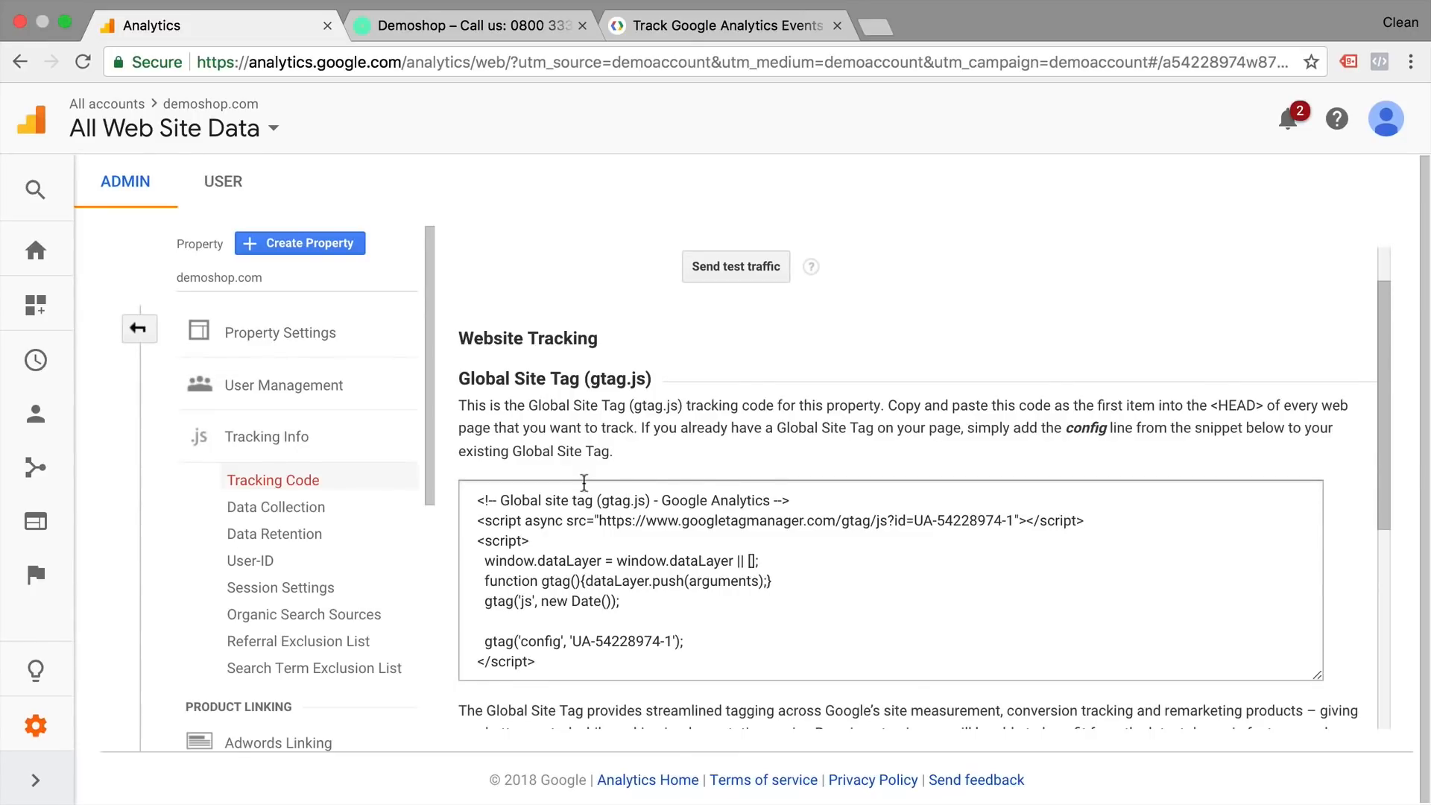
Step: Open Developer Tools on the Demoshop store page, docked at the bottom
{"action": "left_click", "coordinate": [471, 25]}
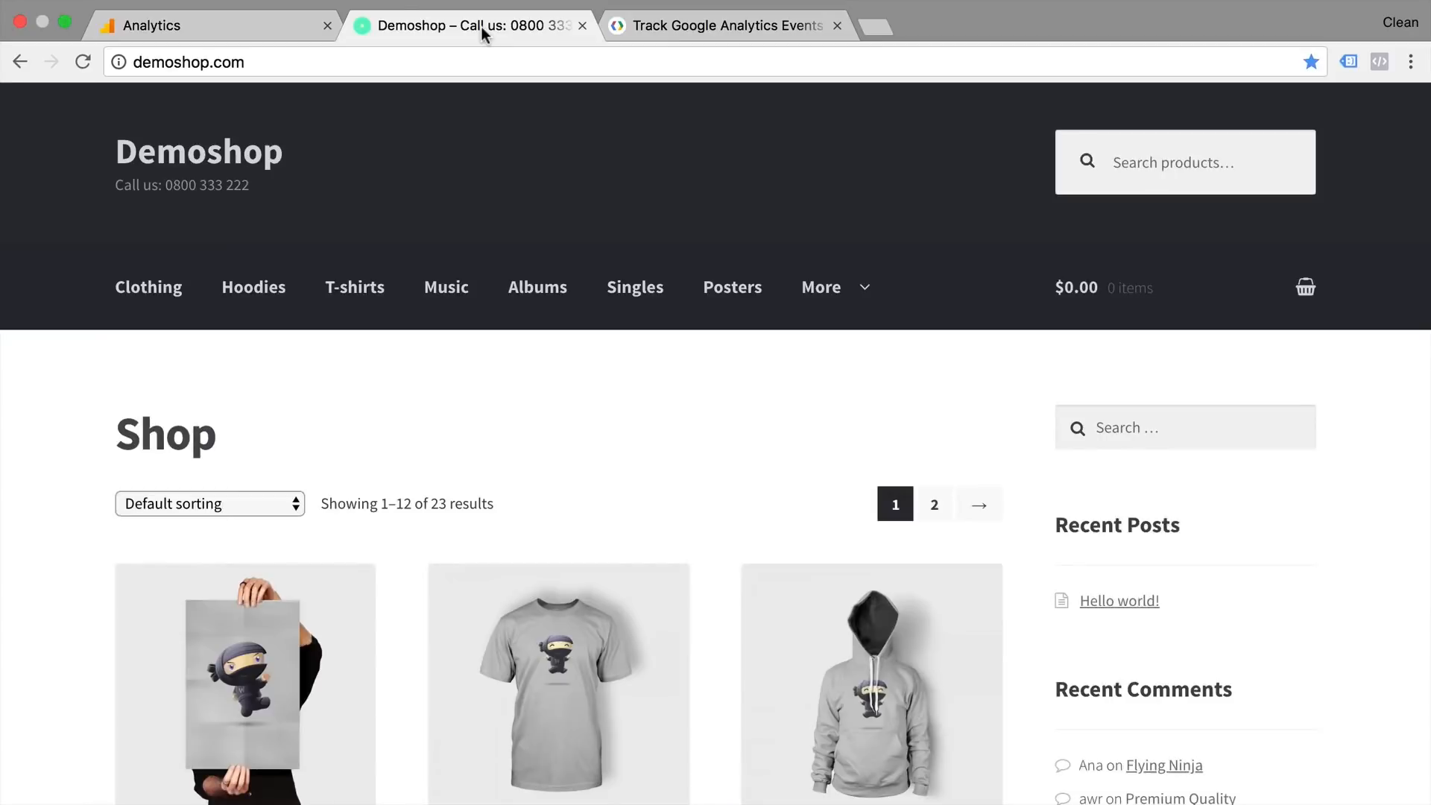
{"action": "mouse_move", "coordinate": [393, 387]}
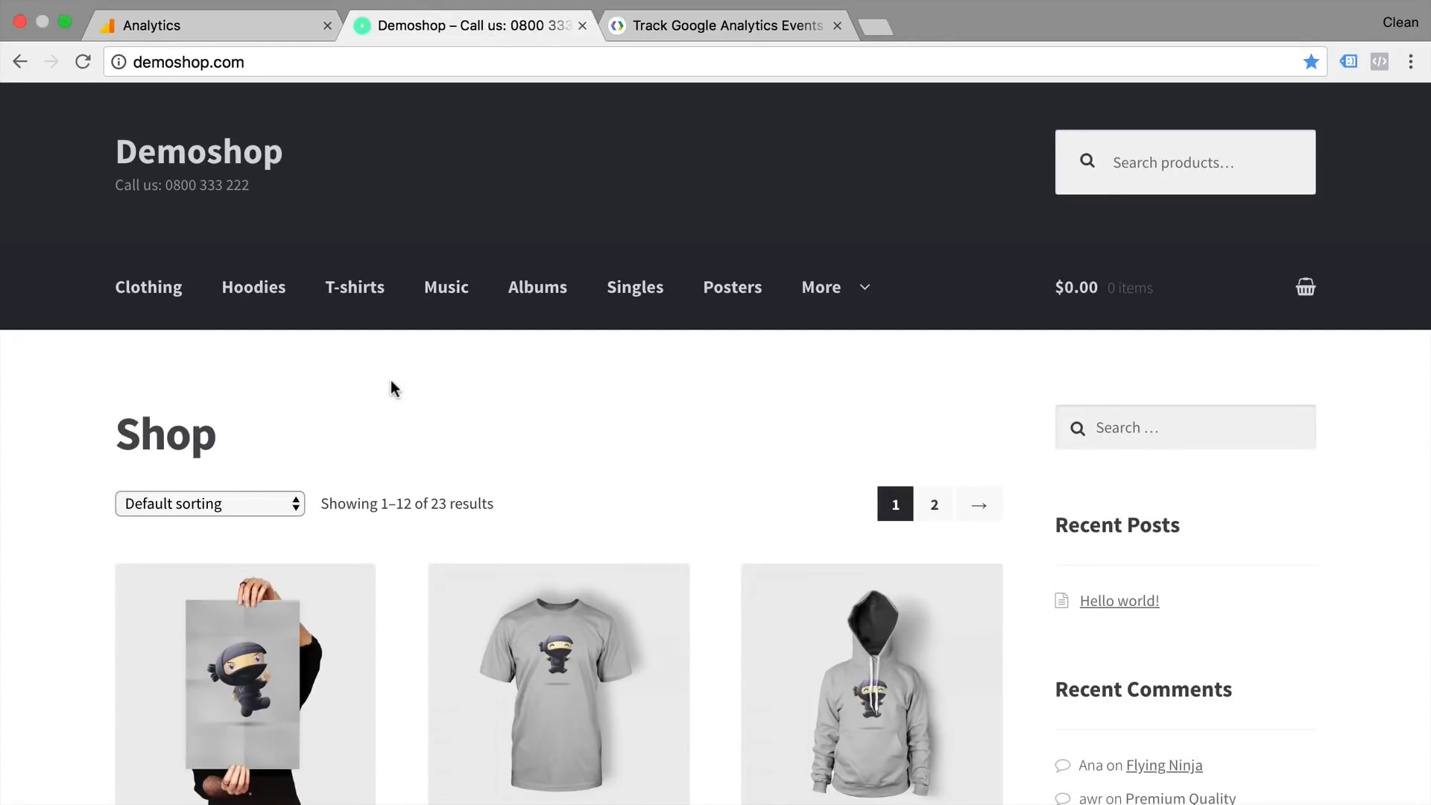
{"action": "left_click", "coordinate": [1411, 61]}
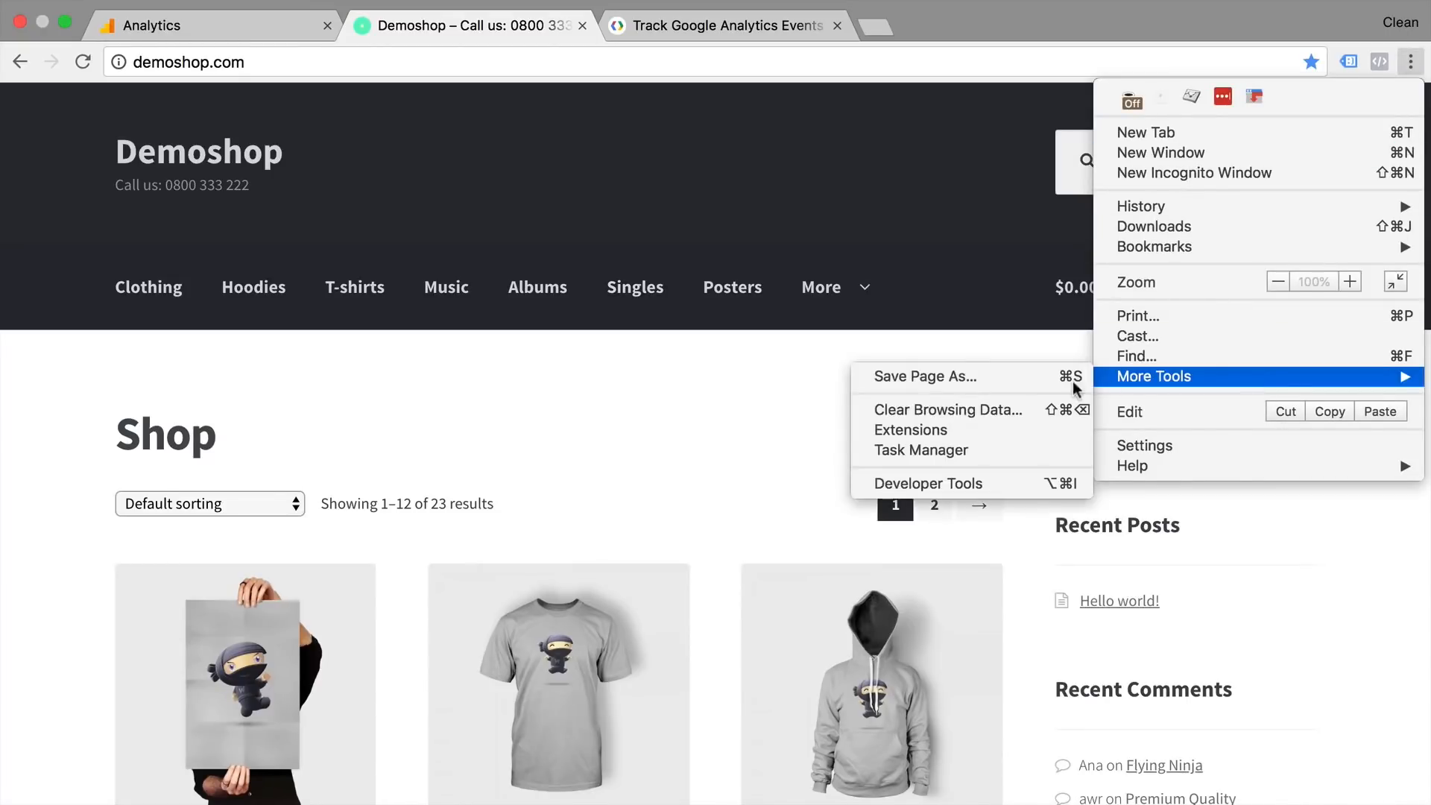
{"action": "mouse_move", "coordinate": [929, 484]}
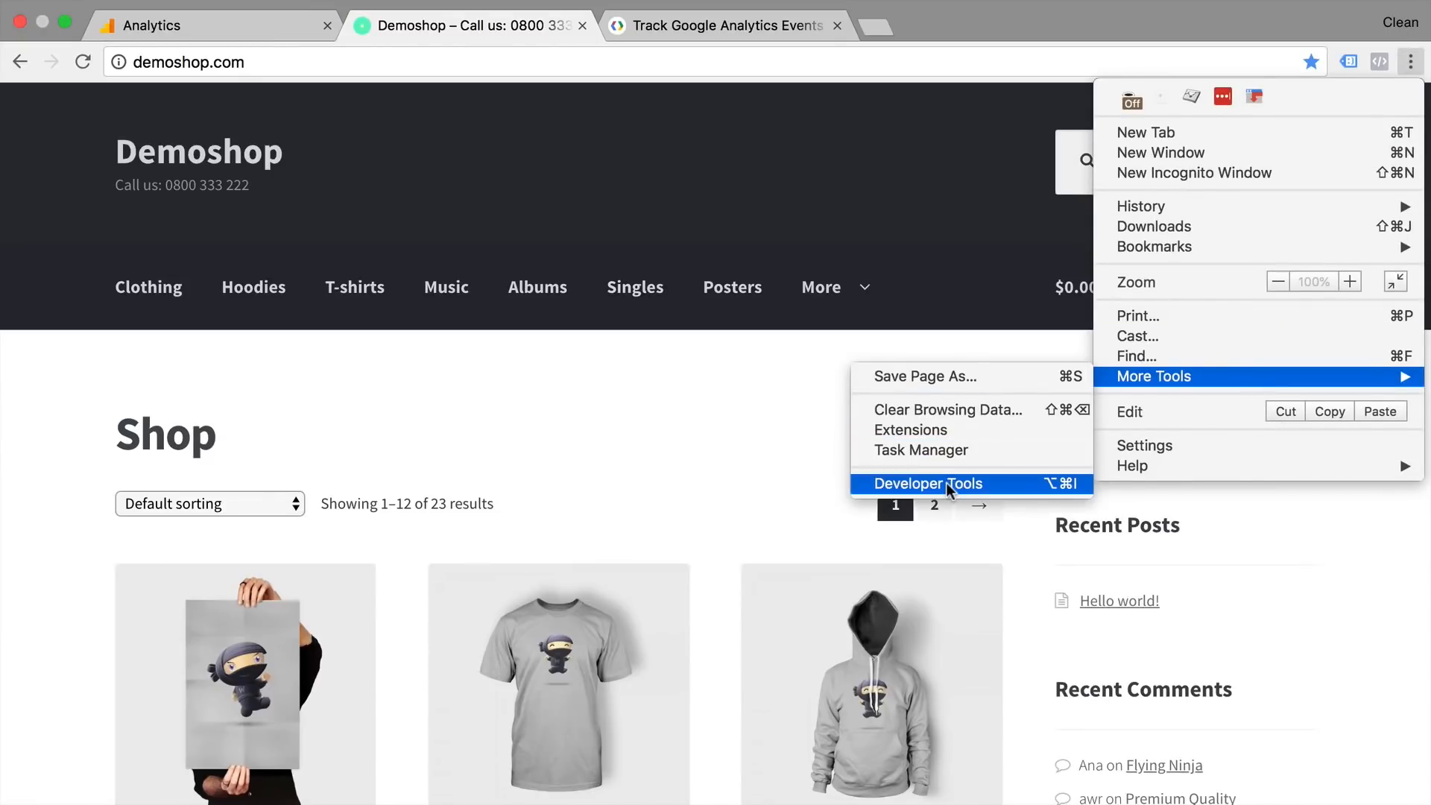
{"action": "left_click", "coordinate": [928, 483]}
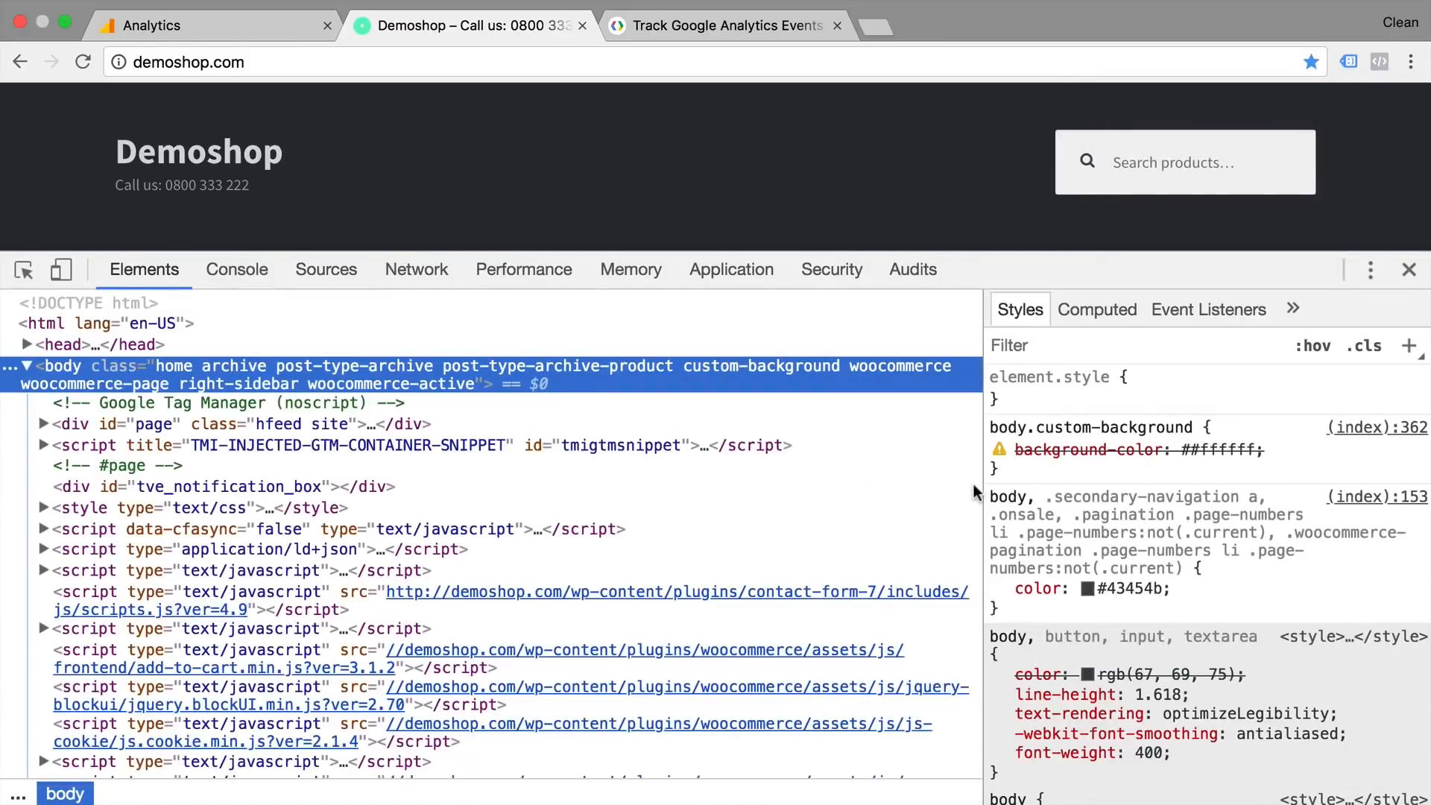
{"action": "mouse_move", "coordinate": [223, 486]}
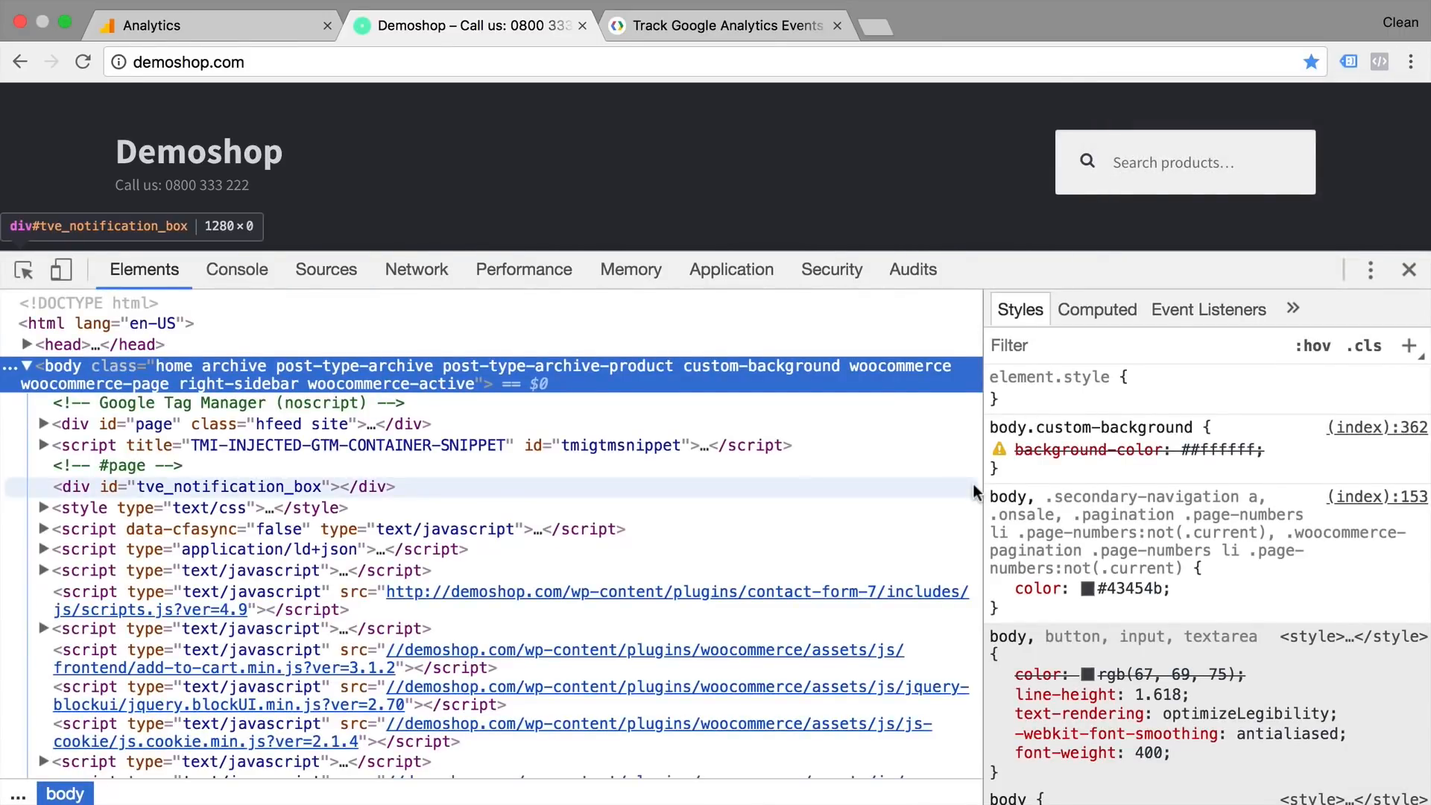
{"action": "mouse_move", "coordinate": [210, 444]}
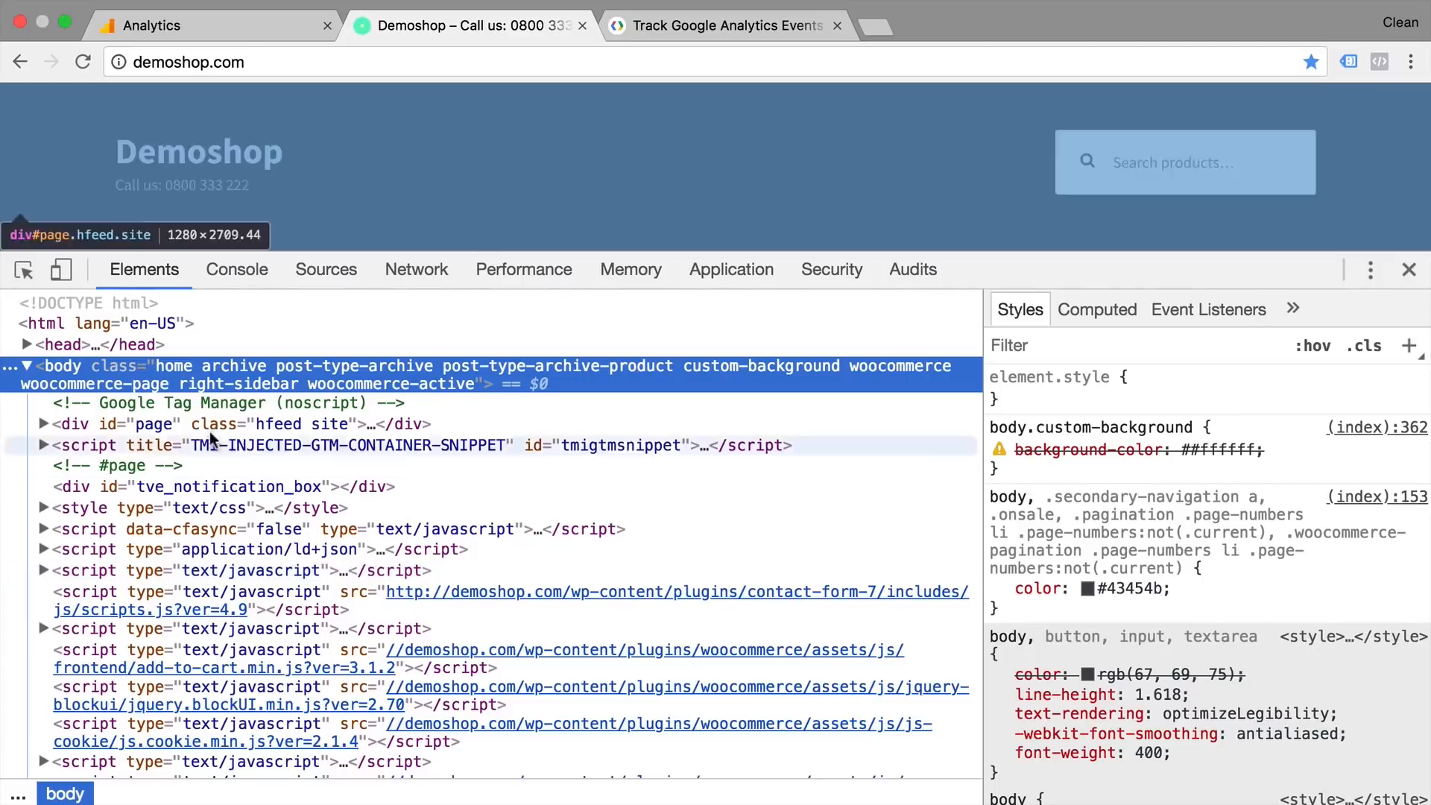
{"action": "mouse_move", "coordinate": [241, 383]}
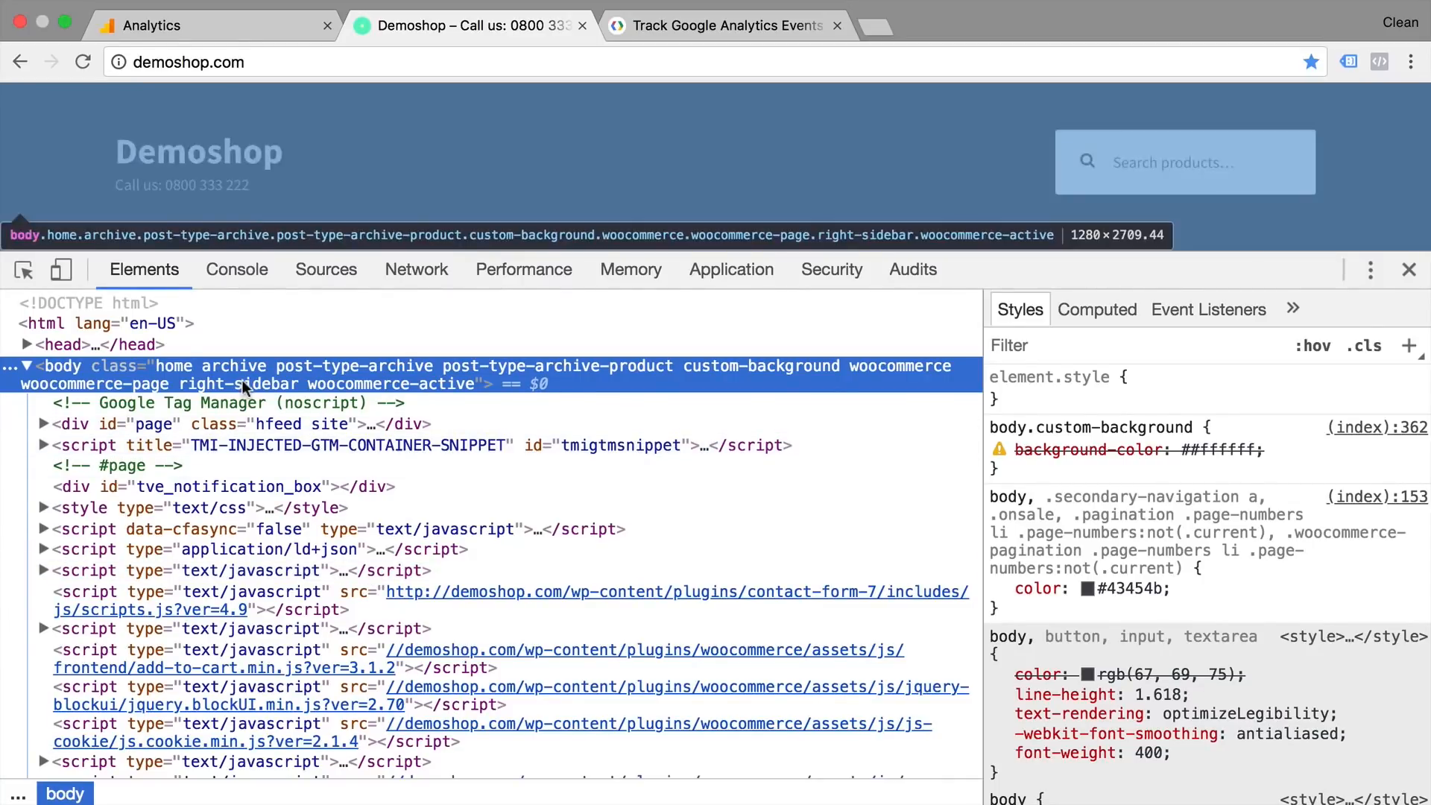
{"action": "mouse_move", "coordinate": [273, 444]}
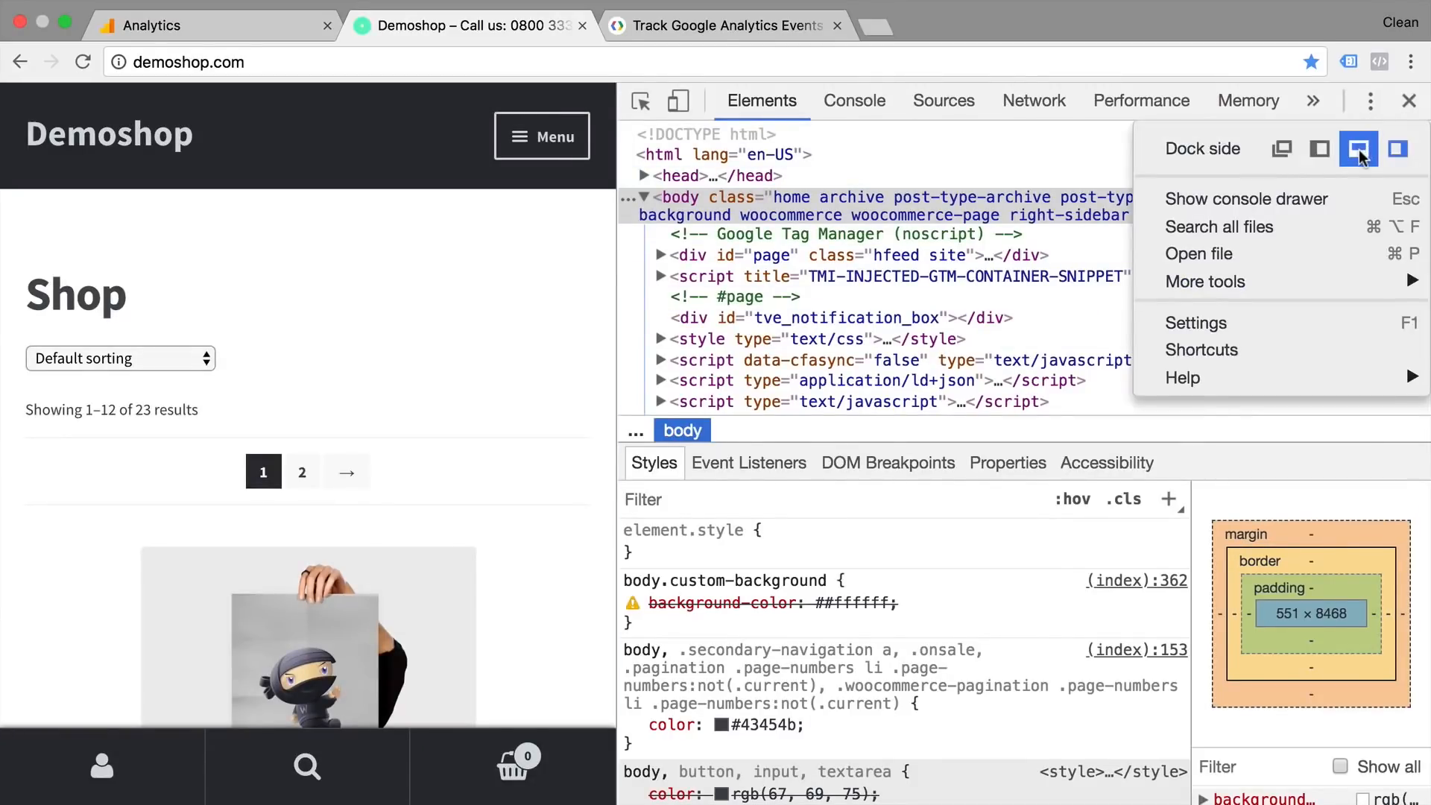
{"action": "left_click", "coordinate": [1358, 148]}
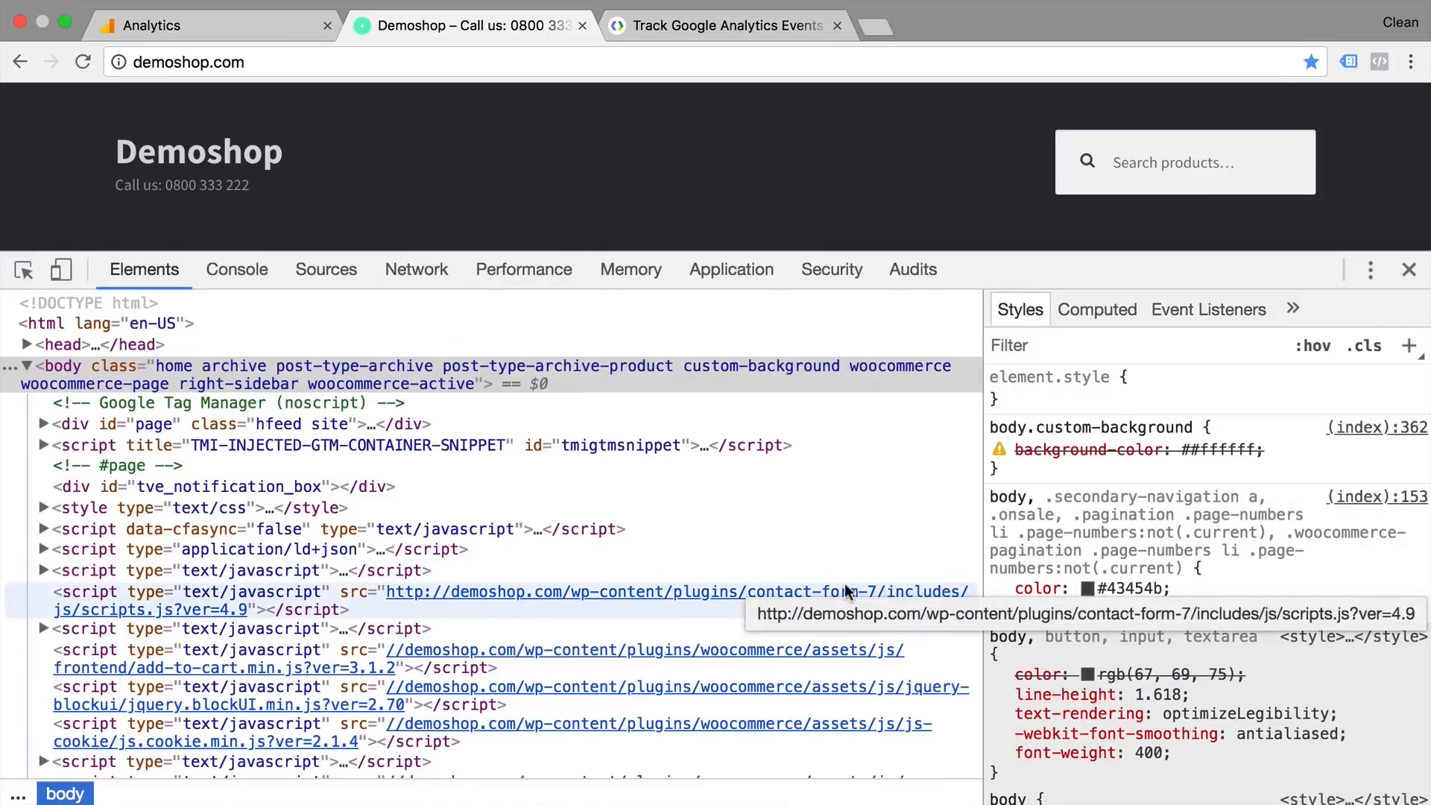
{"action": "mouse_move", "coordinate": [274, 384]}
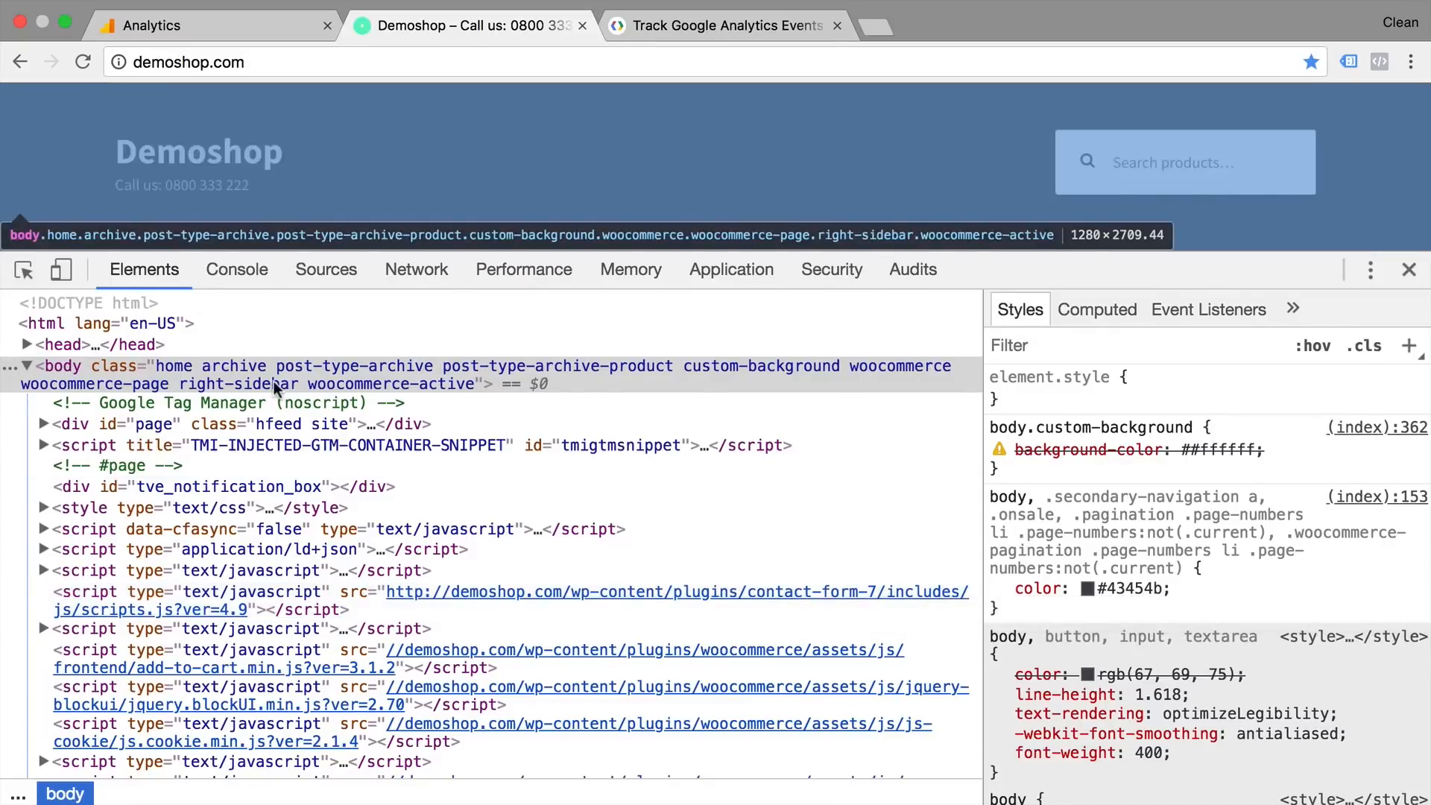
Step: Run alert("This is an alert") in the Demoshop console and dismiss the popup
{"action": "left_click", "coordinate": [236, 269]}
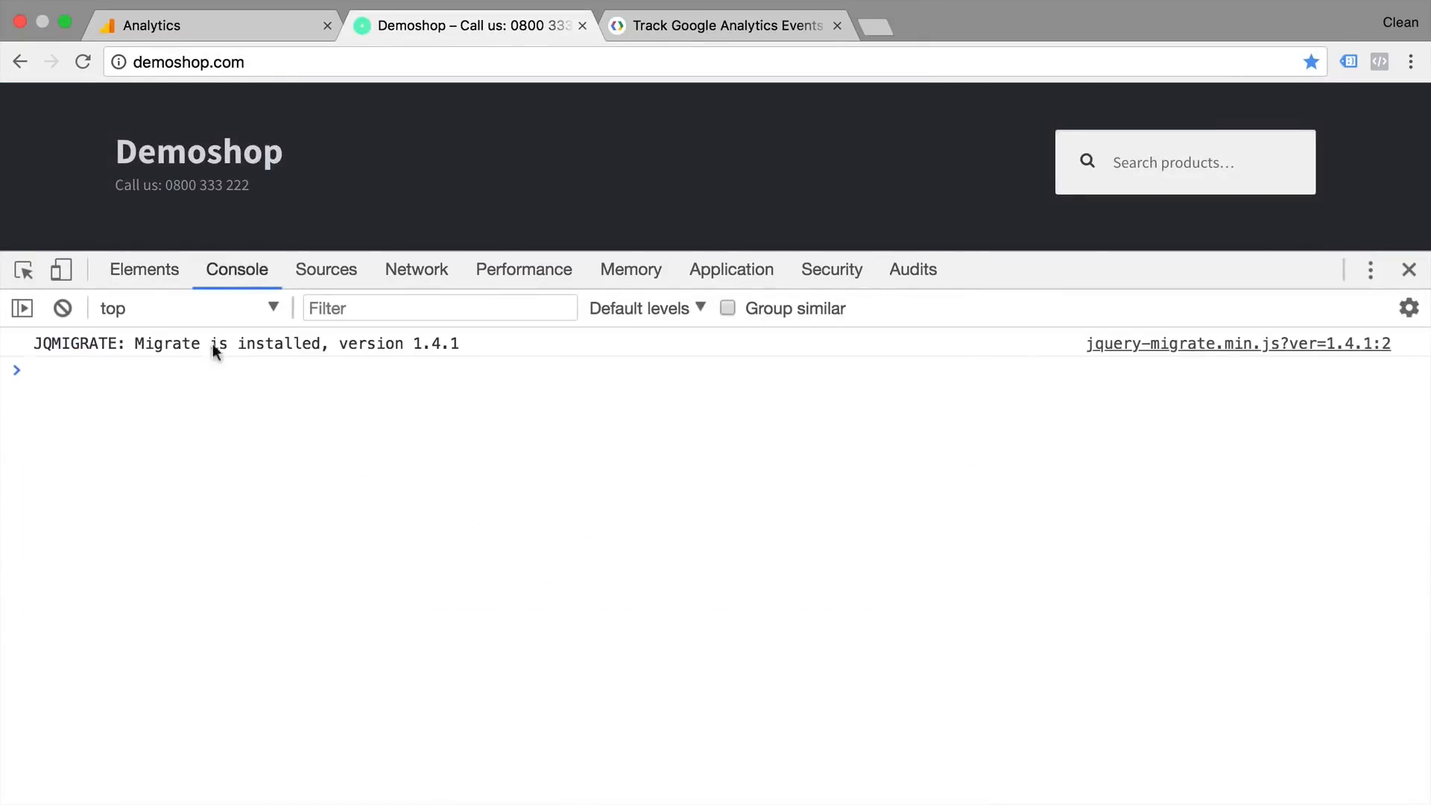
{"action": "left_click", "coordinate": [183, 370]}
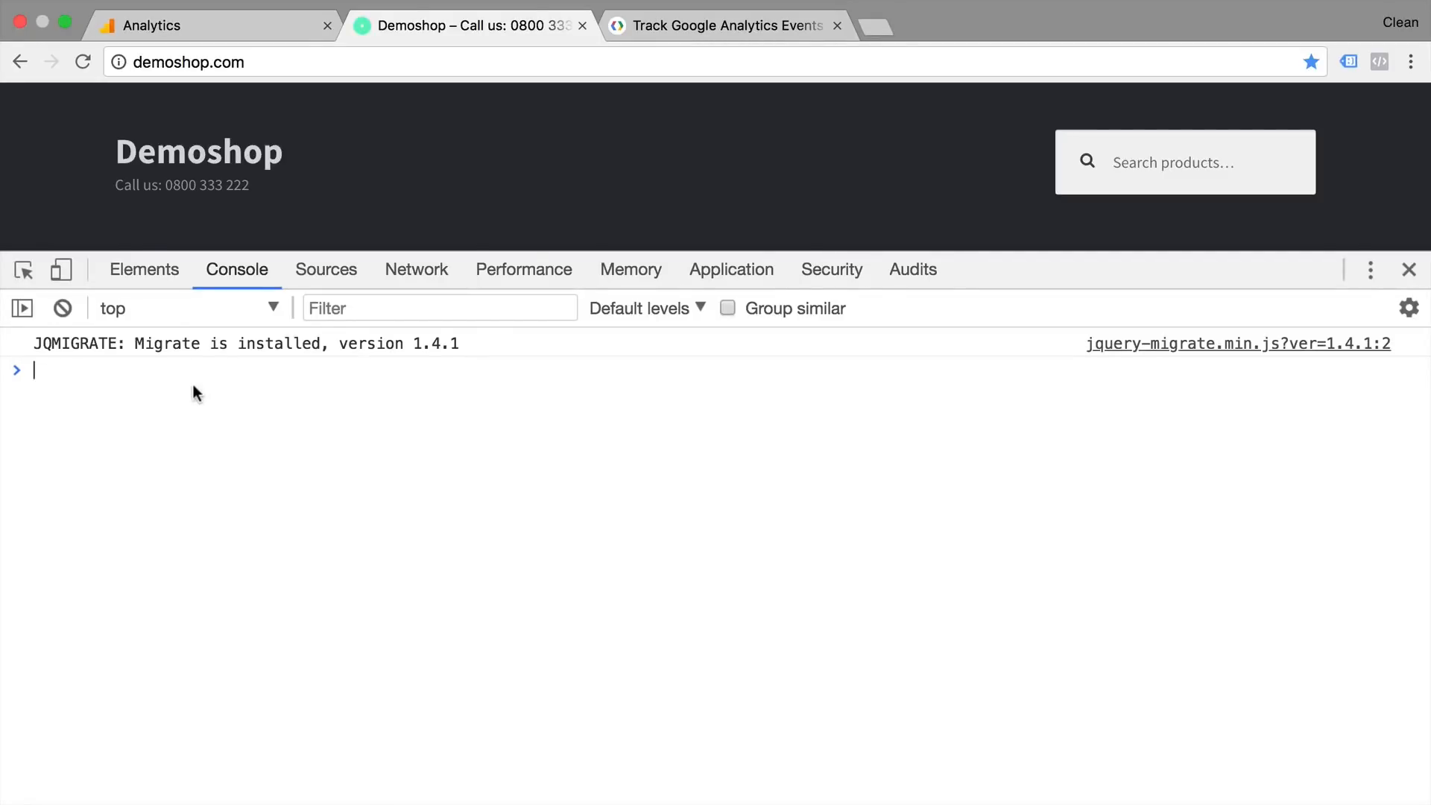
{"action": "mouse_move", "coordinate": [194, 369]}
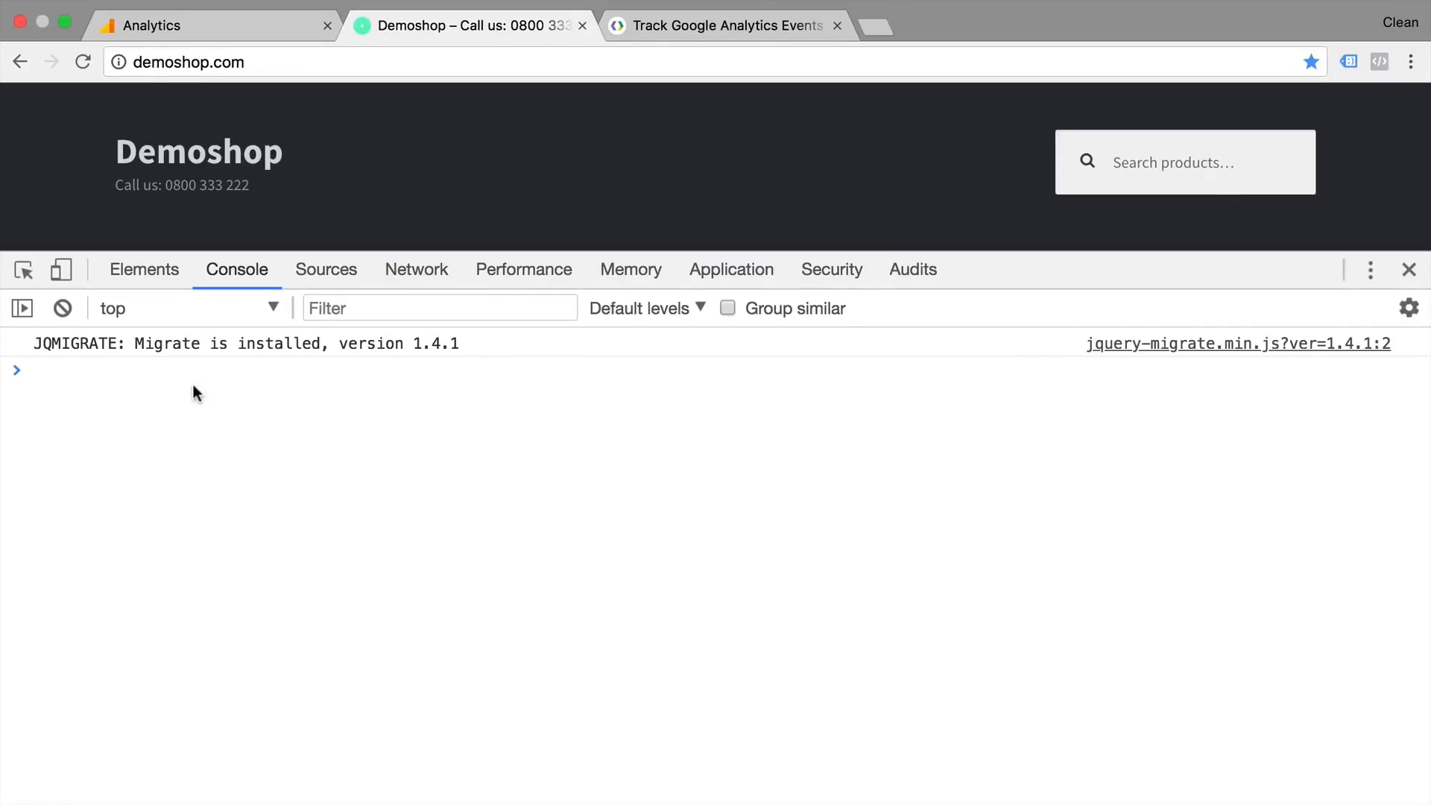
{"action": "type", "text": "alert()"}
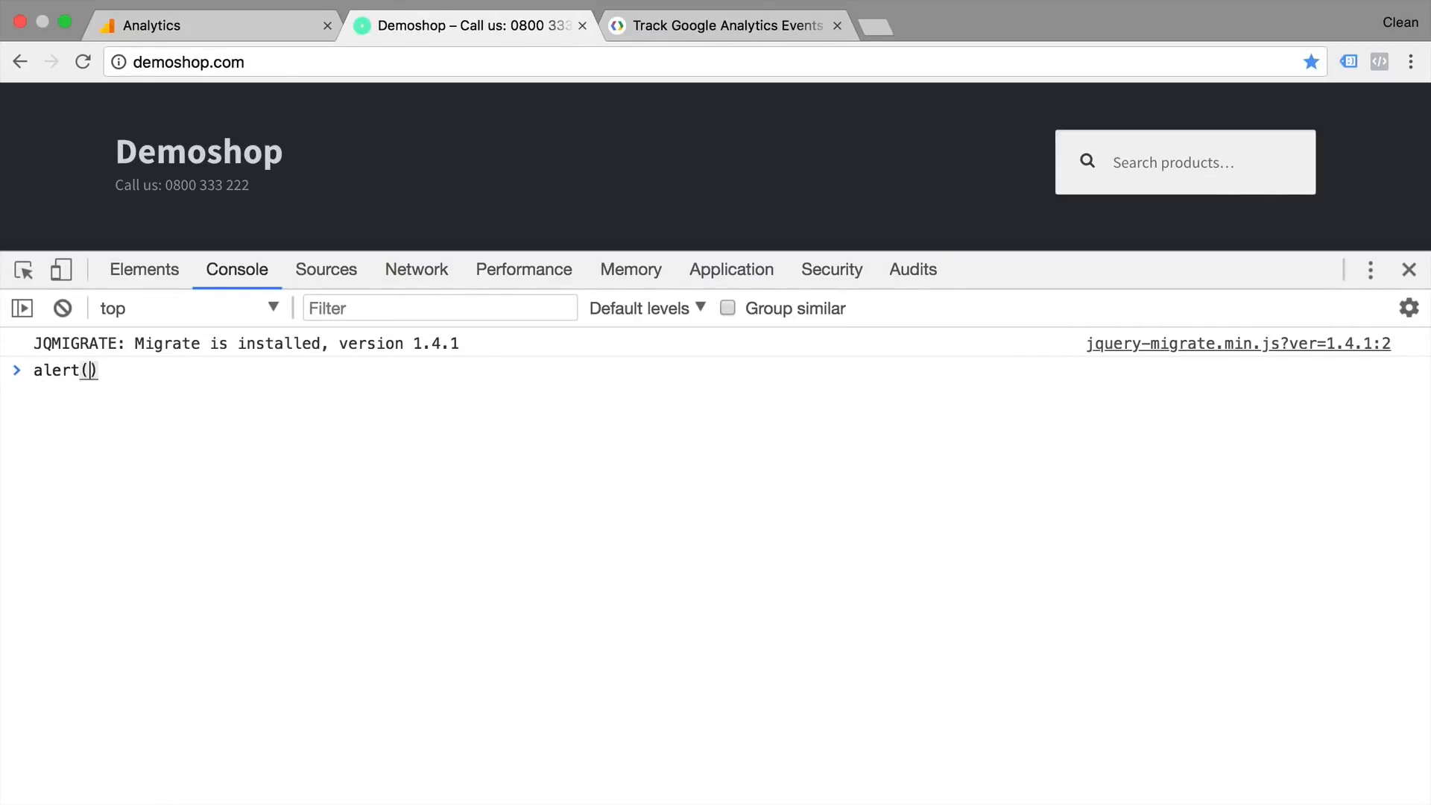
{"action": "type", "text": "\"This is an alert\""}
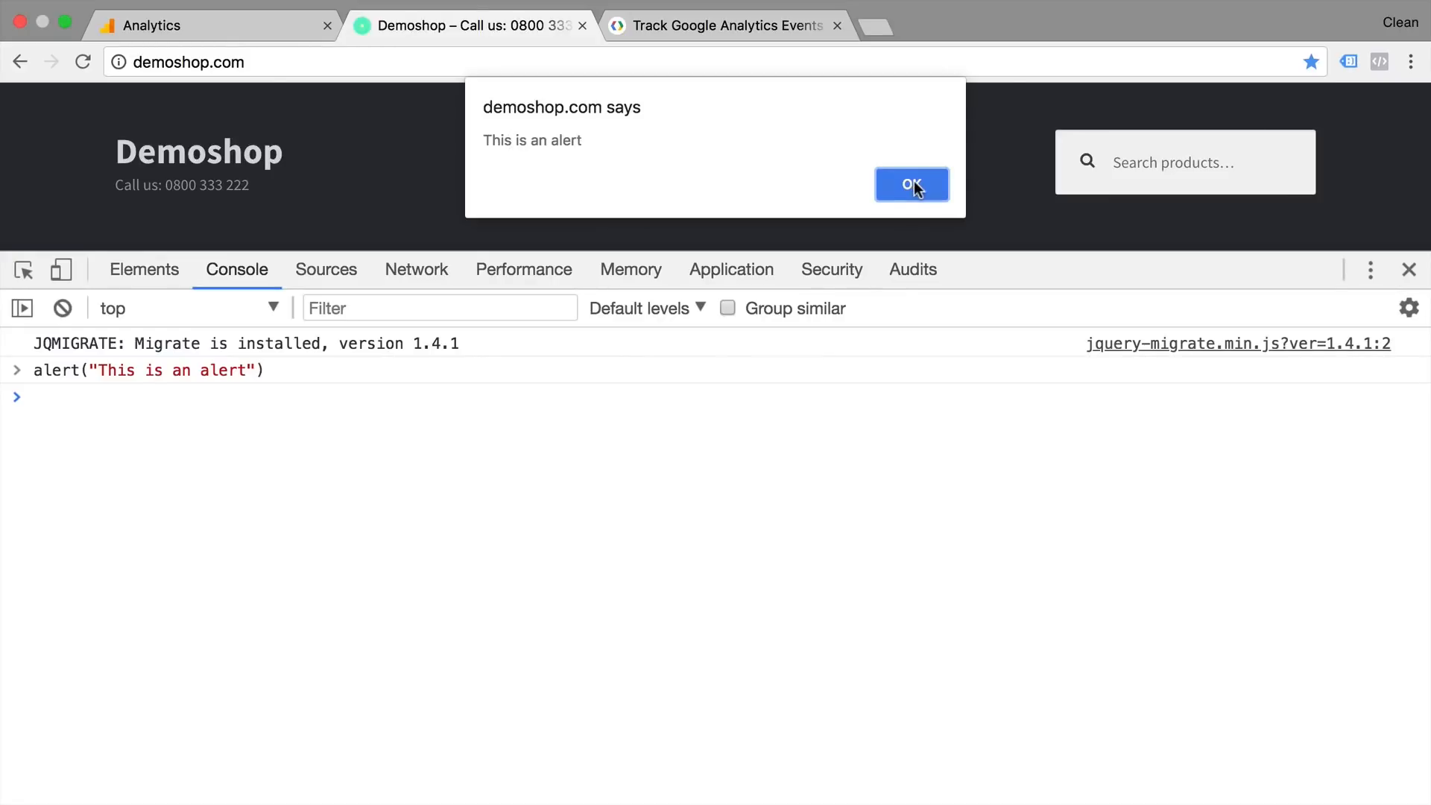
{"action": "left_click", "coordinate": [911, 184]}
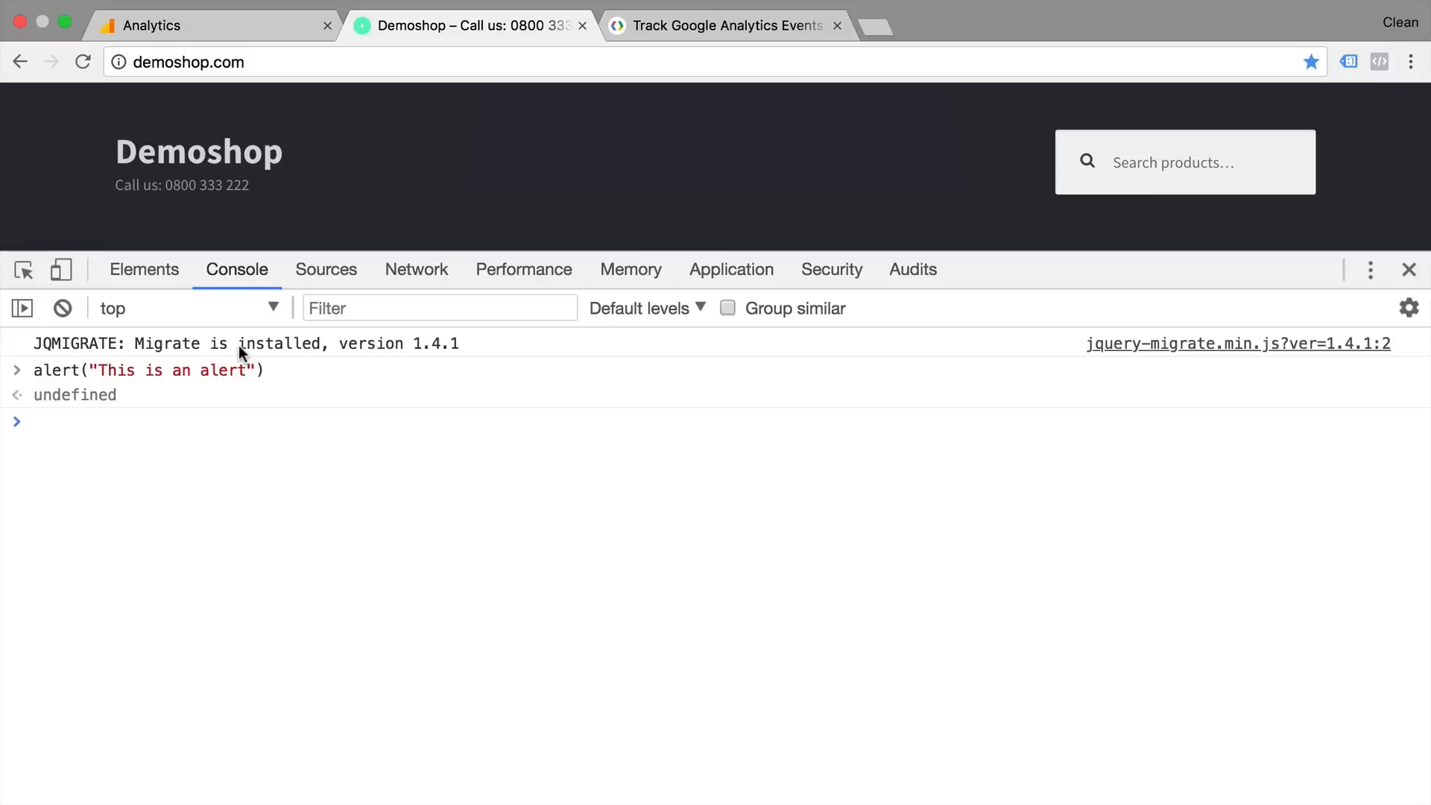
{"action": "mouse_move", "coordinate": [224, 208]}
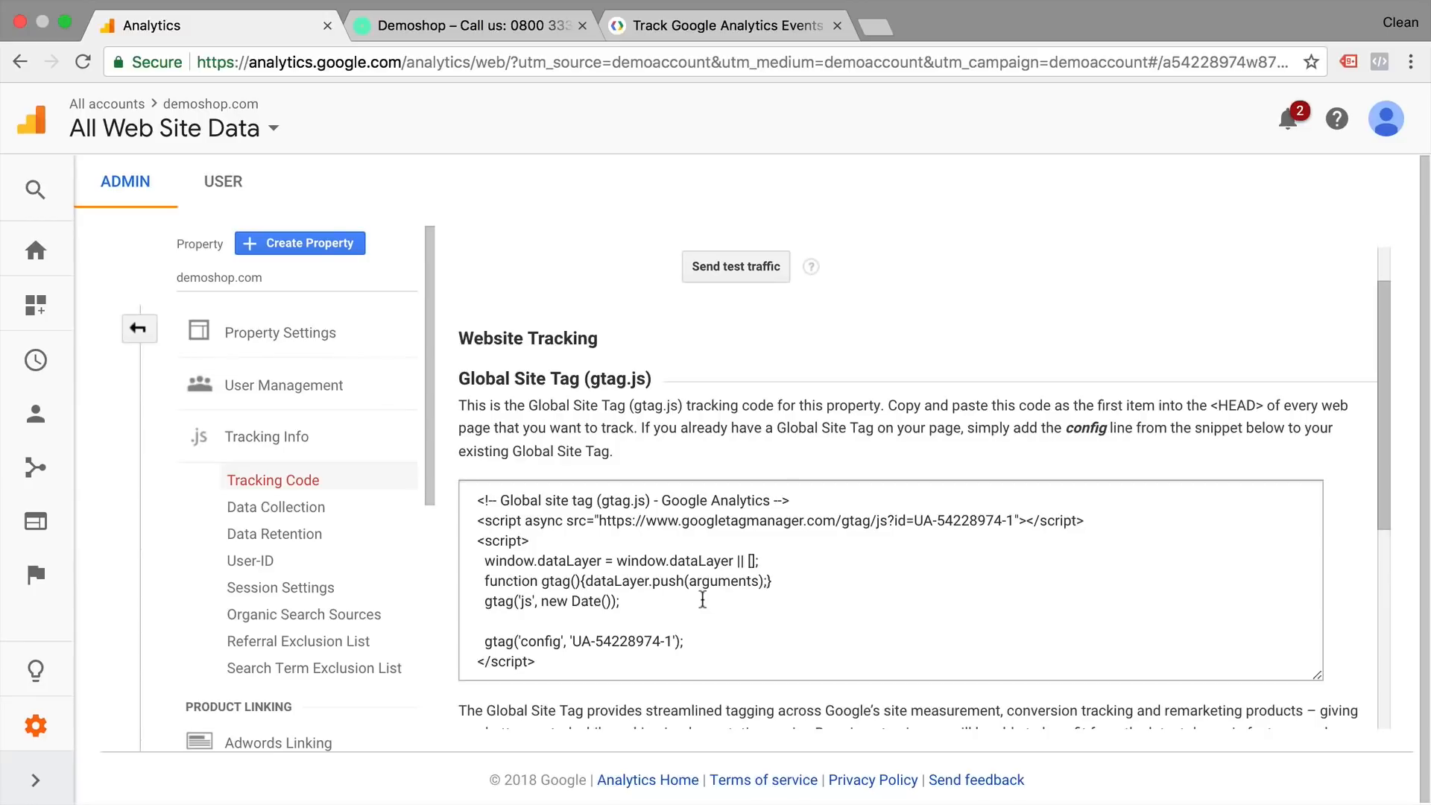
{"action": "mouse_move", "coordinate": [472, 530]}
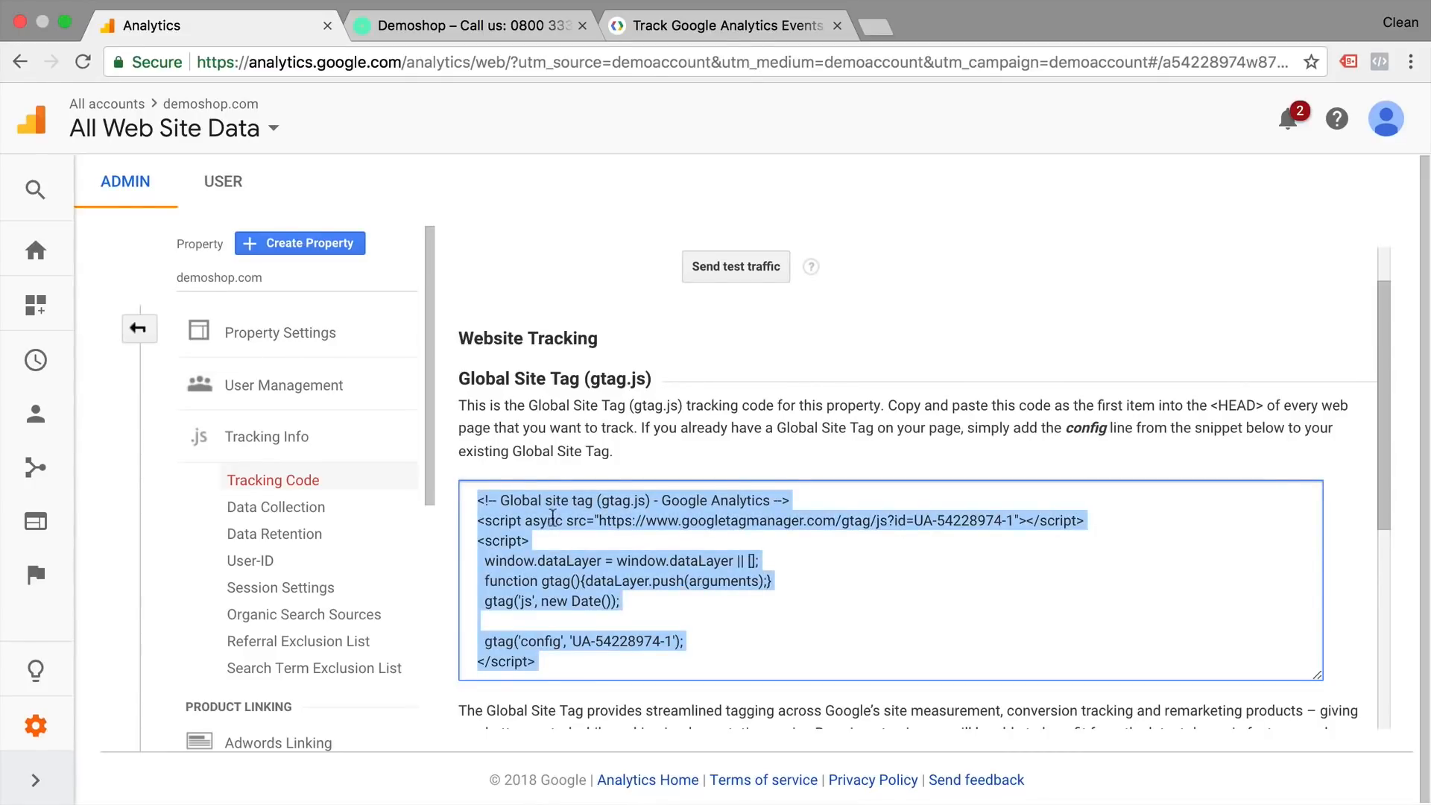
Step: Open the gtag.js script URL from the Analytics tracking snippet in a new tab
{"action": "left_click", "coordinate": [603, 520]}
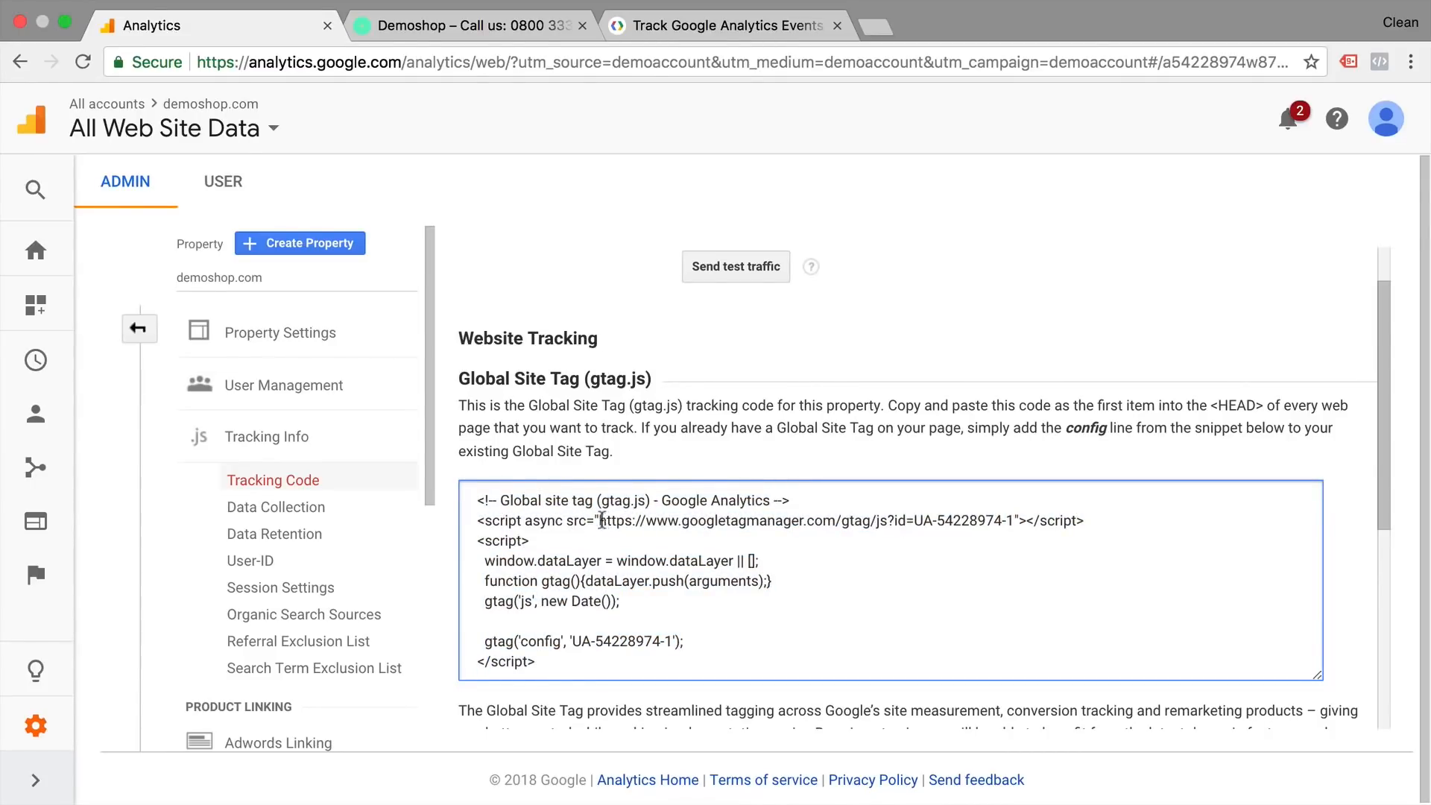
{"action": "double_click", "coordinate": [803, 521]}
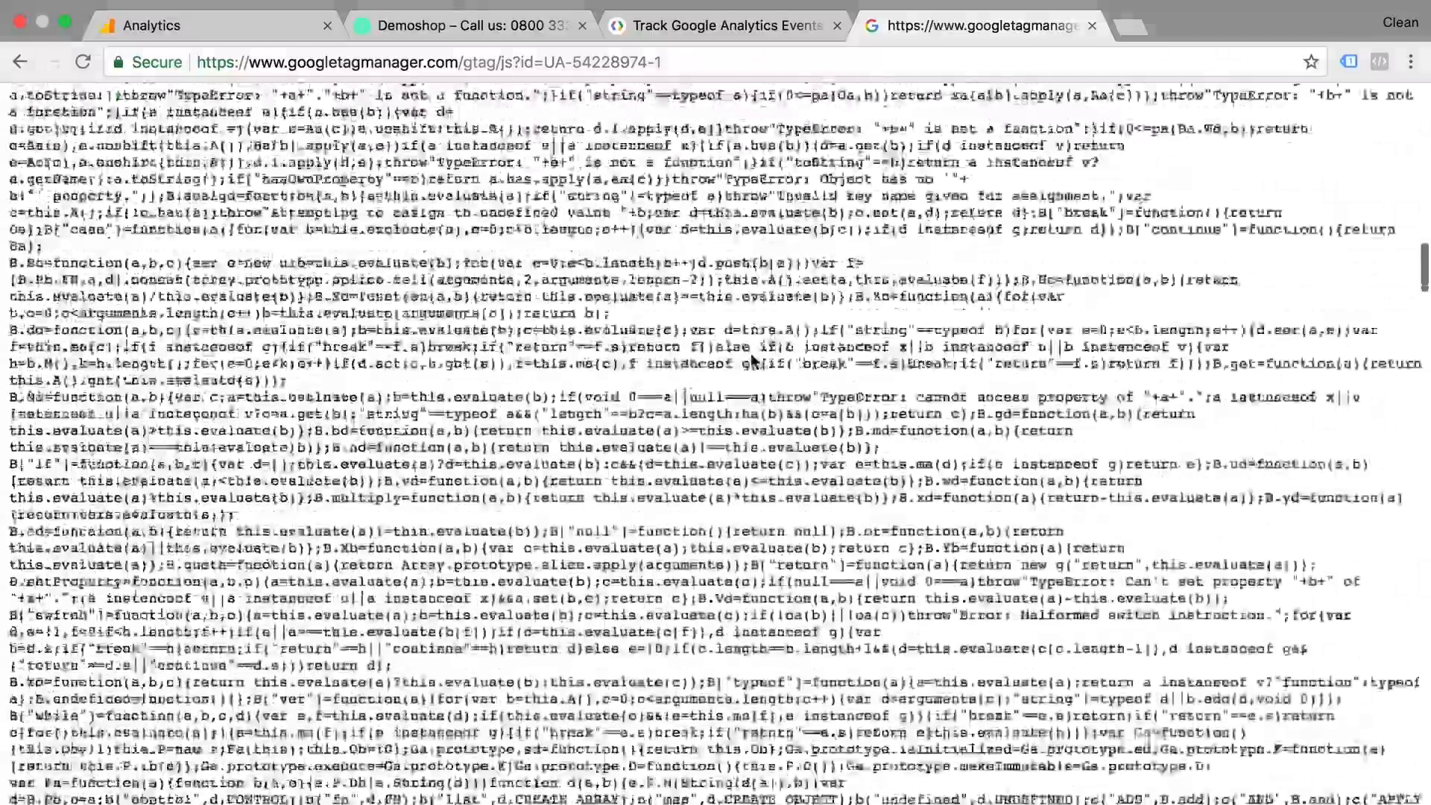
Step: Return to the Analytics tab and select the whole Global Site Tag snippet
{"action": "scroll", "scroll_direction": "down", "scroll_amount": 3}
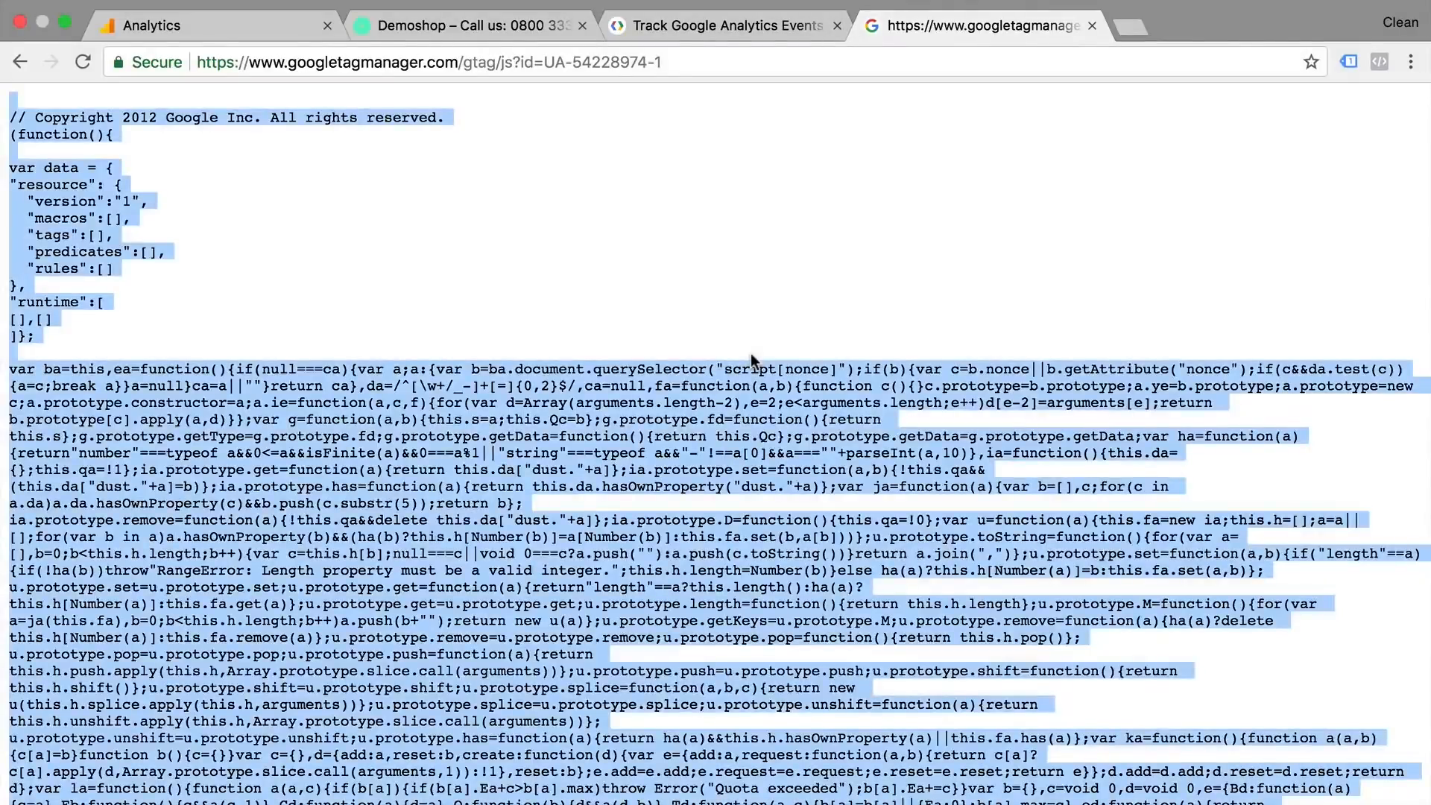
{"action": "left_click", "coordinate": [146, 25]}
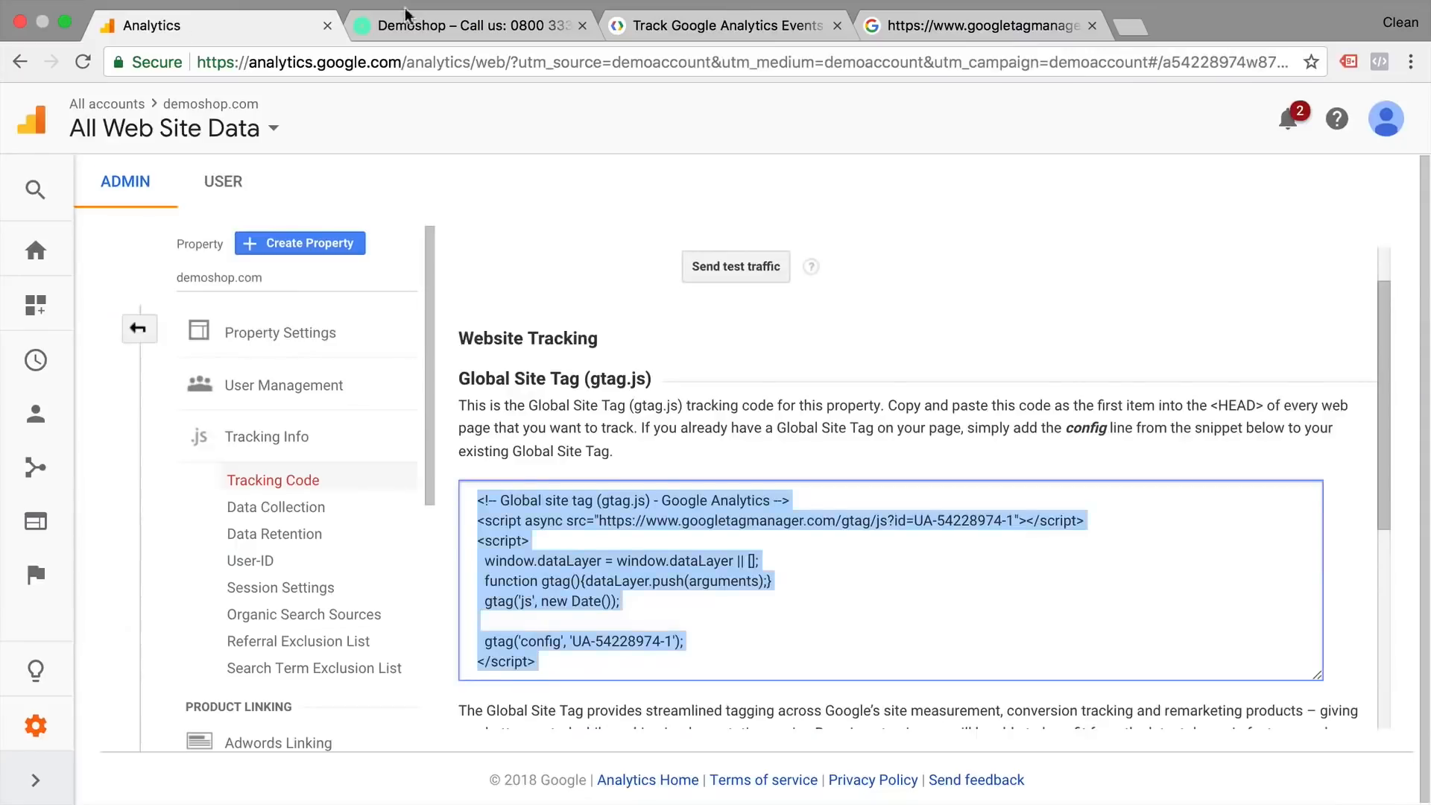
{"action": "left_click", "coordinate": [470, 24]}
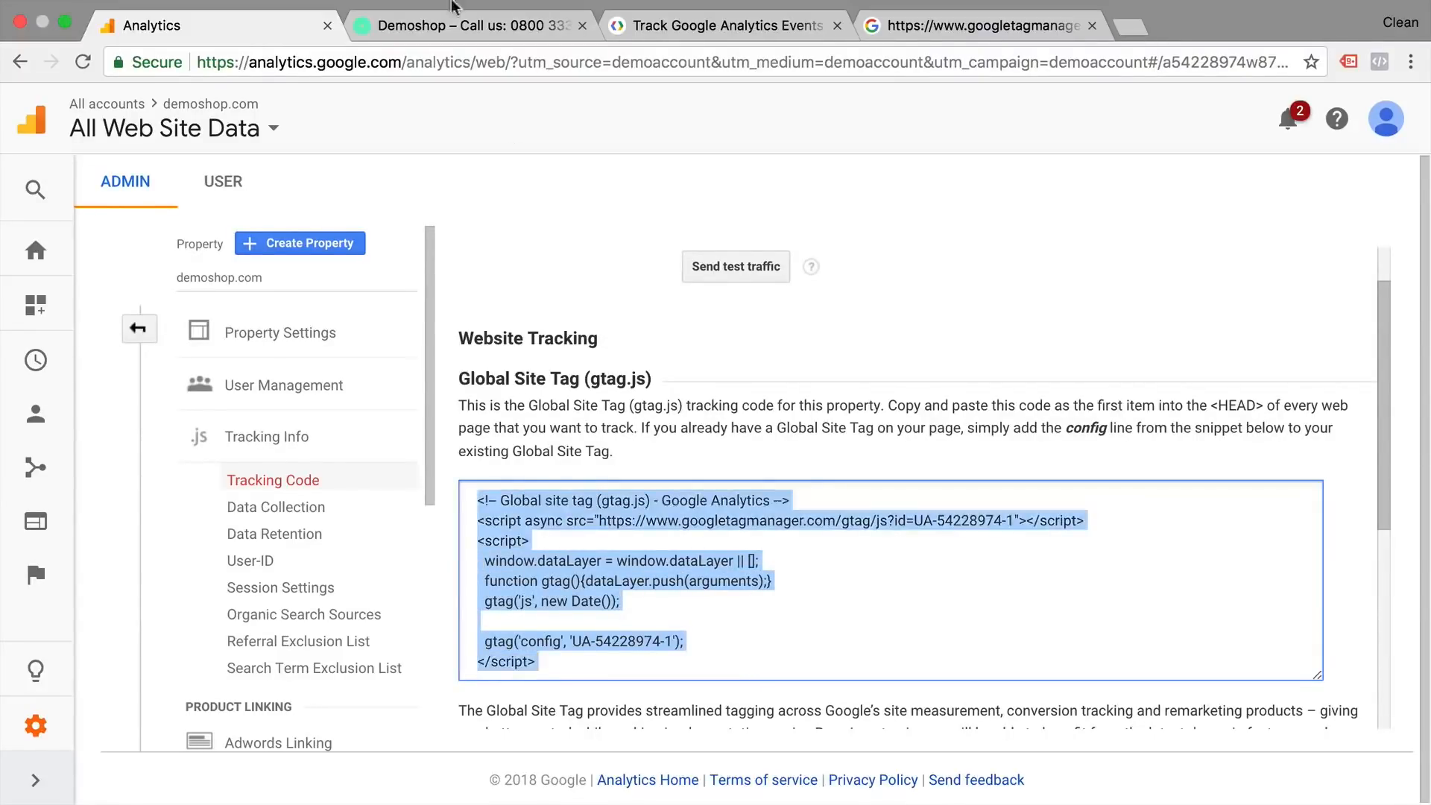
Step: Run the pasted gtag snippet in the Demoshop console and confirm the UA-54228974-1 pageview in Tag Assistant
{"action": "left_click", "coordinate": [468, 24]}
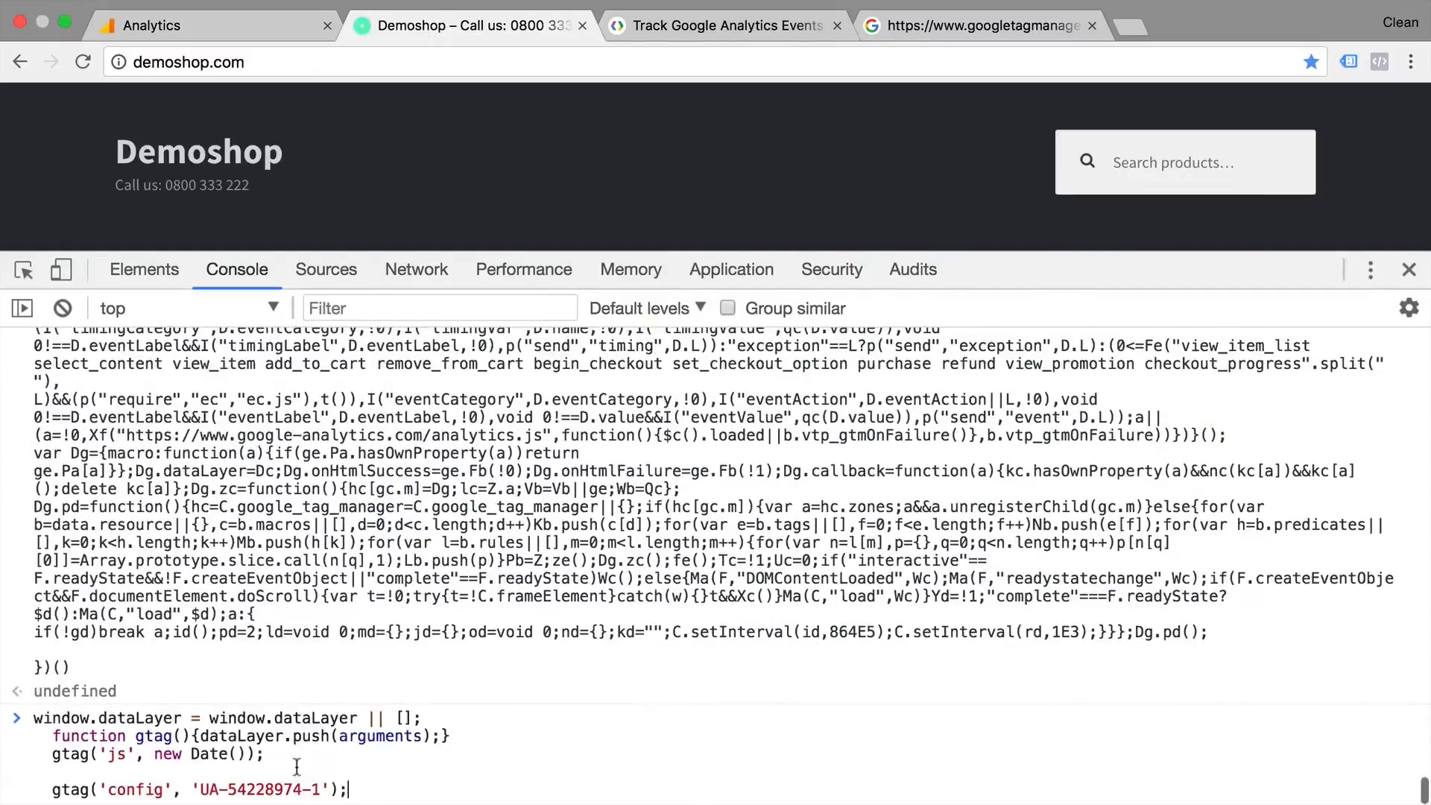
{"action": "key", "text": "Return"}
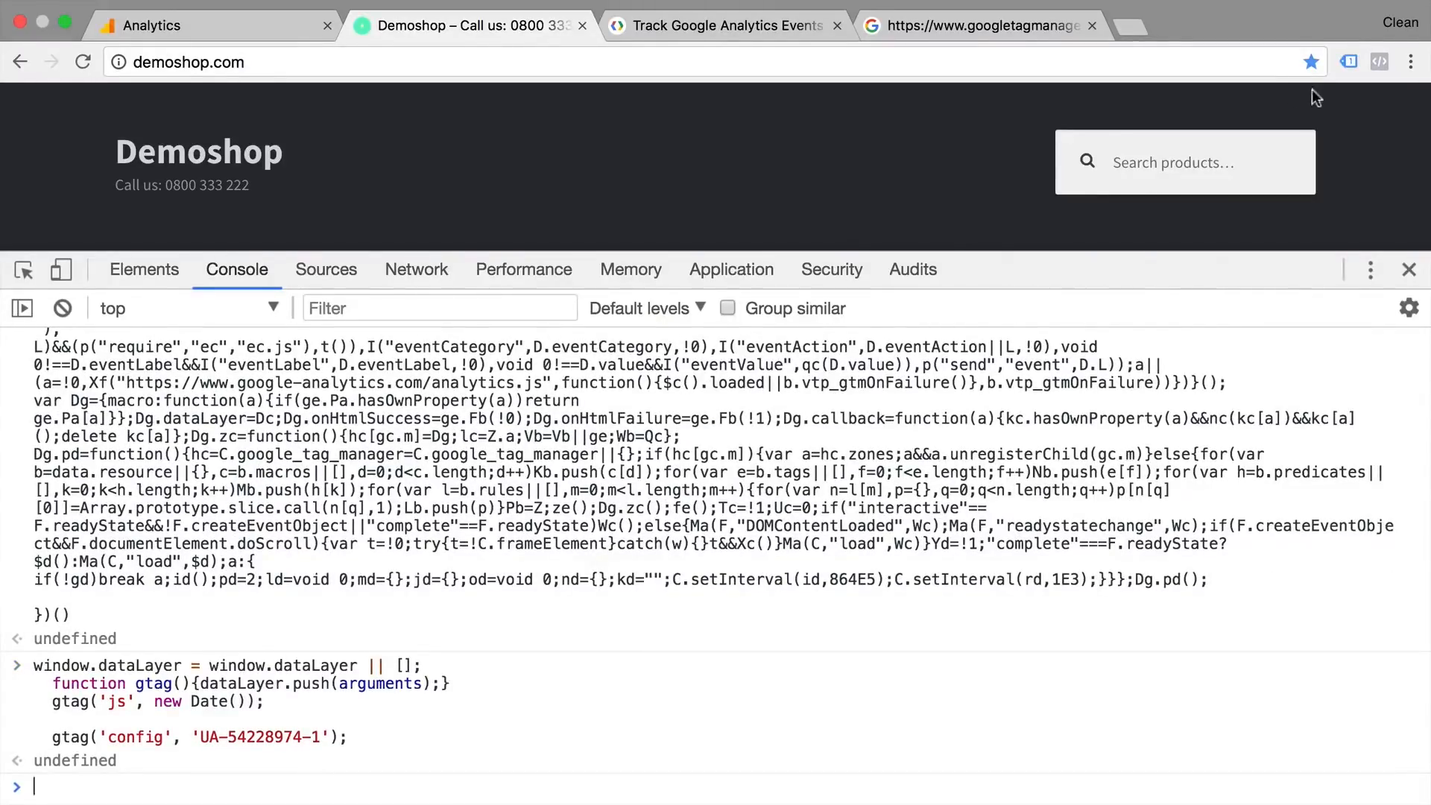
{"action": "left_click", "coordinate": [1349, 61]}
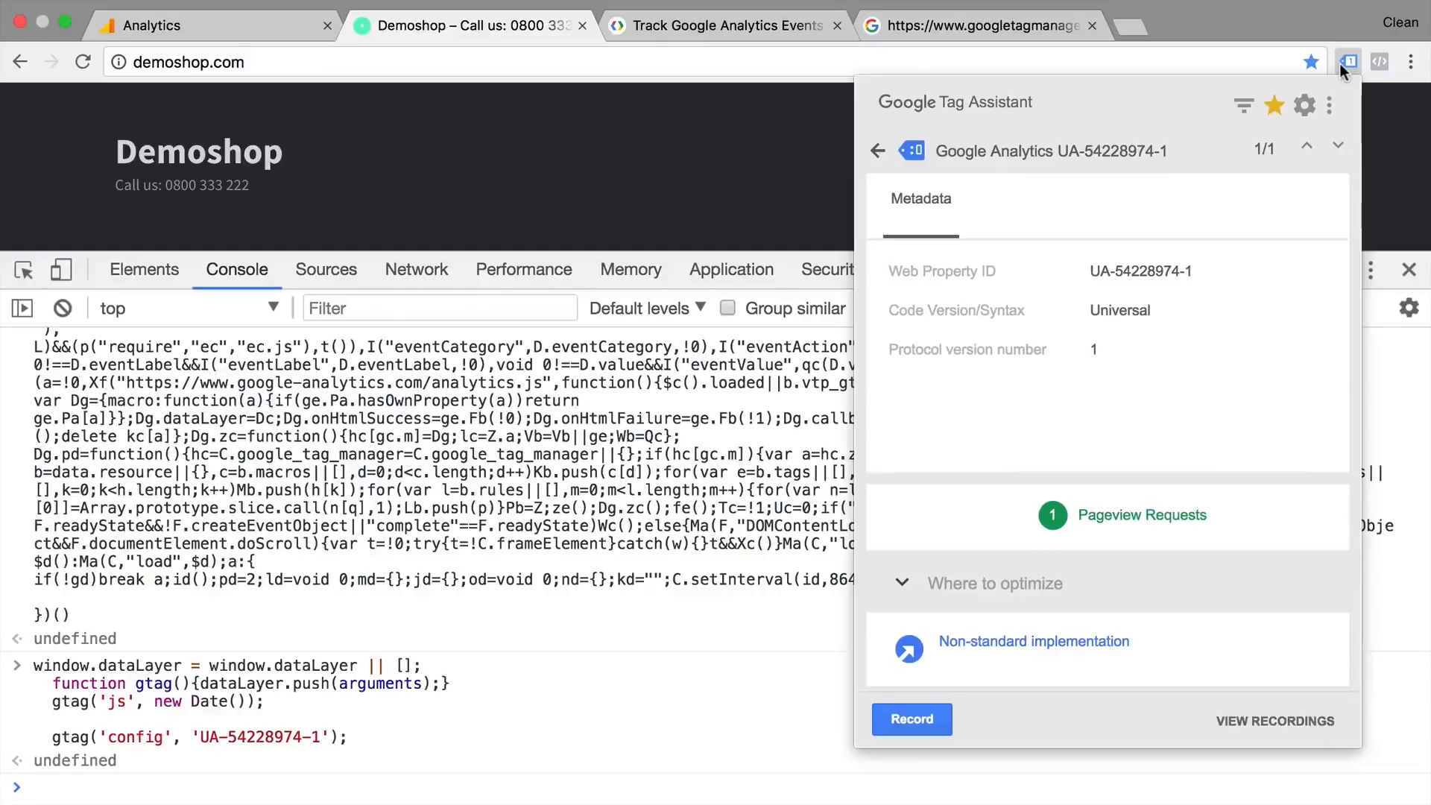
{"action": "mouse_move", "coordinate": [1095, 548]}
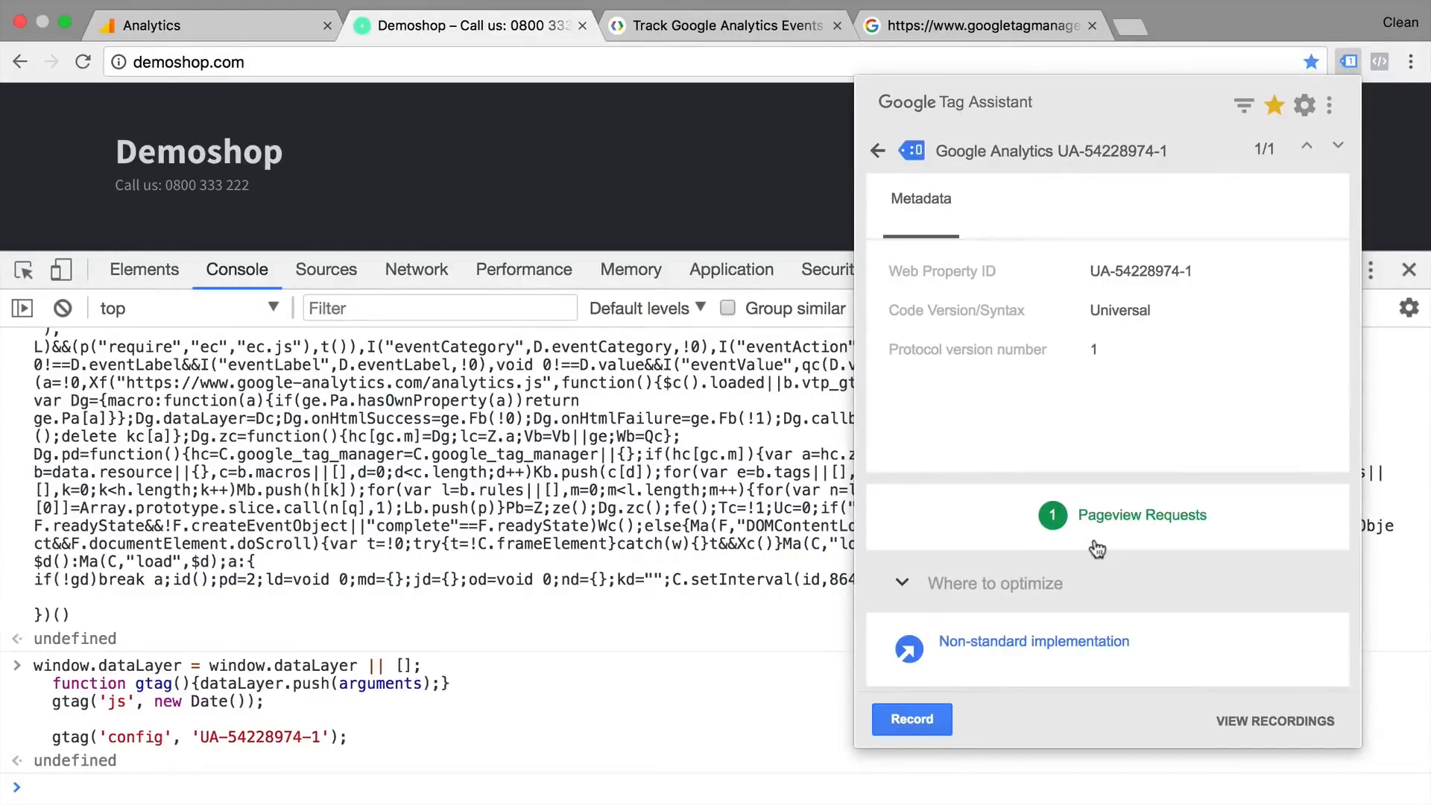
{"action": "left_click", "coordinate": [146, 25]}
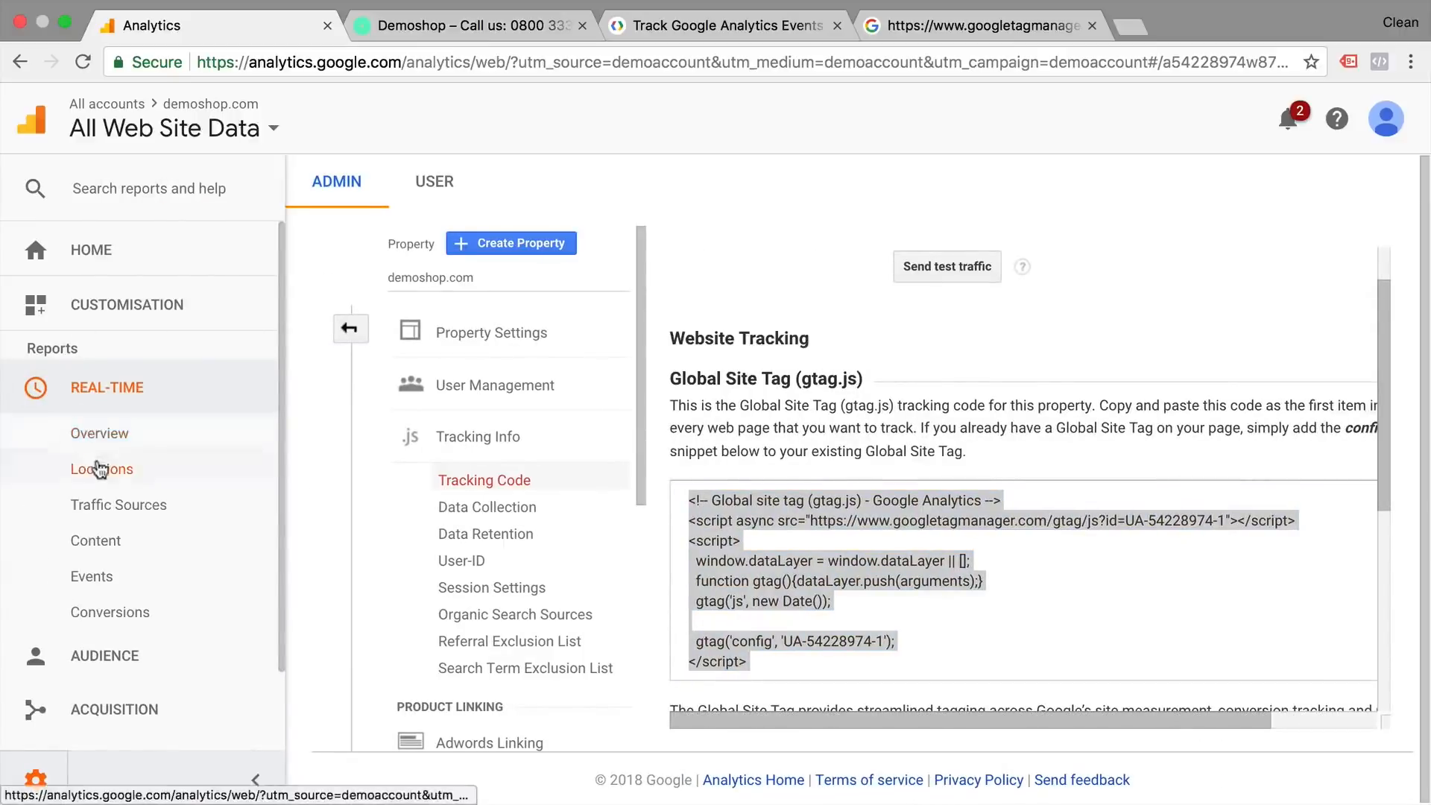
Step: Confirm 1 active user in Analytics Real-Time Overview, then return to the Demoshop console
{"action": "left_click", "coordinate": [98, 432]}
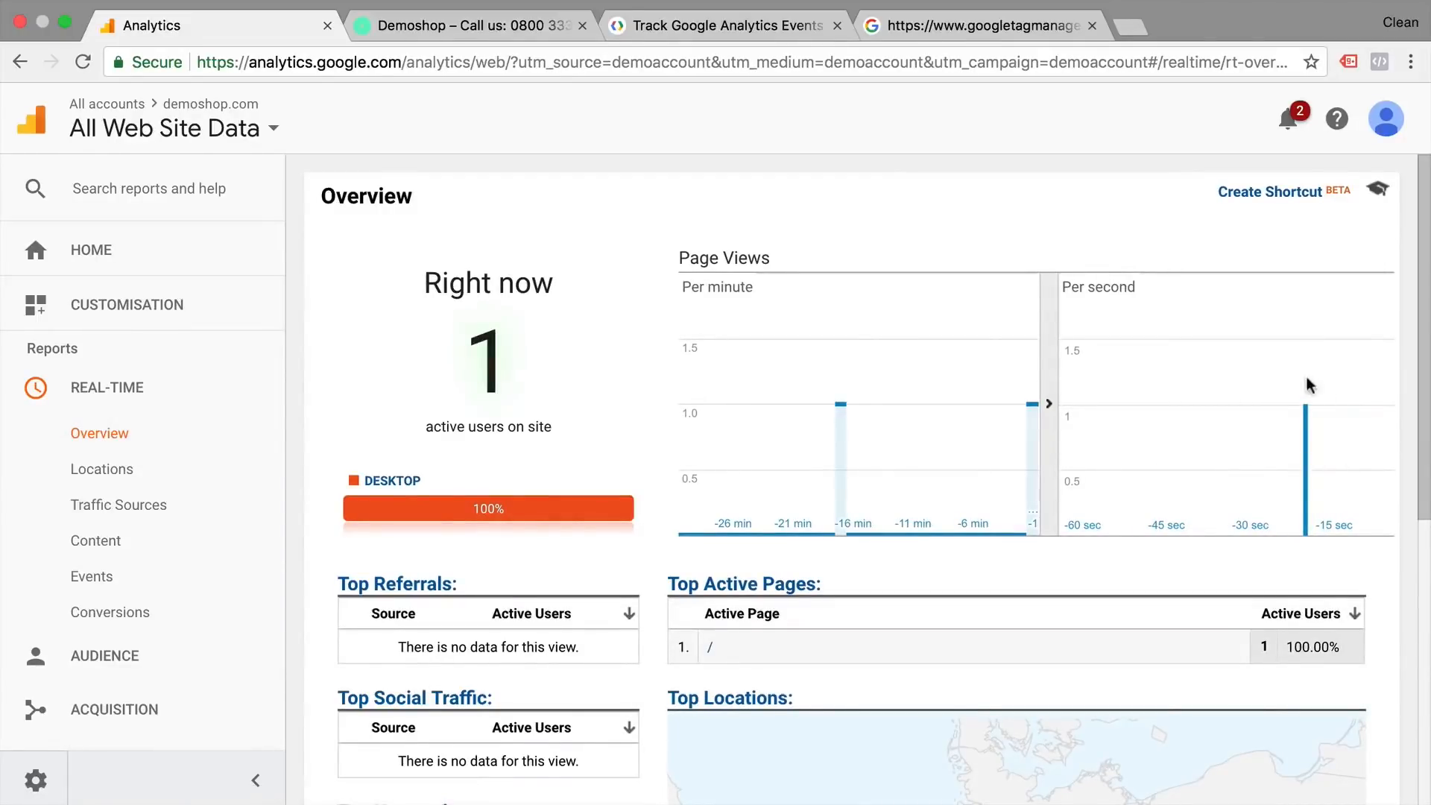
{"action": "left_click", "coordinate": [470, 24]}
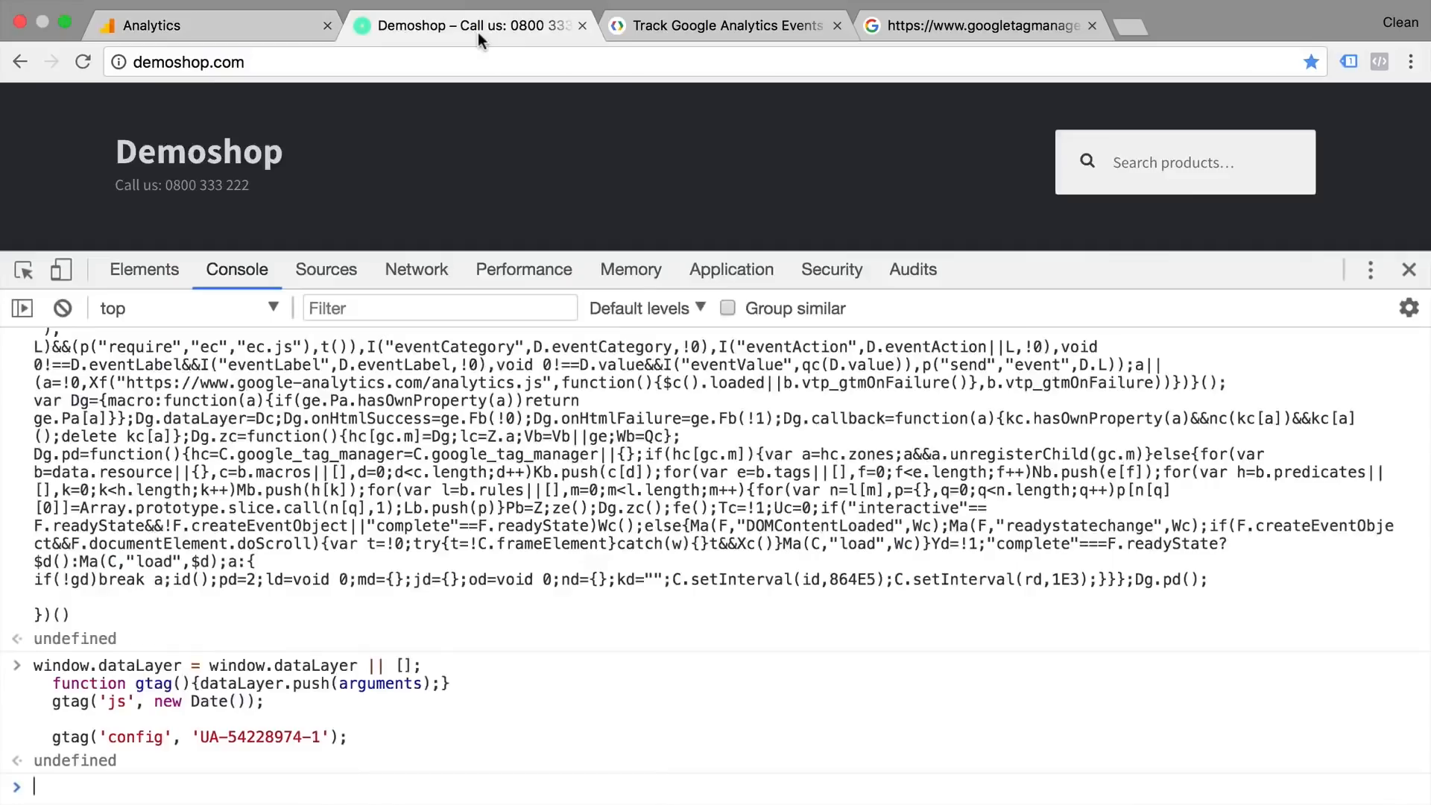
{"action": "mouse_move", "coordinate": [185, 619]}
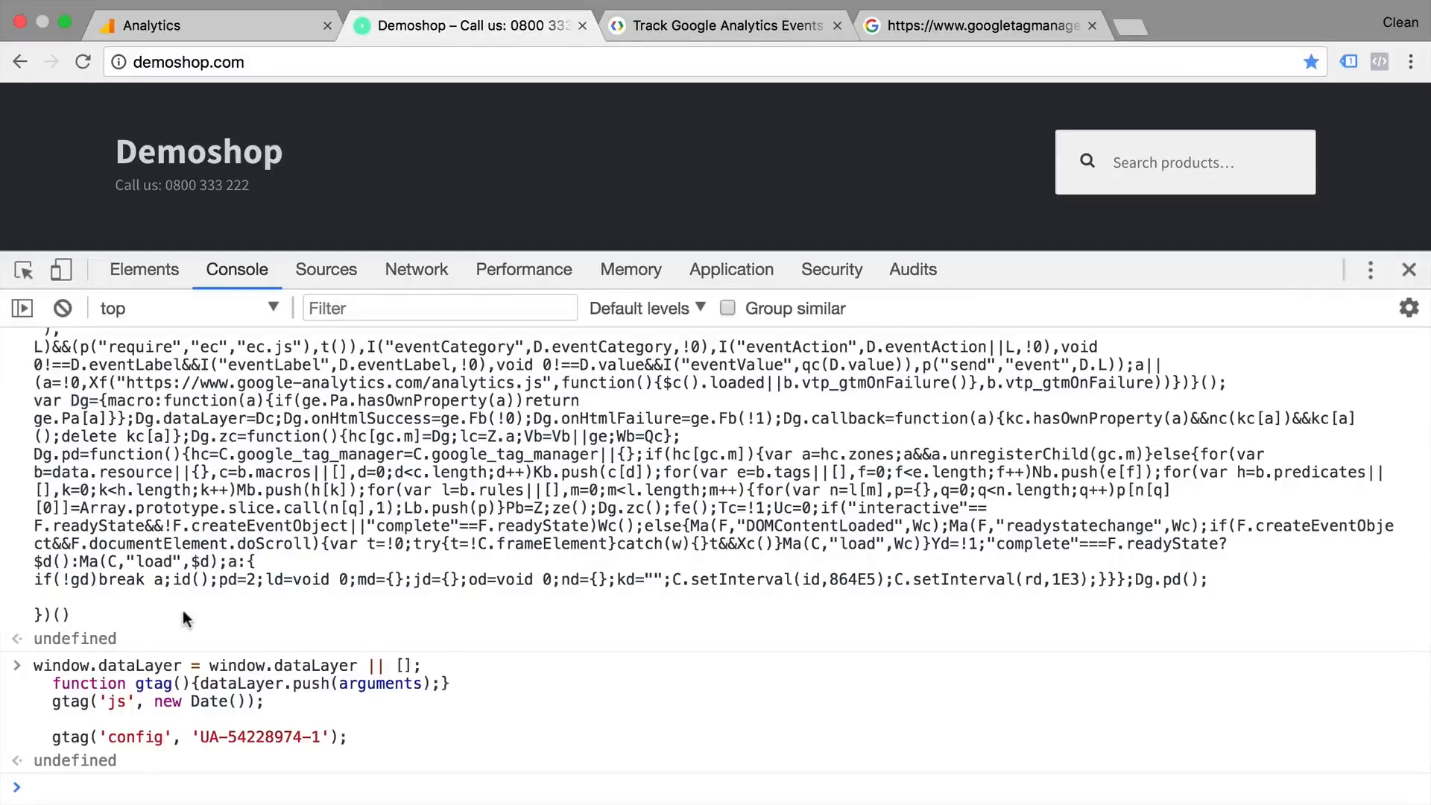
{"action": "mouse_move", "coordinate": [447, 480]}
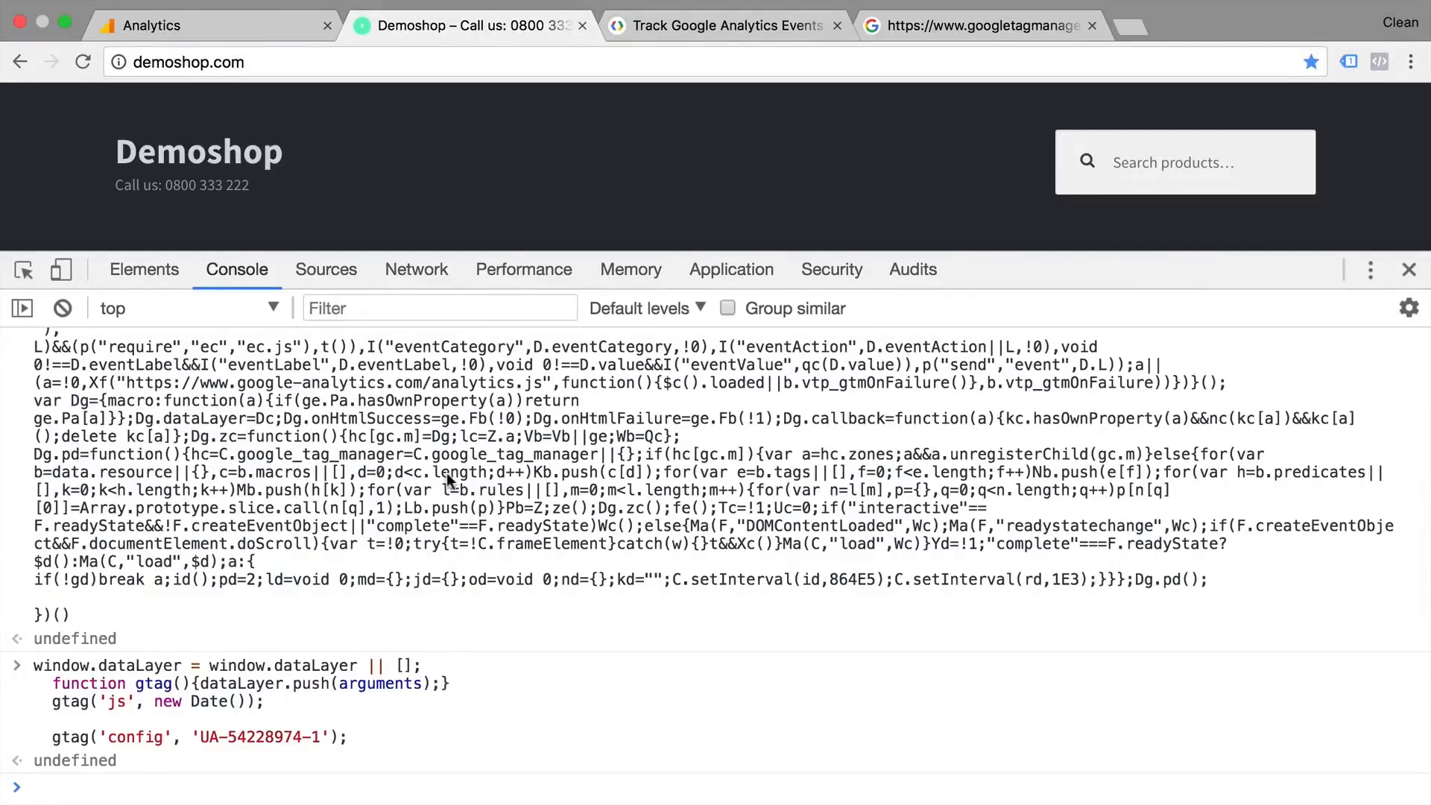
{"action": "mouse_move", "coordinate": [68, 749]}
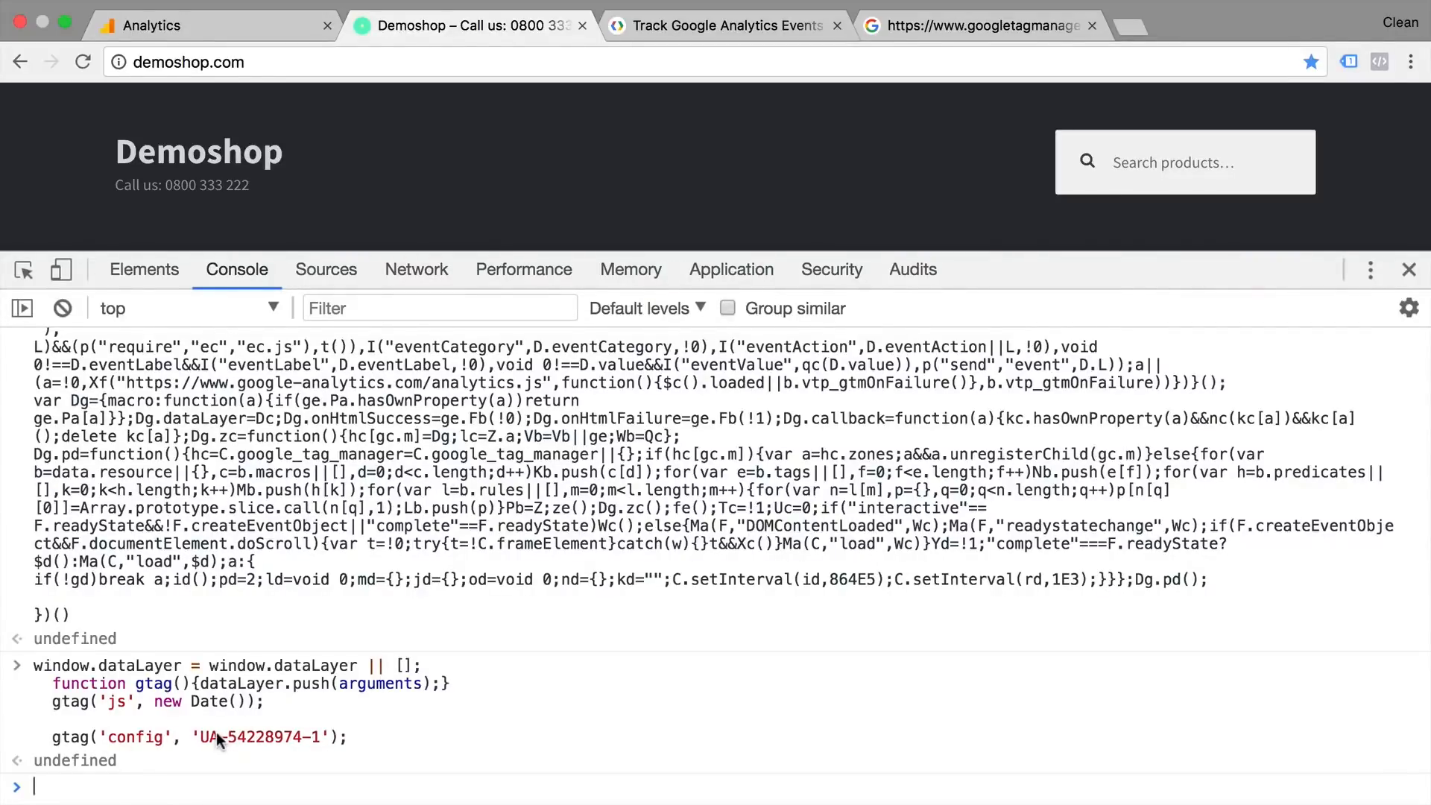
{"action": "mouse_move", "coordinate": [219, 728]}
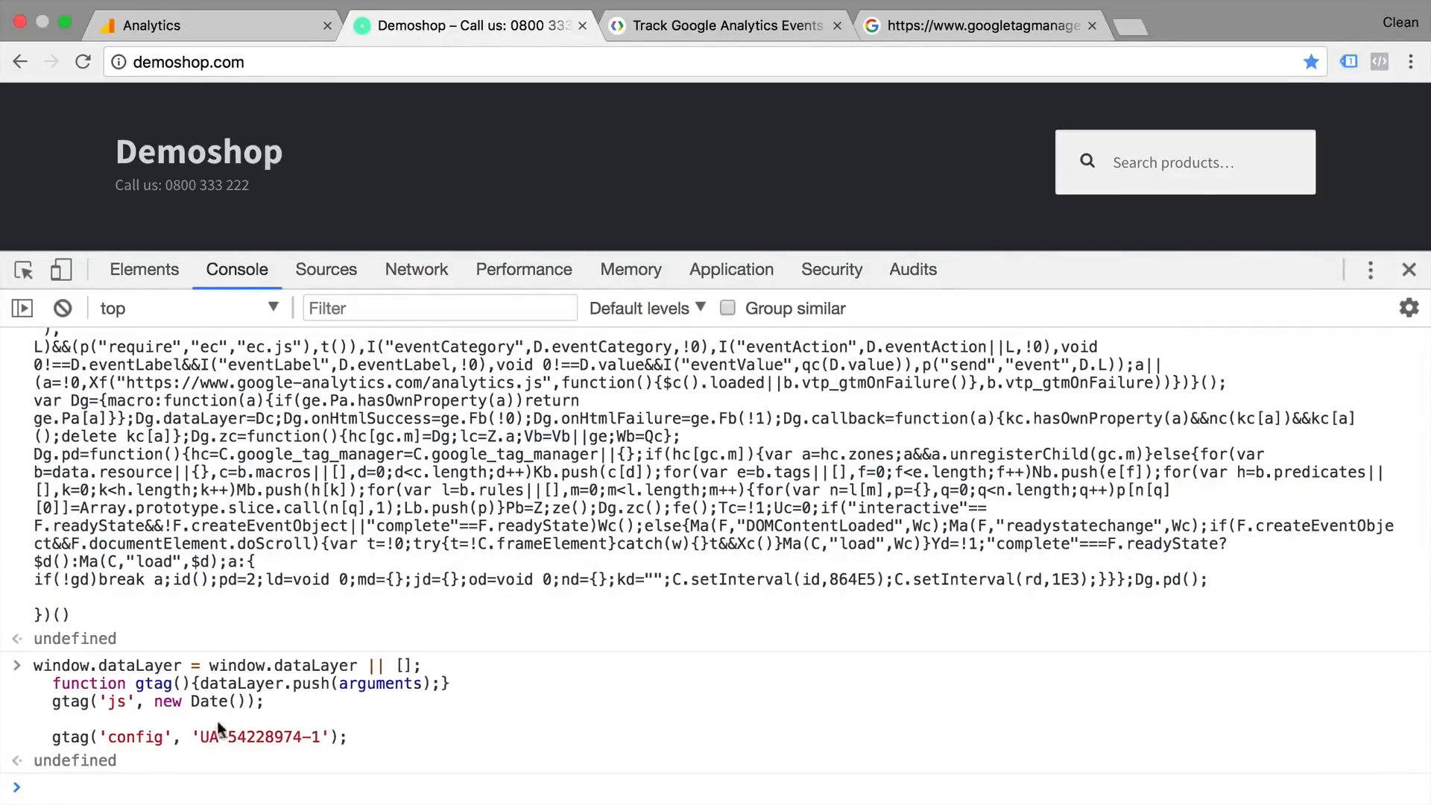
Step: Bring up the Track Google Analytics Events guide with the gtag event syntax
{"action": "left_click", "coordinate": [725, 25]}
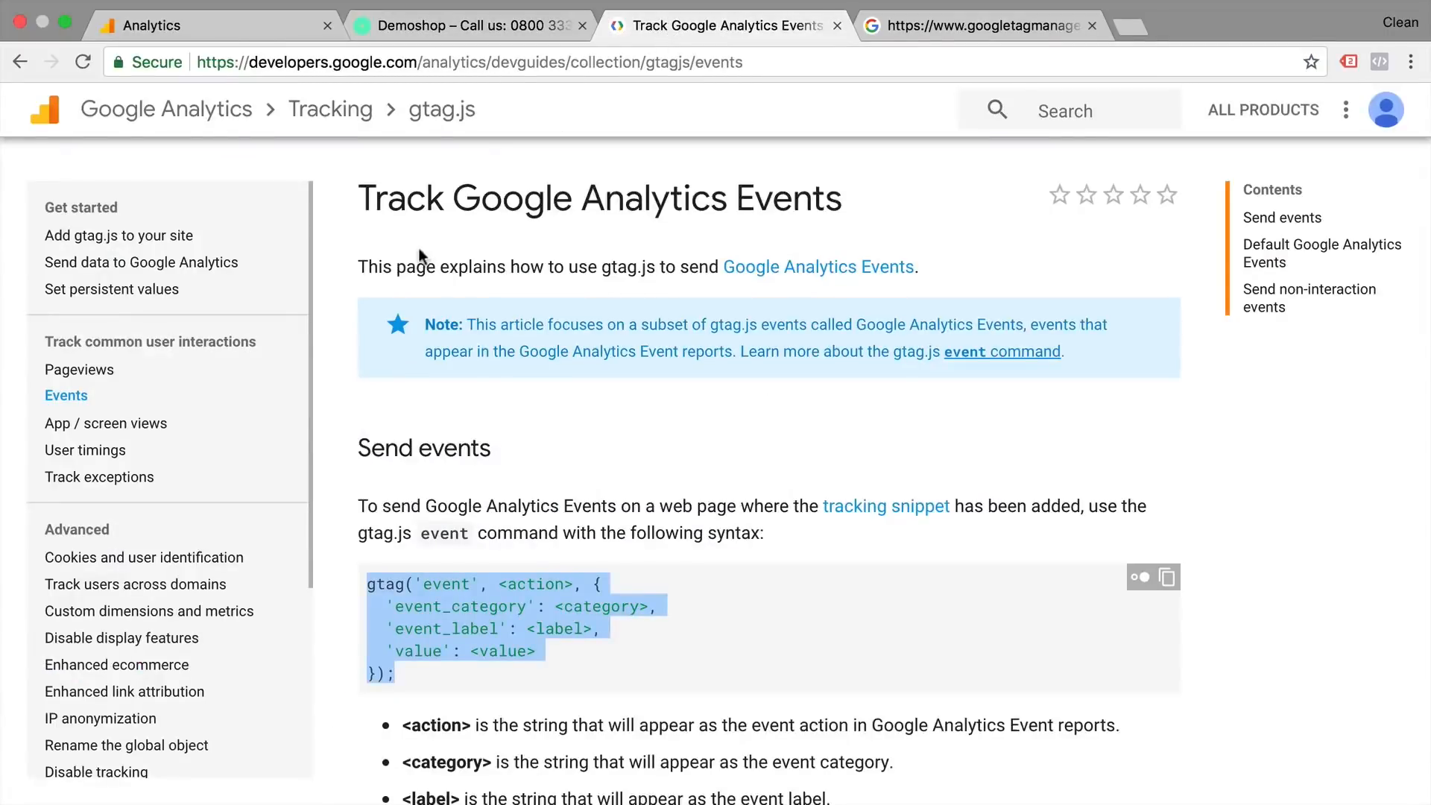
{"action": "mouse_move", "coordinate": [456, 561]}
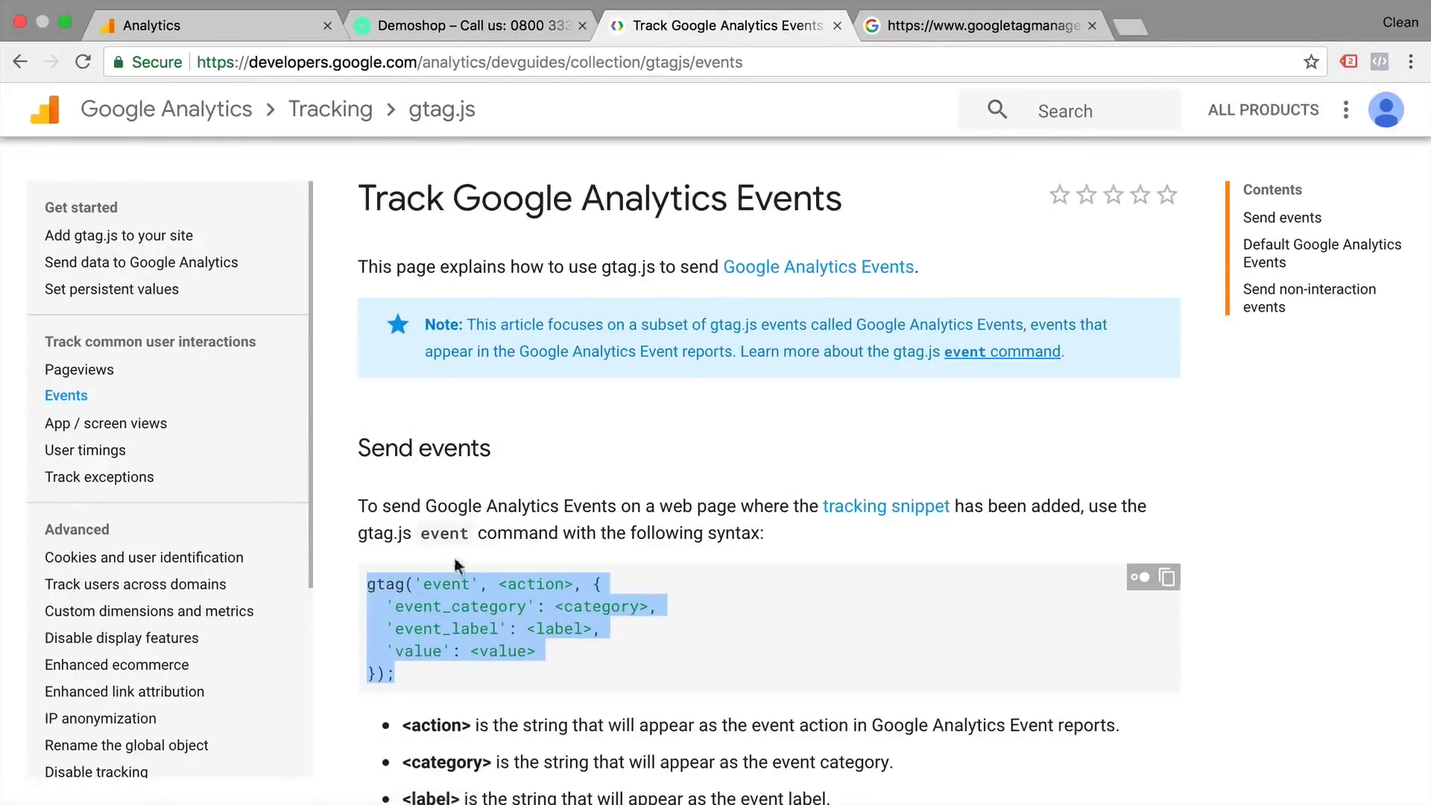
{"action": "mouse_move", "coordinate": [358, 588]}
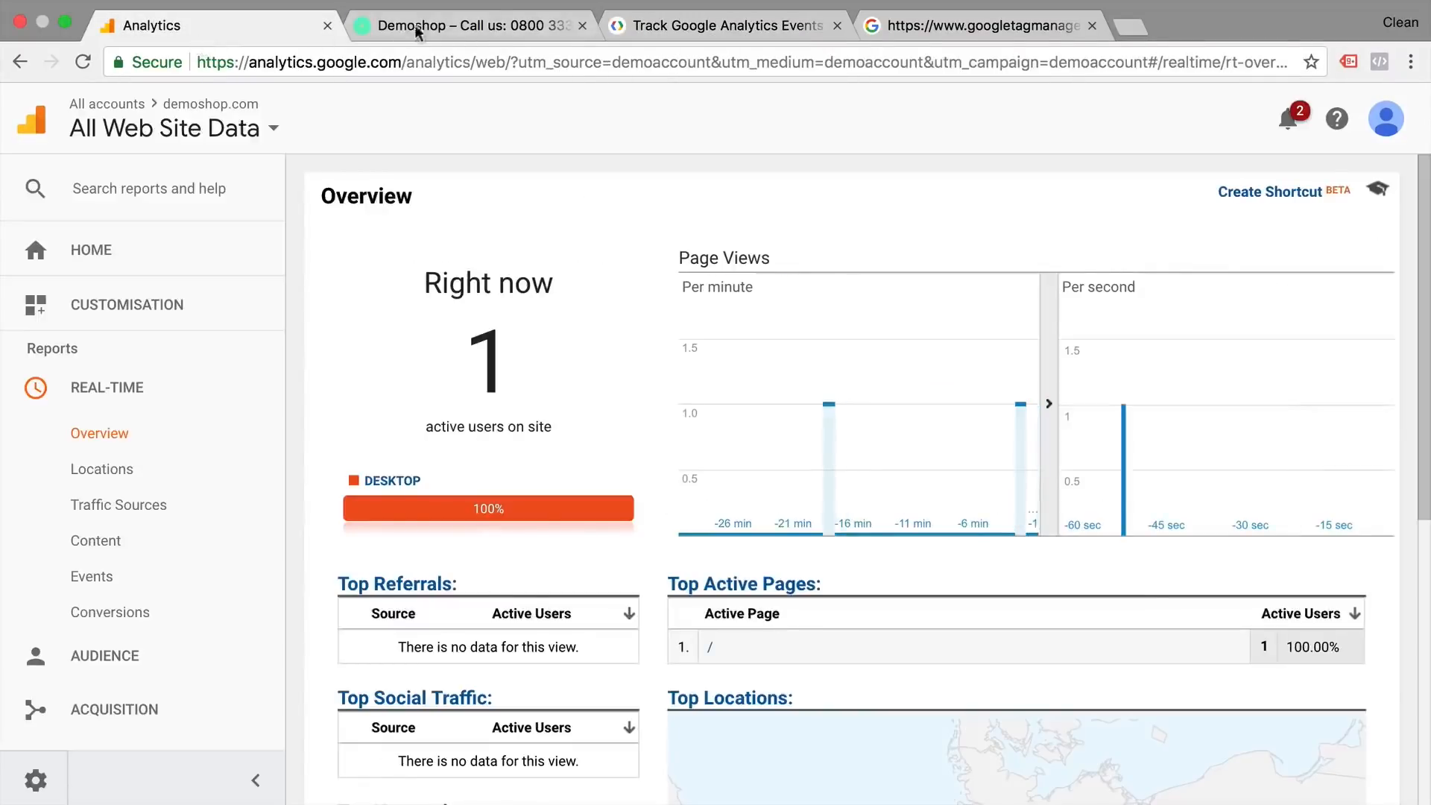
Step: Fill the gtag event command with test values (test-tag, test, label) and run it in the console
{"action": "left_click", "coordinate": [465, 24]}
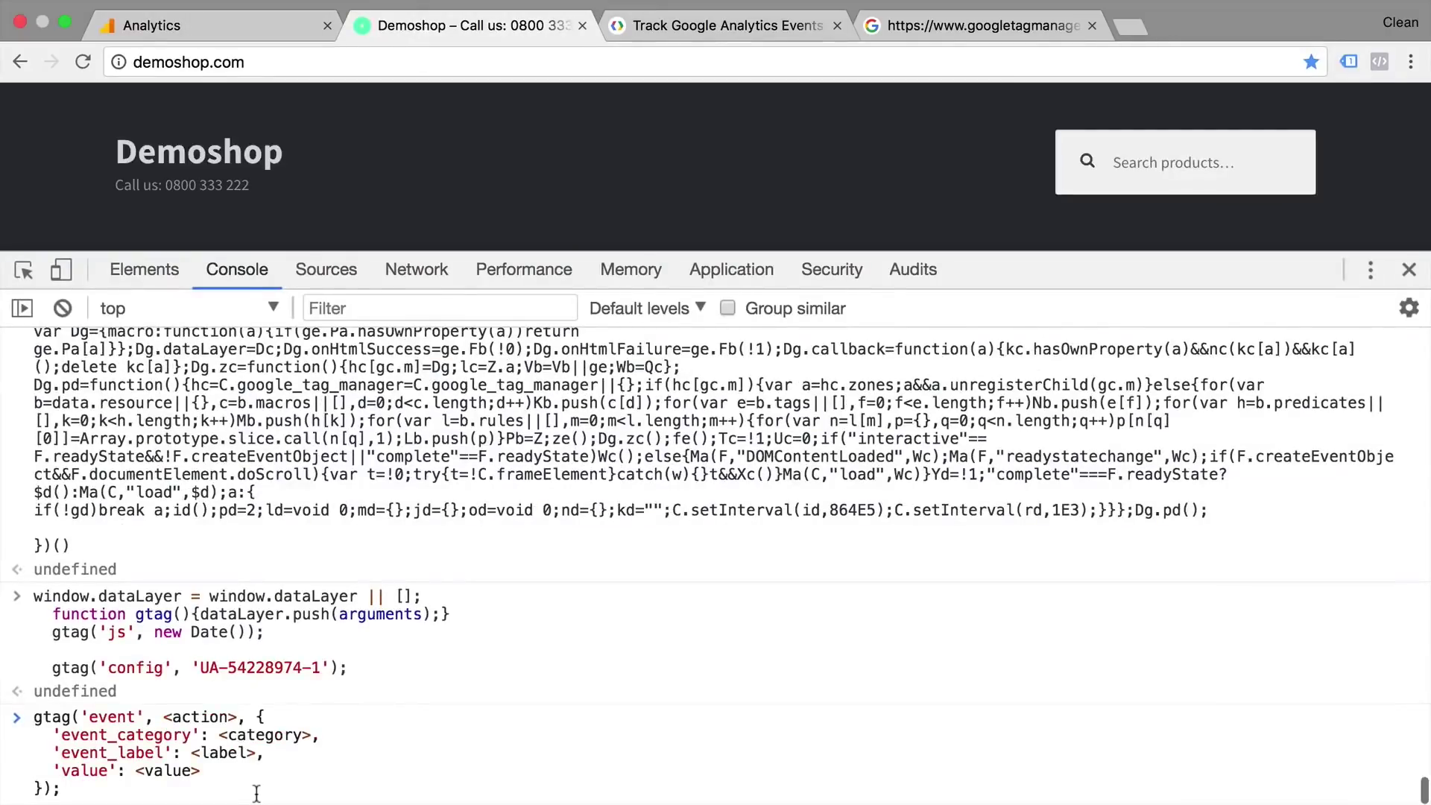
{"action": "double_click", "coordinate": [196, 716]}
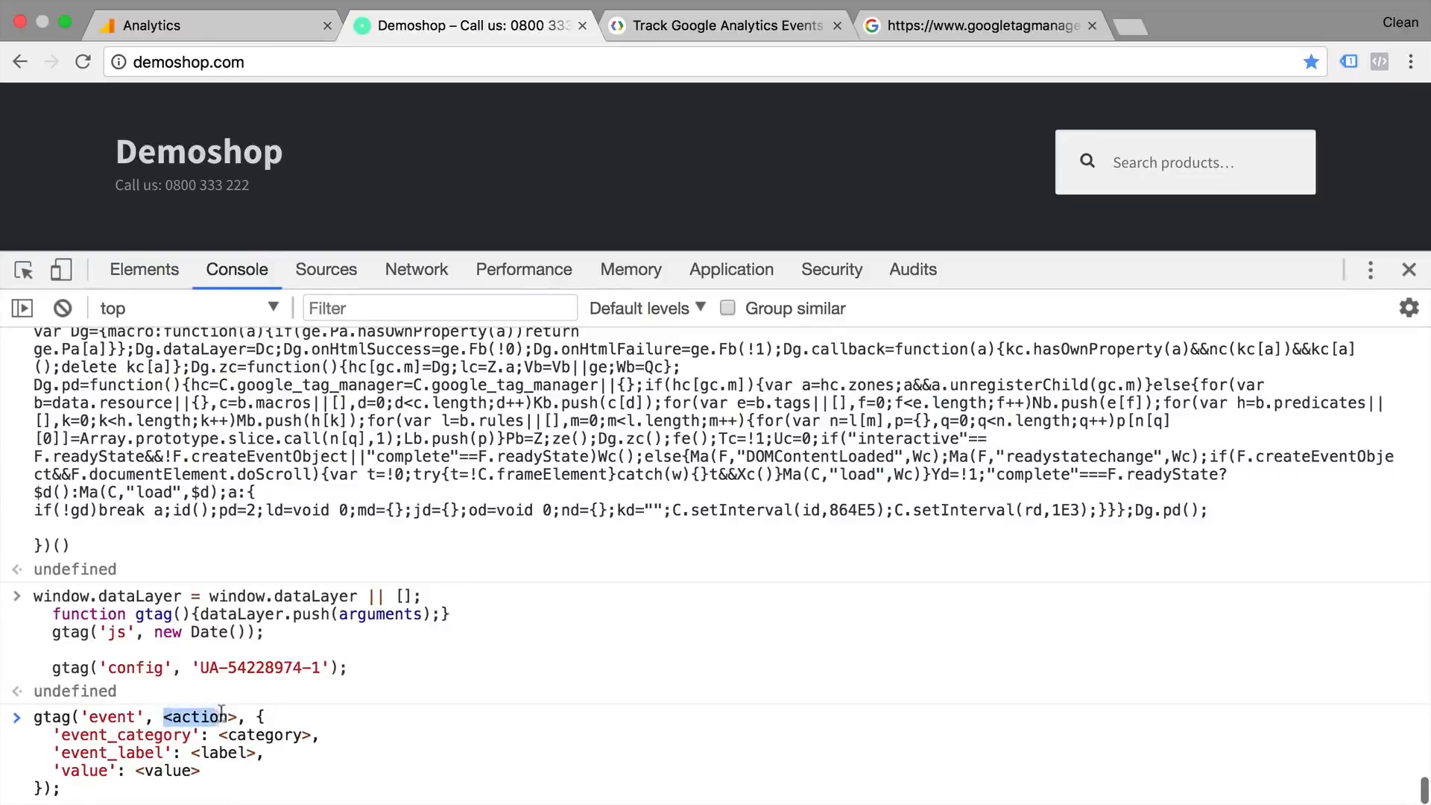
{"action": "type", "text": "''"}
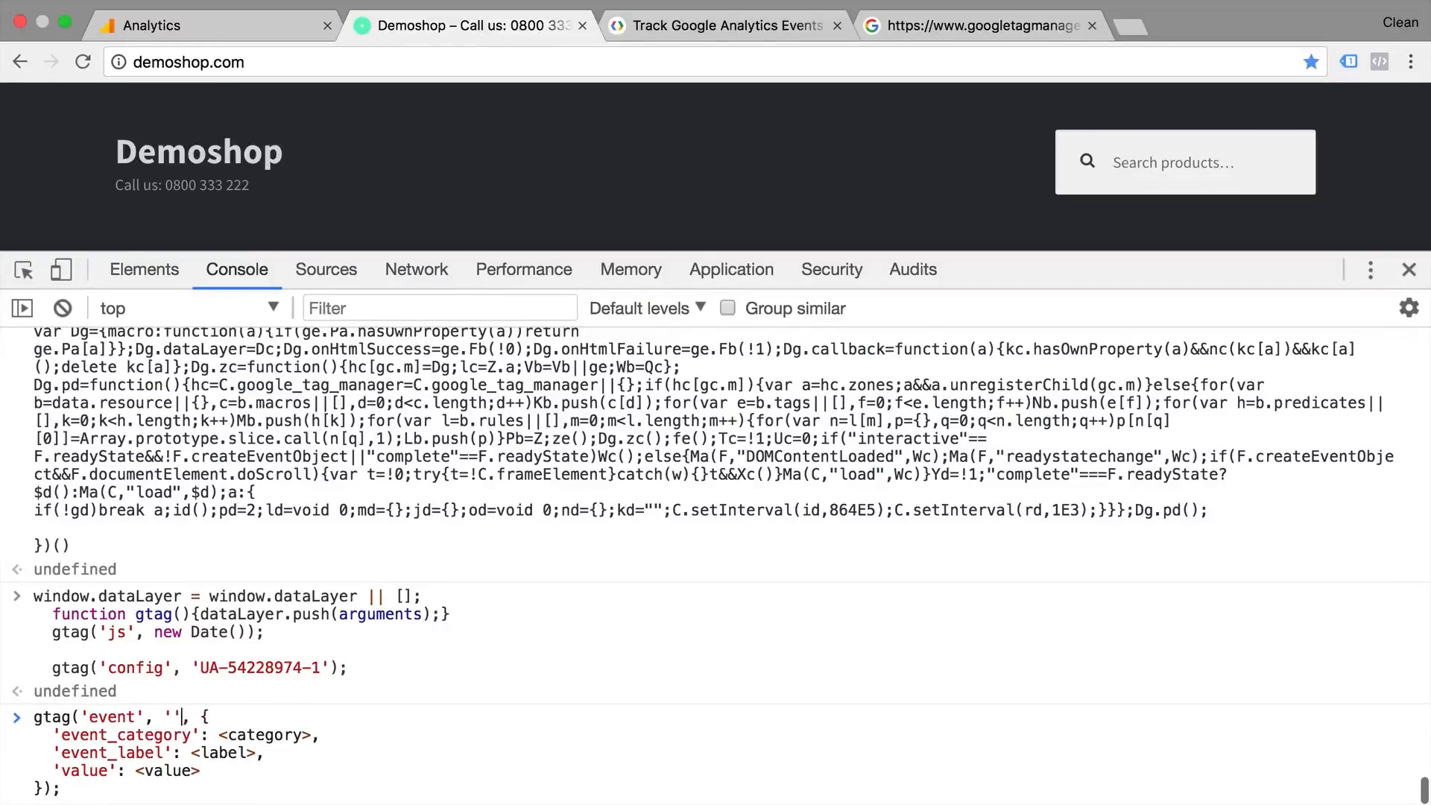
{"action": "type", "text": "test-tag"}
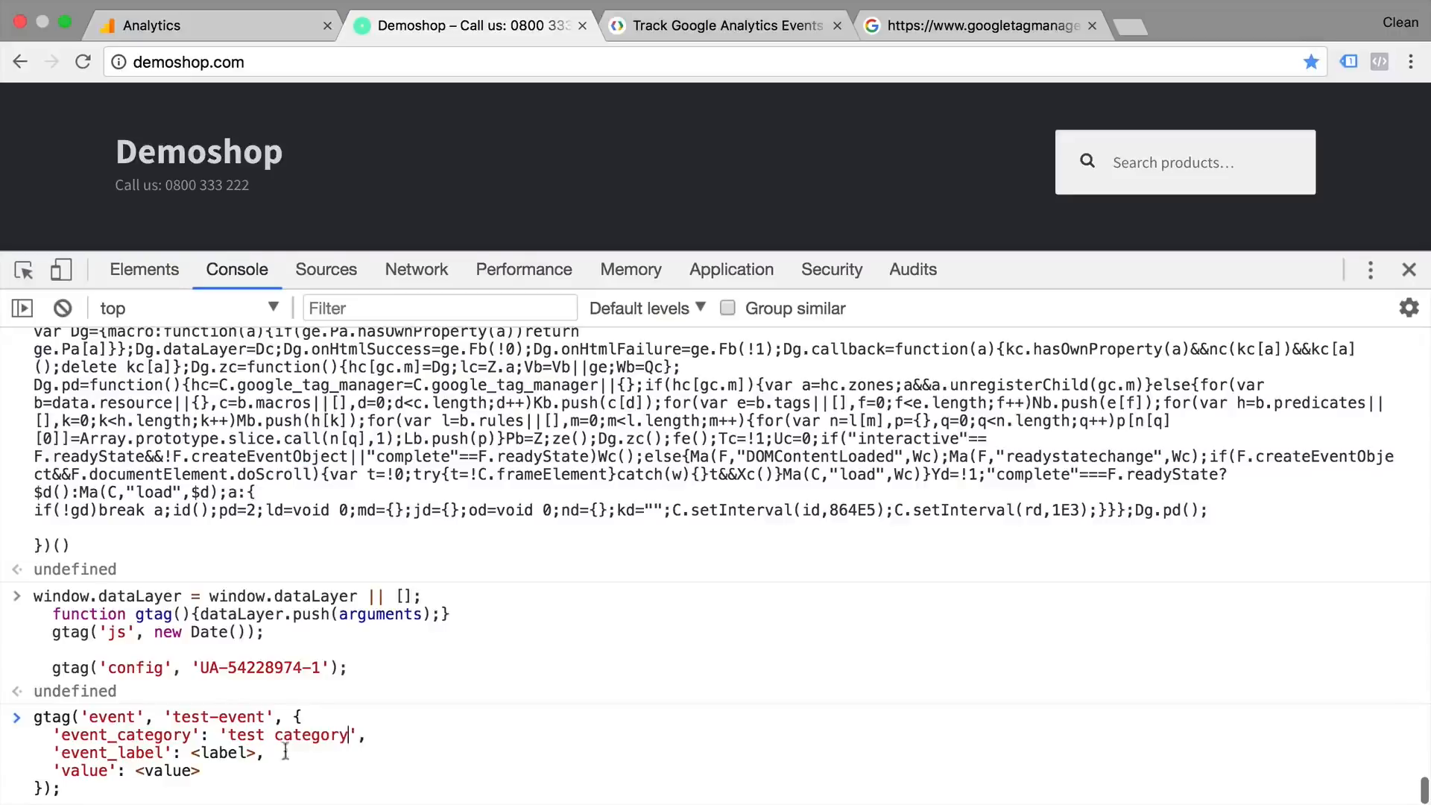
{"action": "type", "text": "'test"}
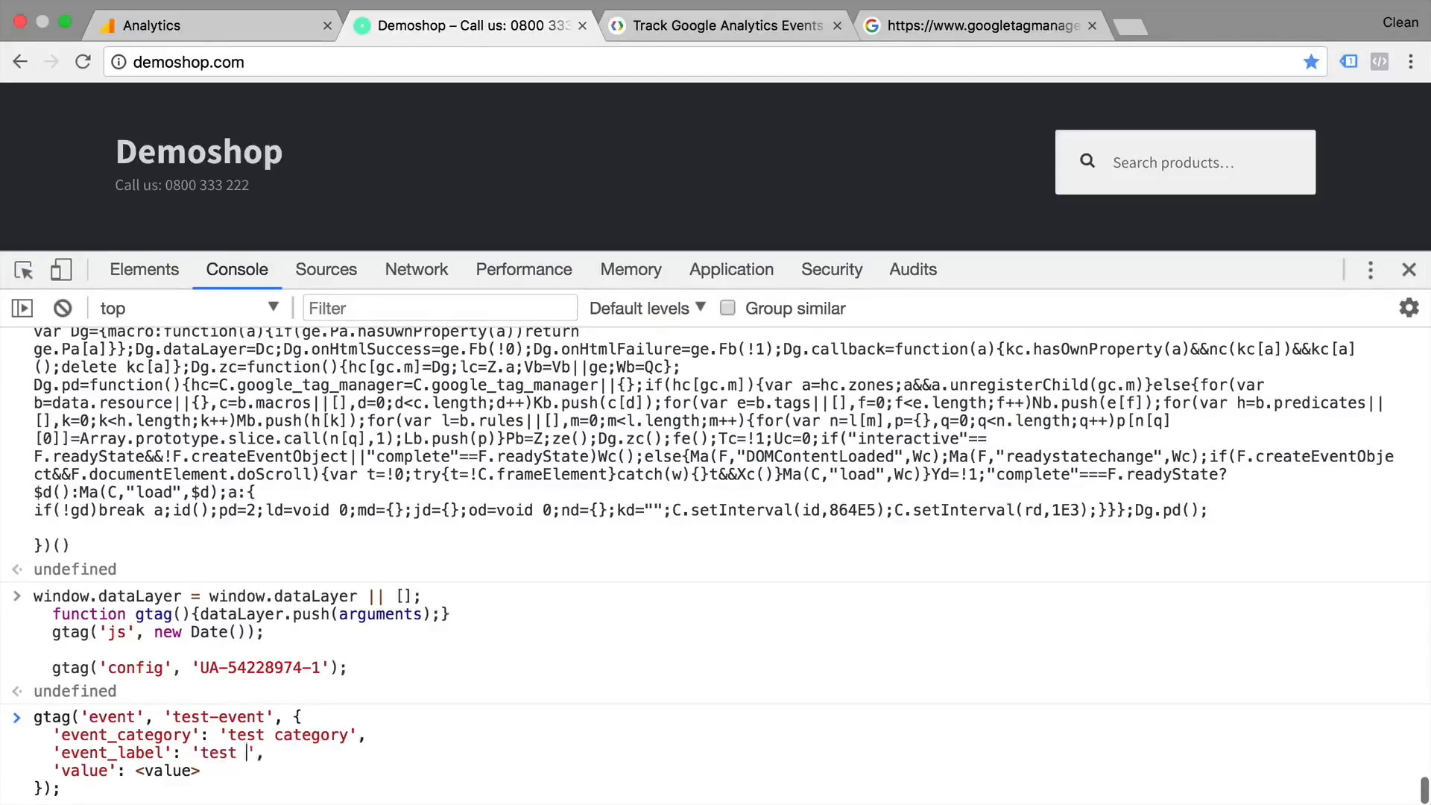
{"action": "type", "text": "label"}
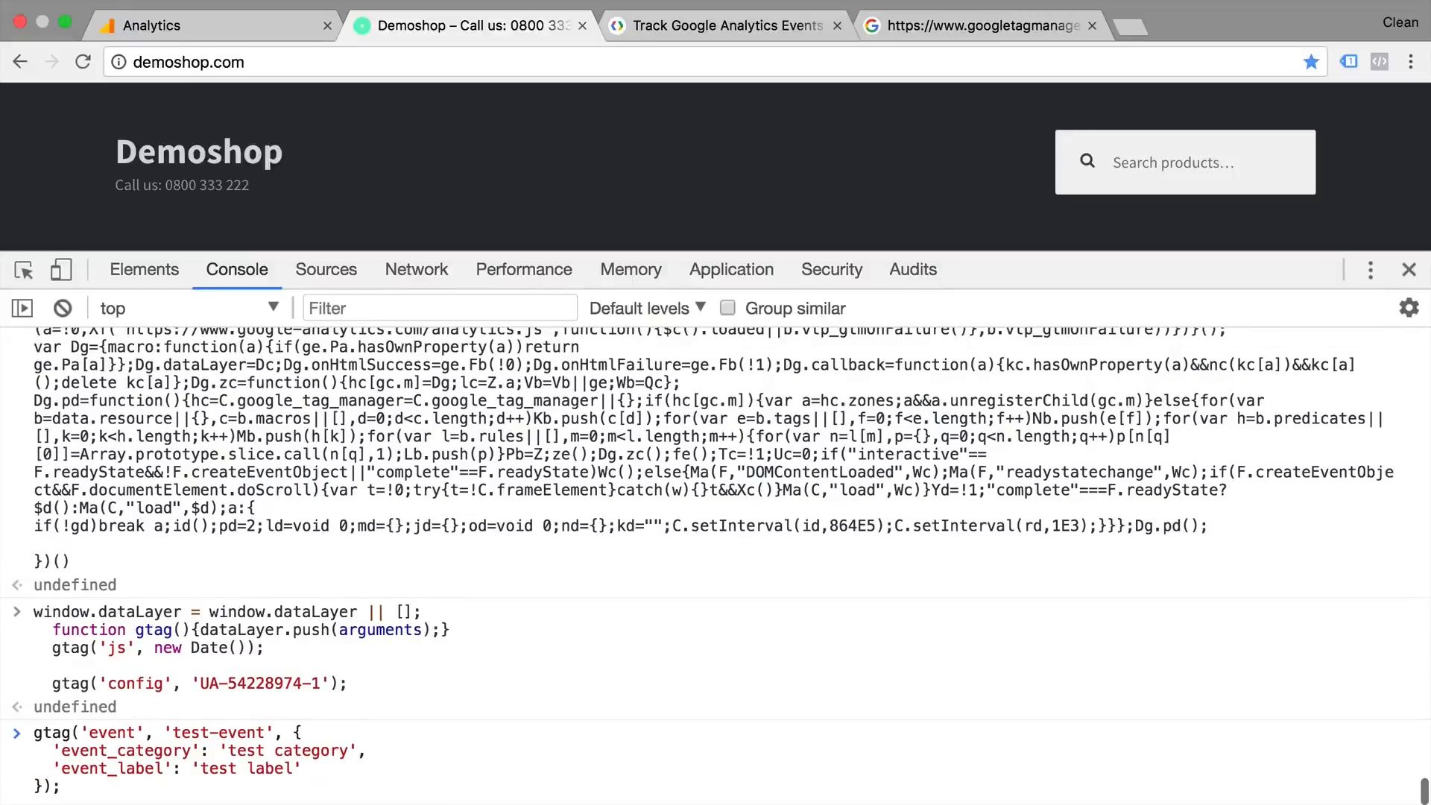
{"action": "left_click", "coordinate": [301, 769]}
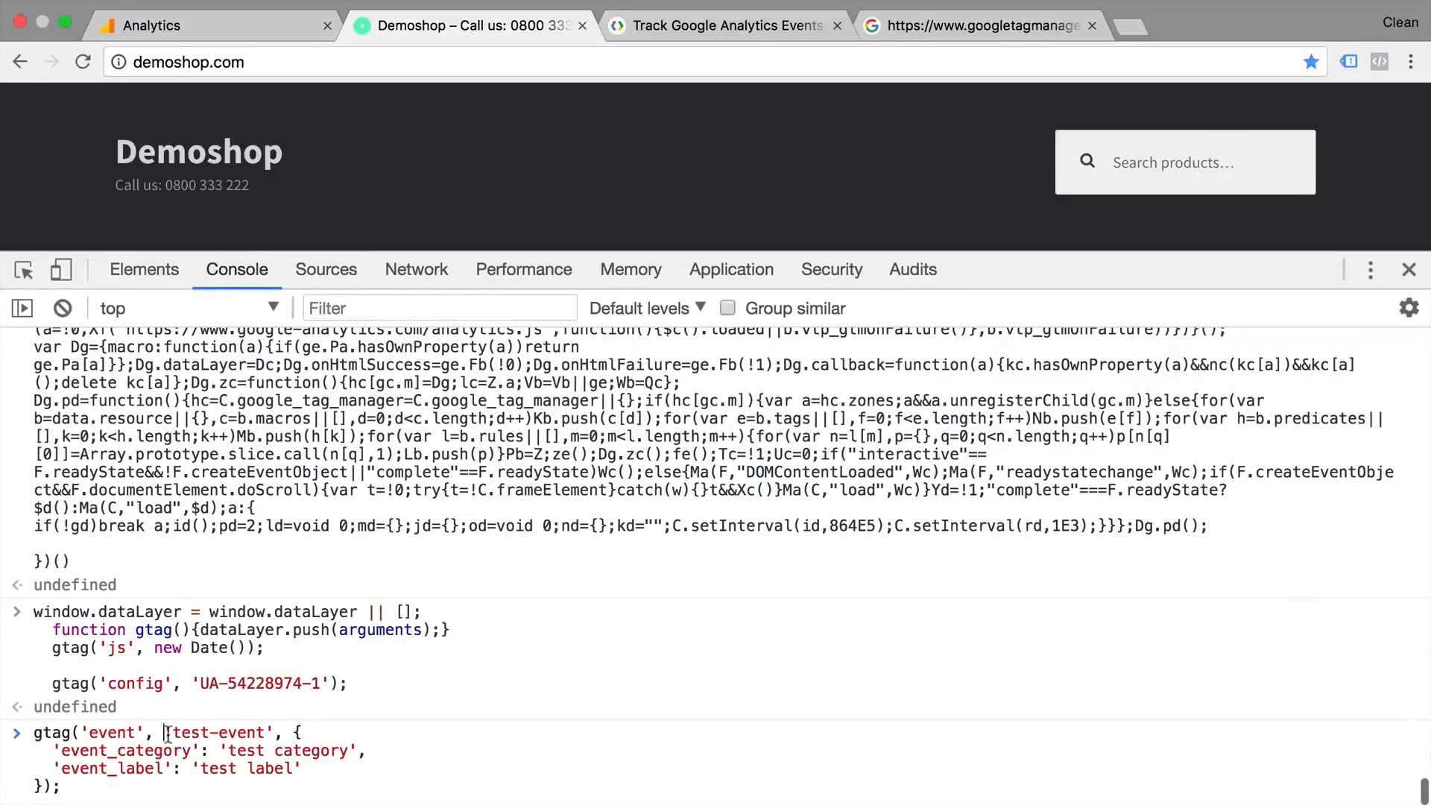
{"action": "double_click", "coordinate": [216, 732]}
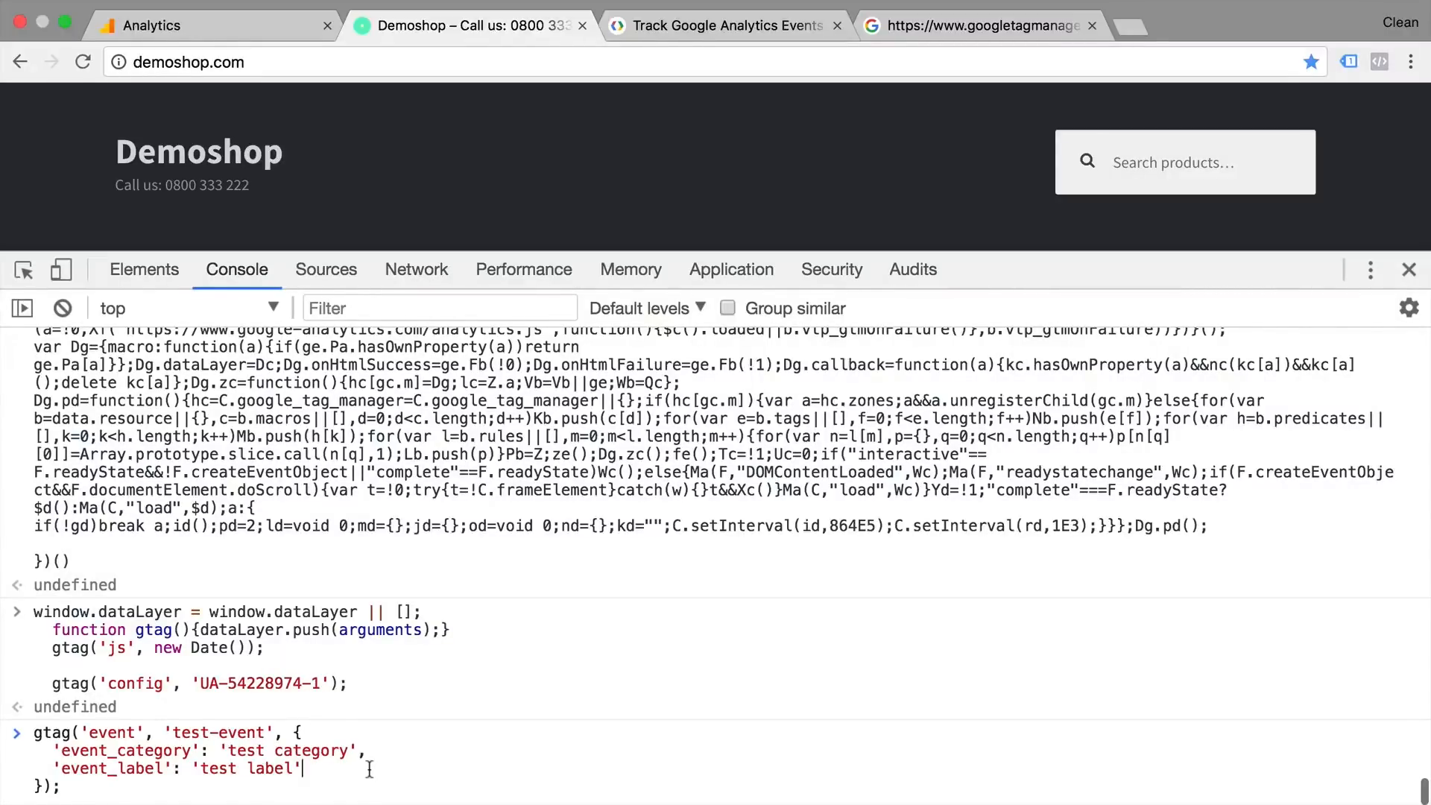
{"action": "type", "text": ","}
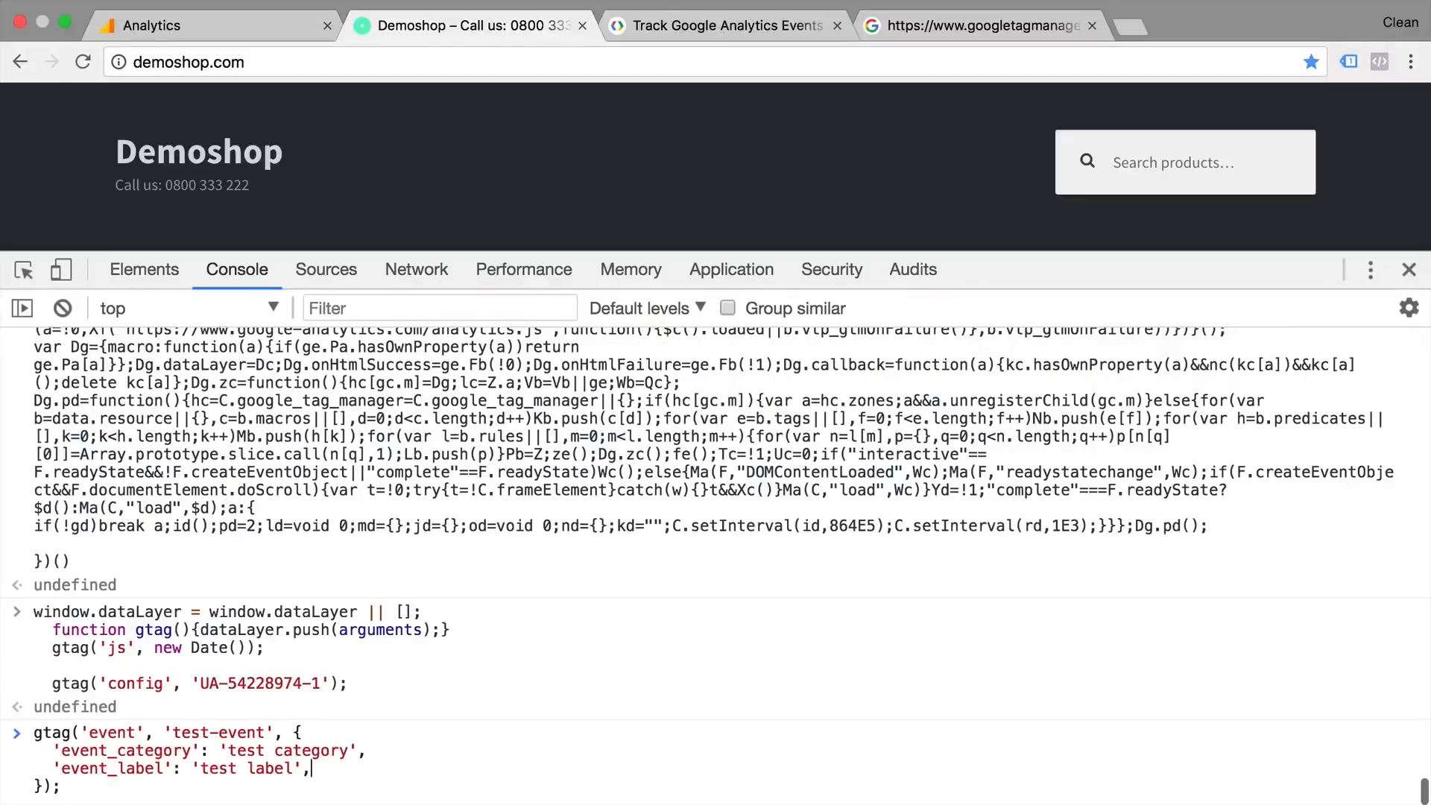
{"action": "key", "text": "Return"}
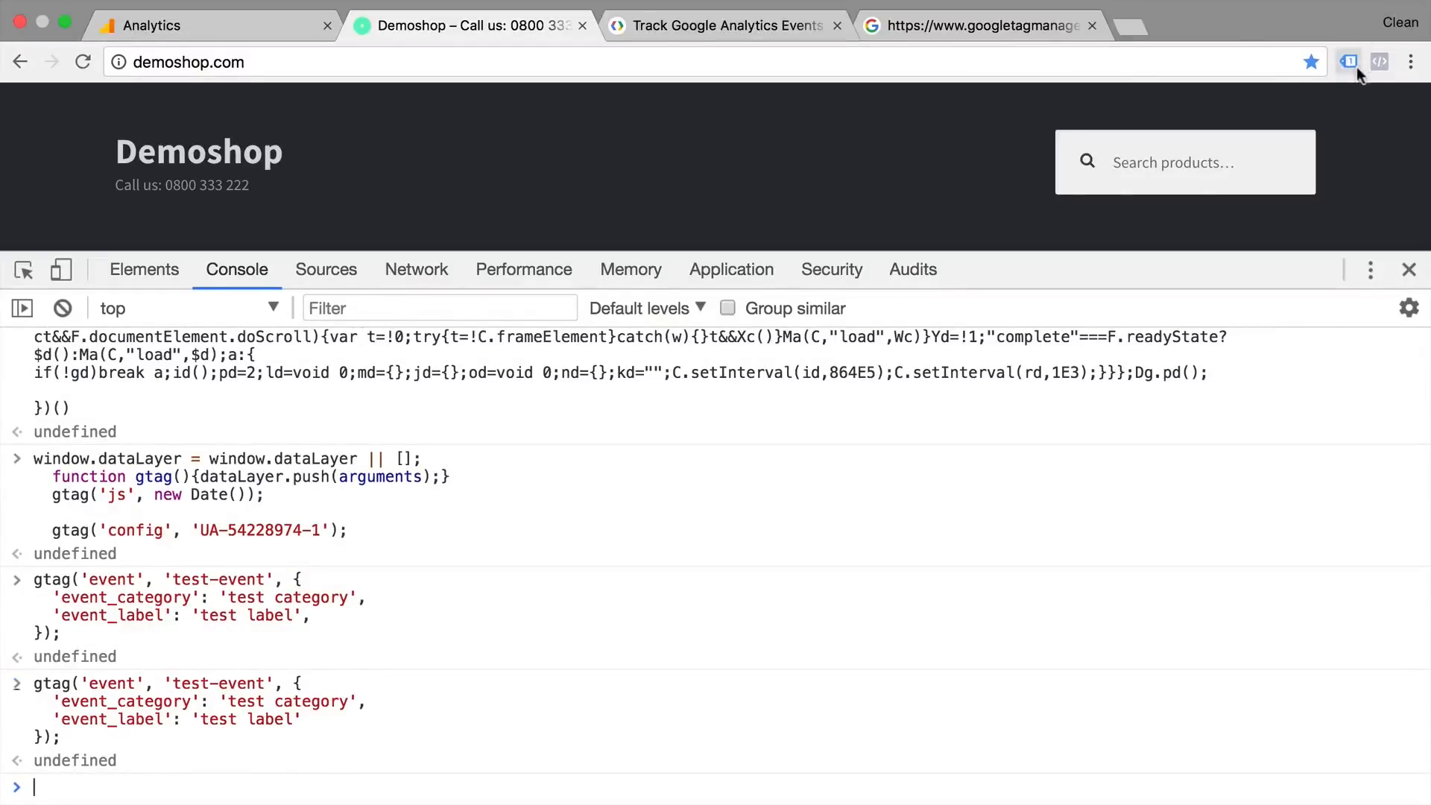
Step: Verify the test event in Tag Assistant and the Analytics Real-Time Events report
{"action": "left_click", "coordinate": [1348, 61]}
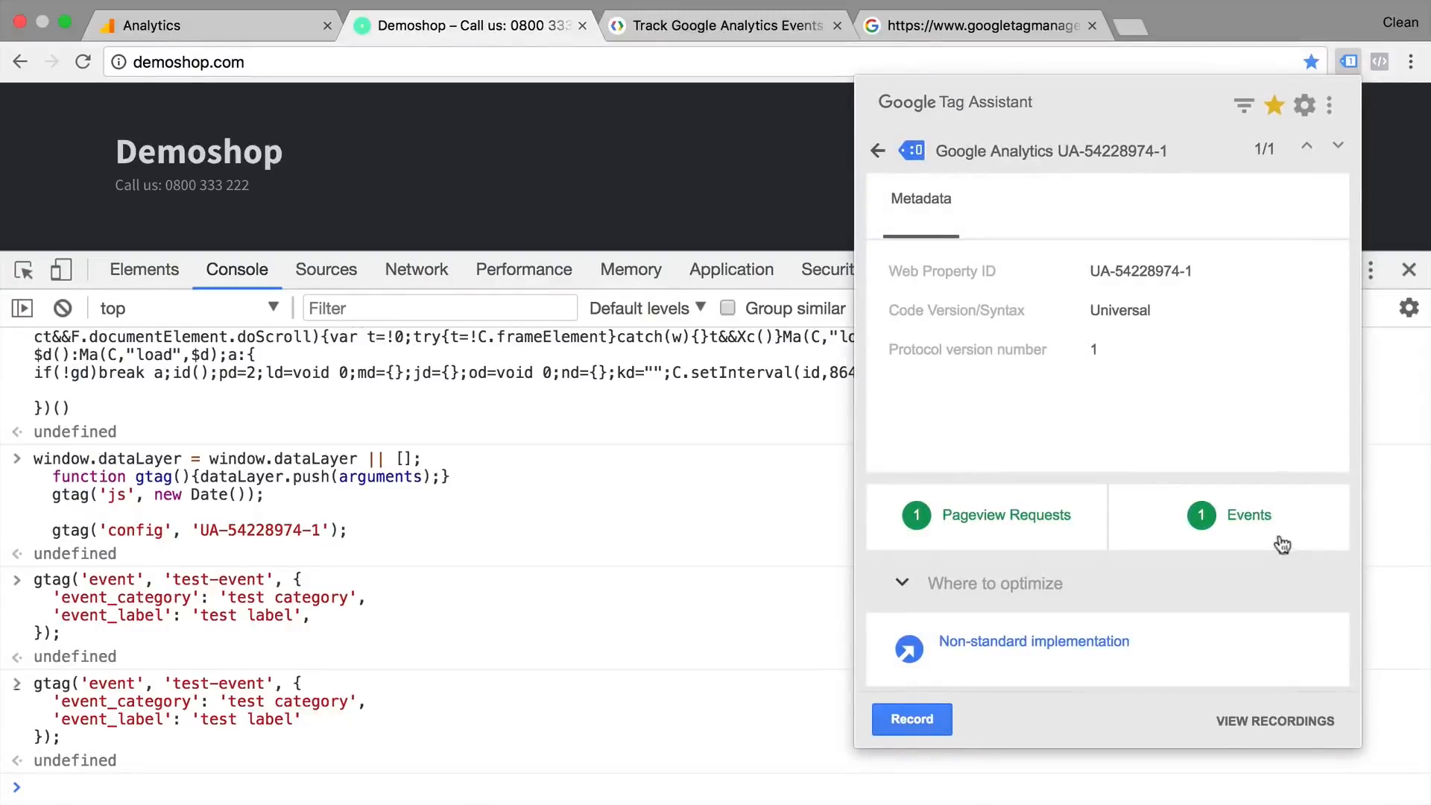
{"action": "left_click", "coordinate": [1247, 515]}
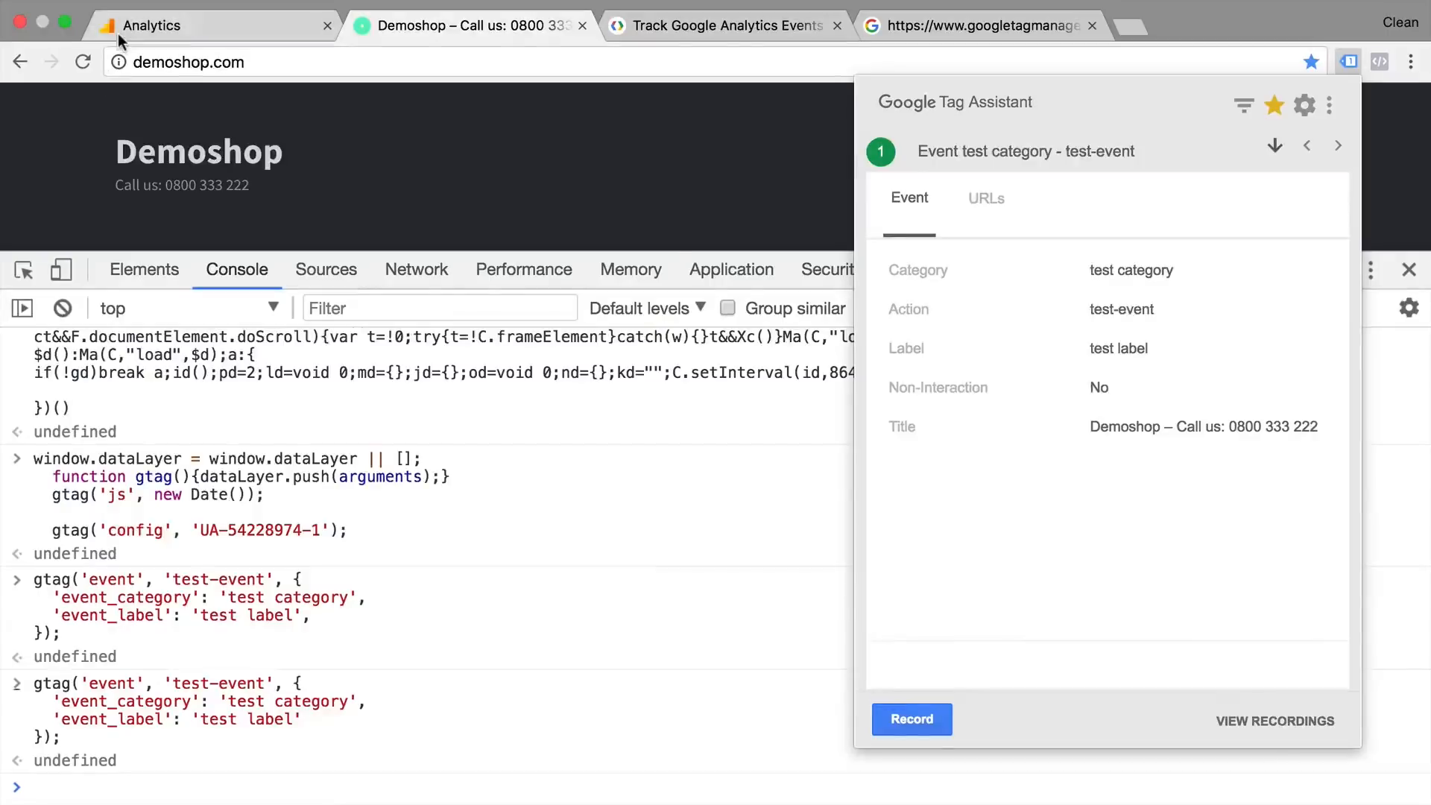
{"action": "left_click", "coordinate": [150, 25]}
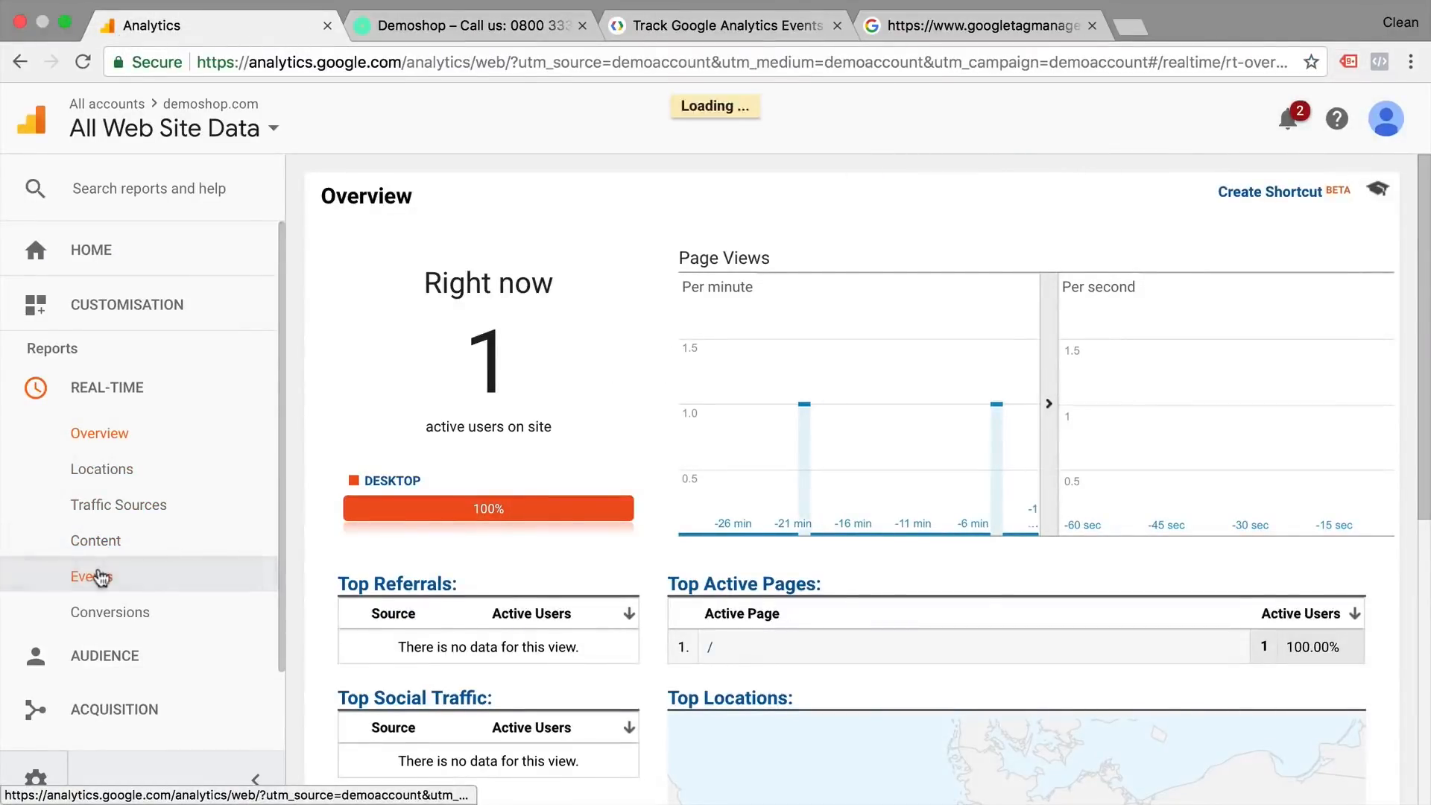
{"action": "left_click", "coordinate": [91, 576]}
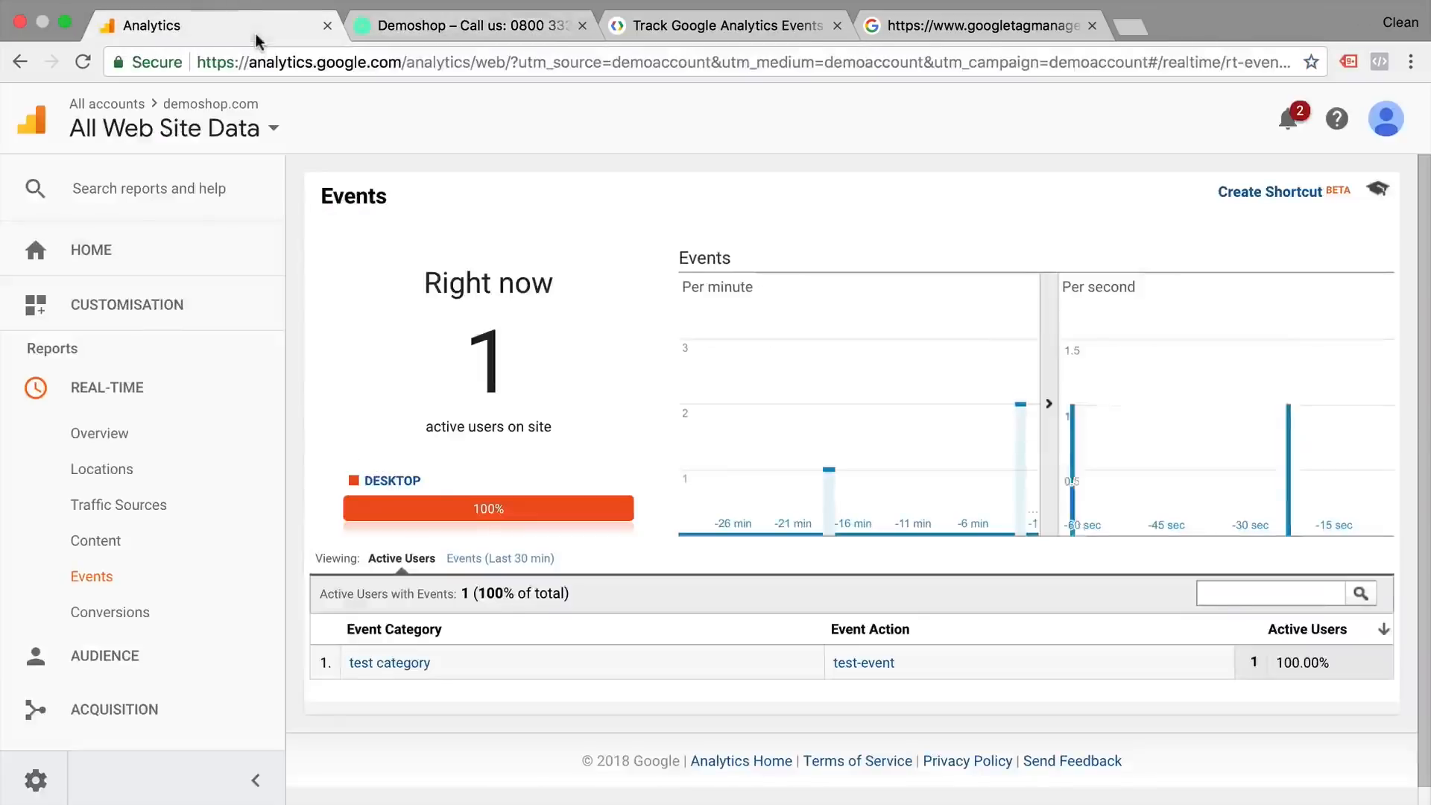
{"action": "left_click", "coordinate": [471, 24]}
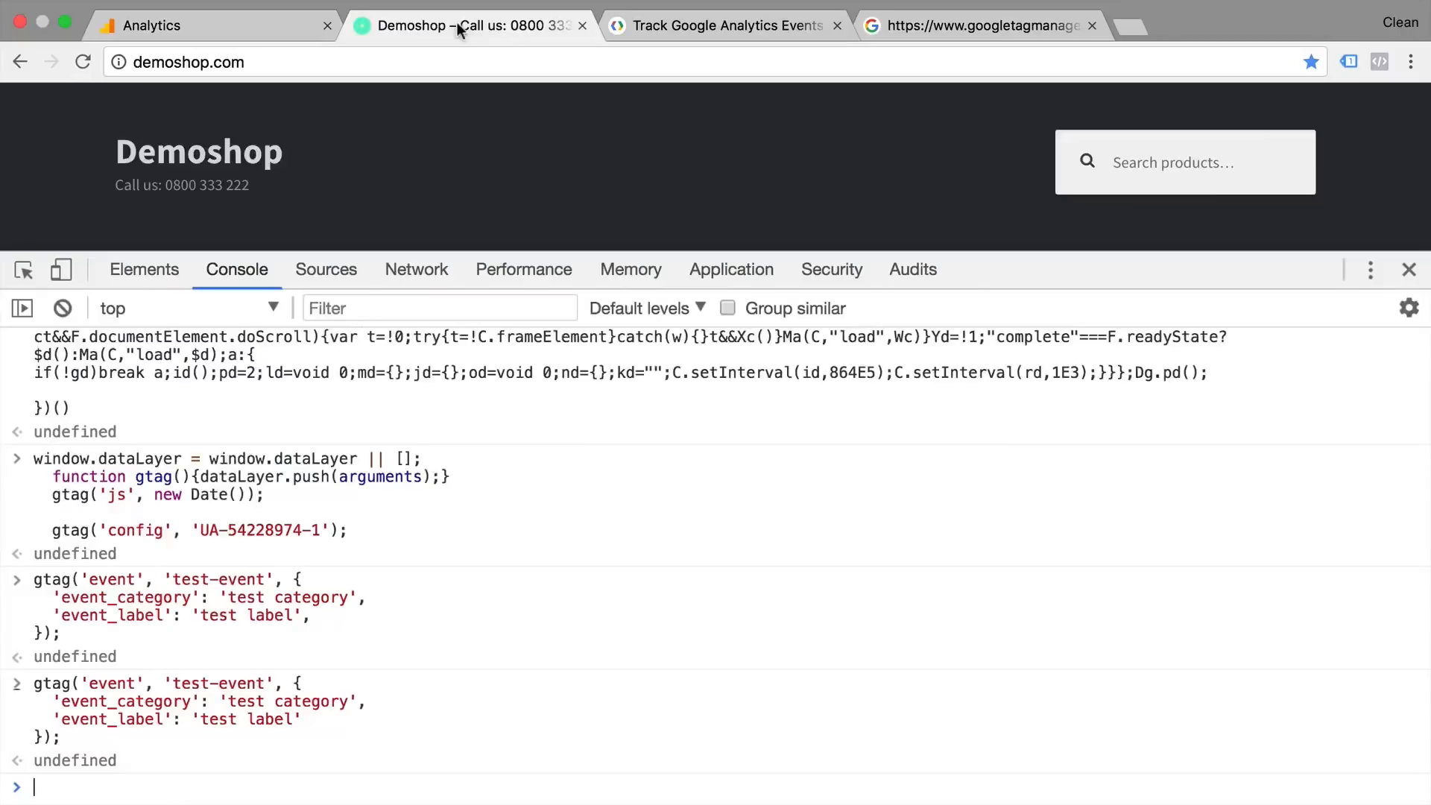
{"action": "mouse_move", "coordinate": [301, 539]}
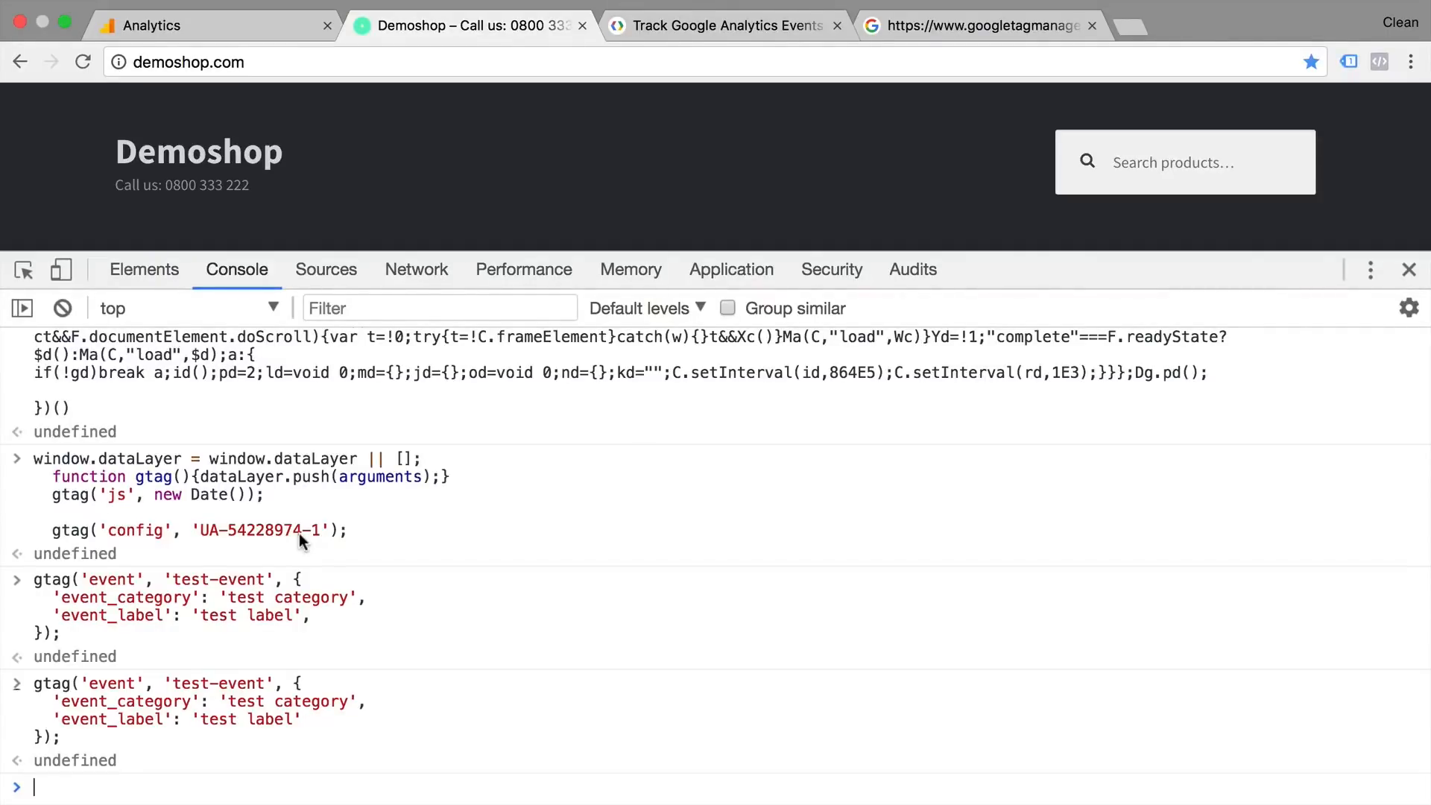
{"action": "scroll", "scroll_direction": "down", "scroll_amount": 3}
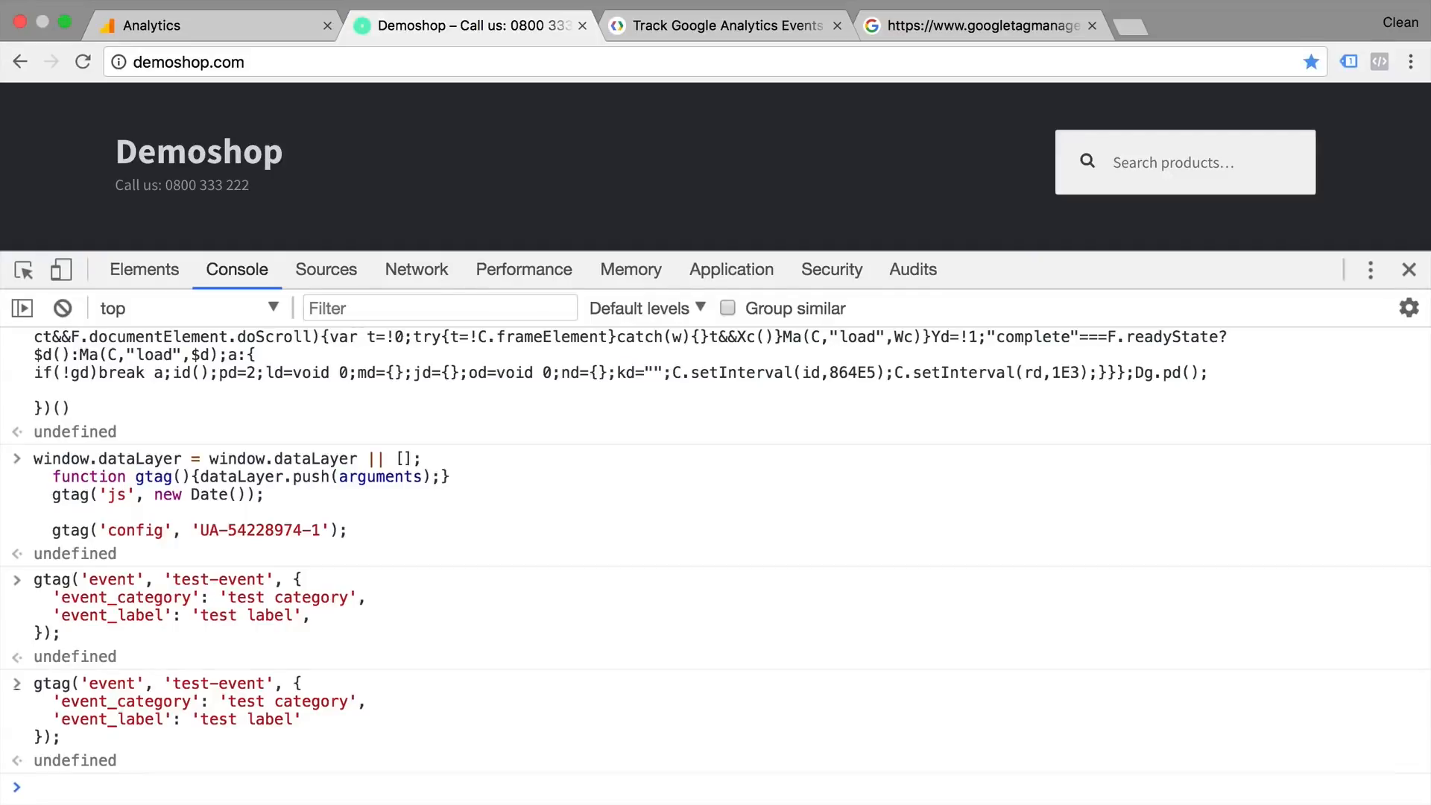
{"action": "scroll", "scroll_direction": "up", "scroll_amount": 3}
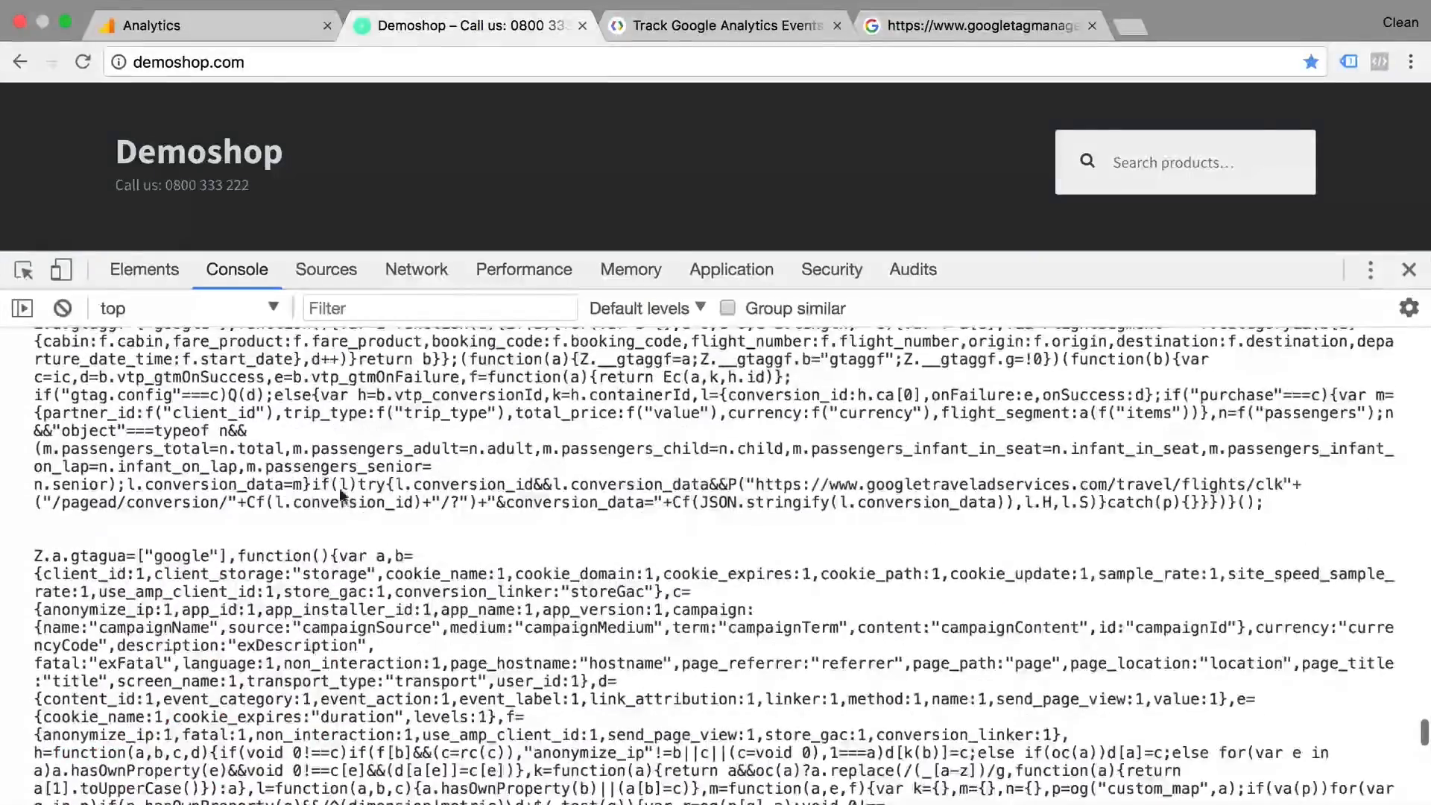
{"action": "scroll", "scroll_direction": "down", "scroll_amount": 3}
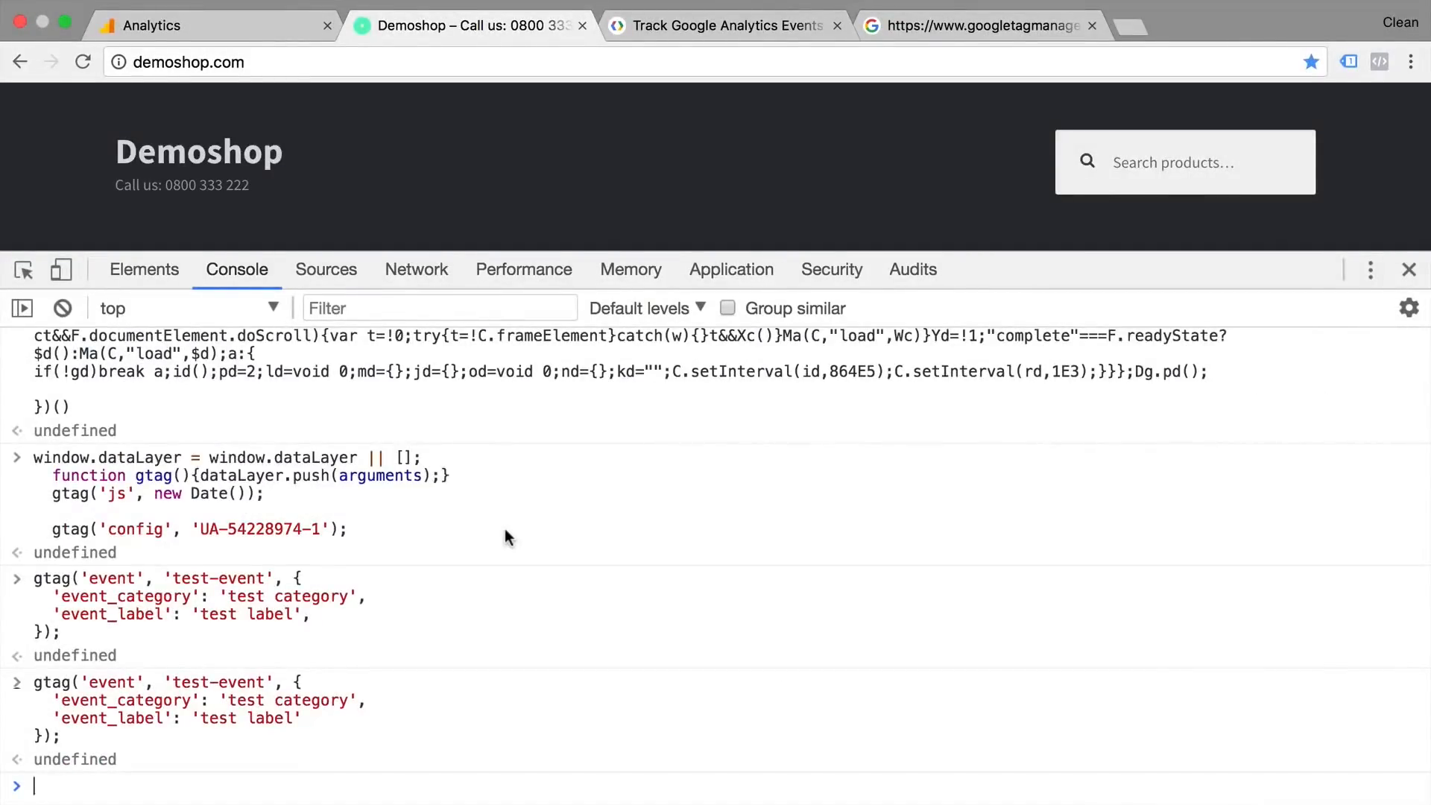
Step: Browse the page's HTML source in DevTools Sources, then return to the Snippets list
{"action": "left_click", "coordinate": [326, 269]}
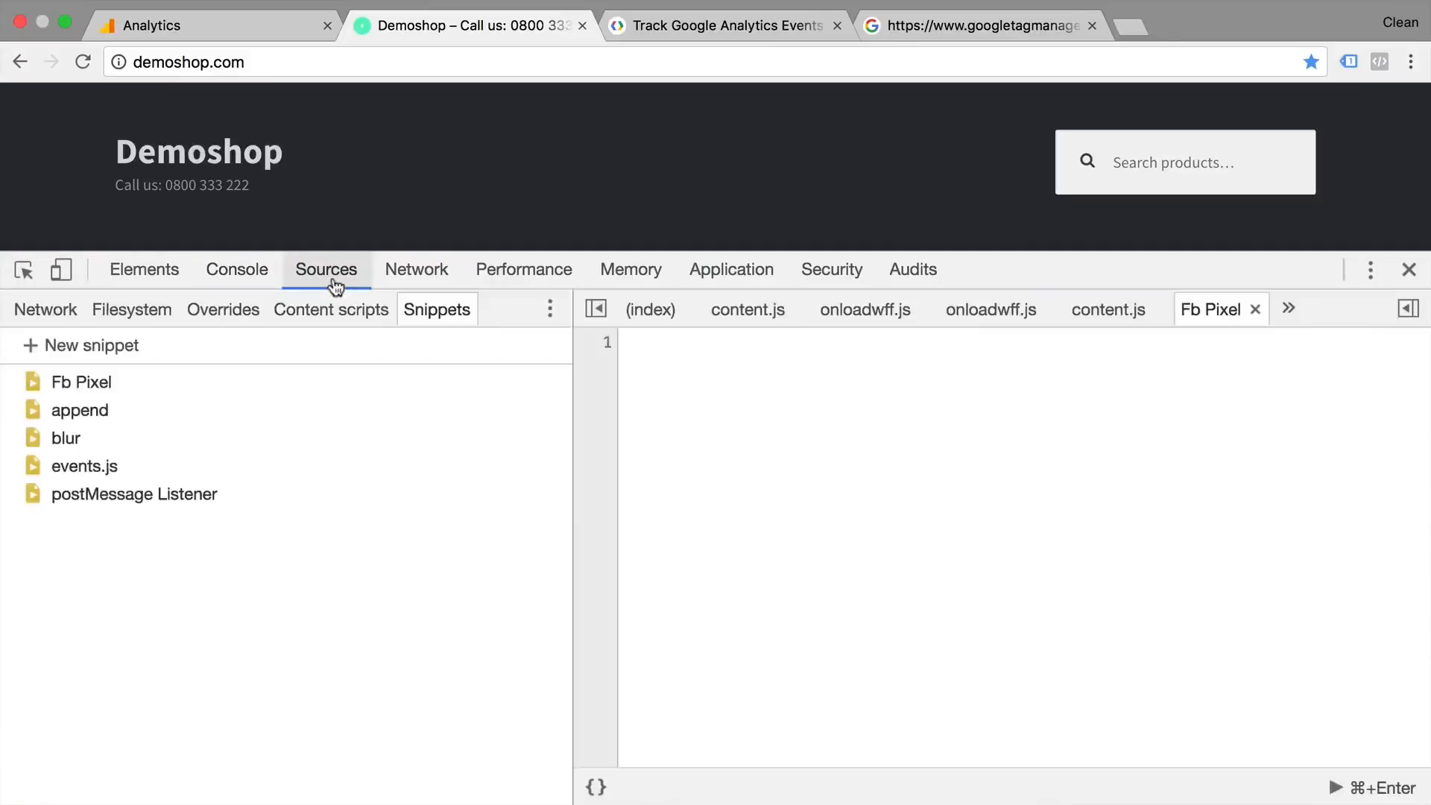
{"action": "left_click", "coordinate": [45, 309]}
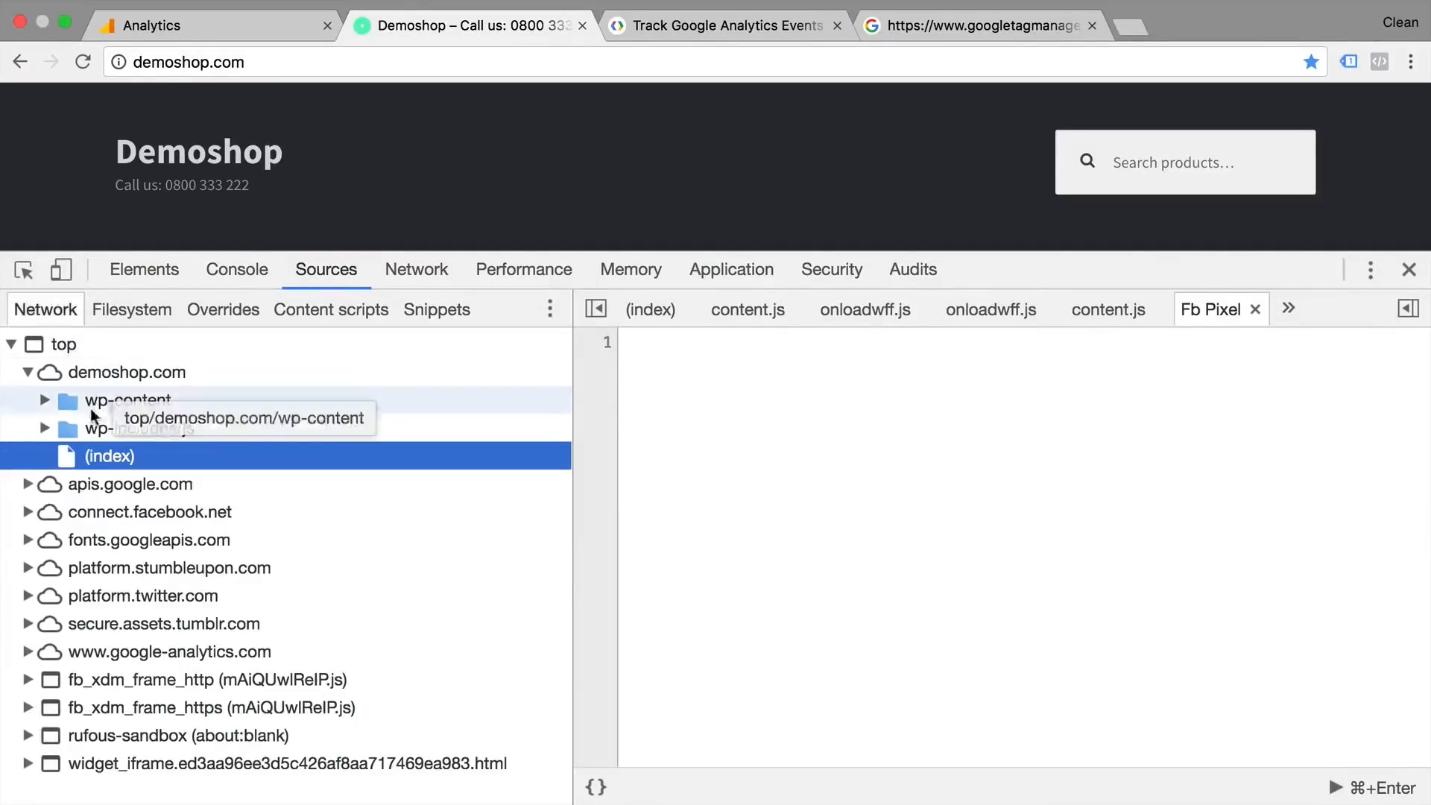
{"action": "left_click", "coordinate": [109, 455]}
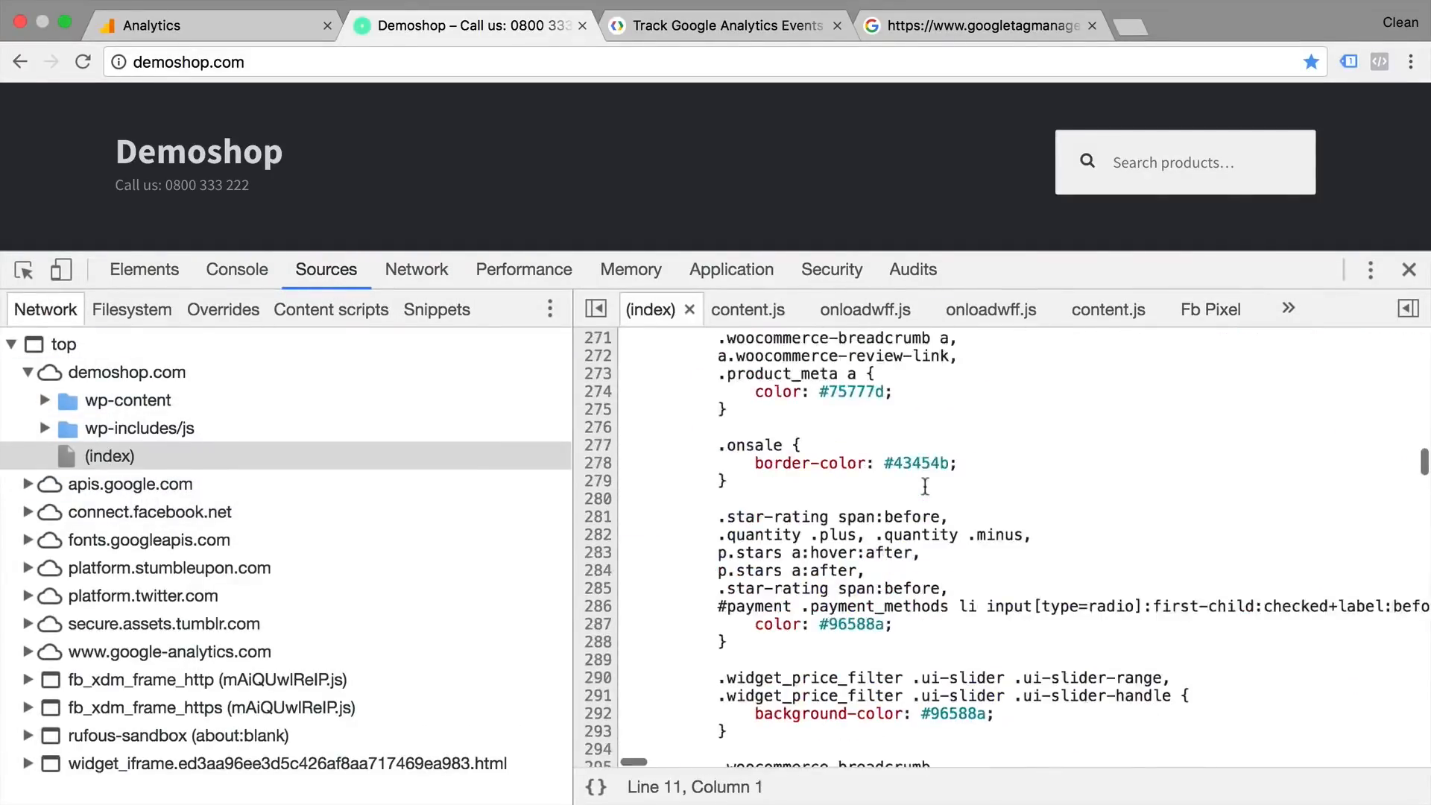
{"action": "scroll", "scroll_direction": "down", "scroll_amount": 3}
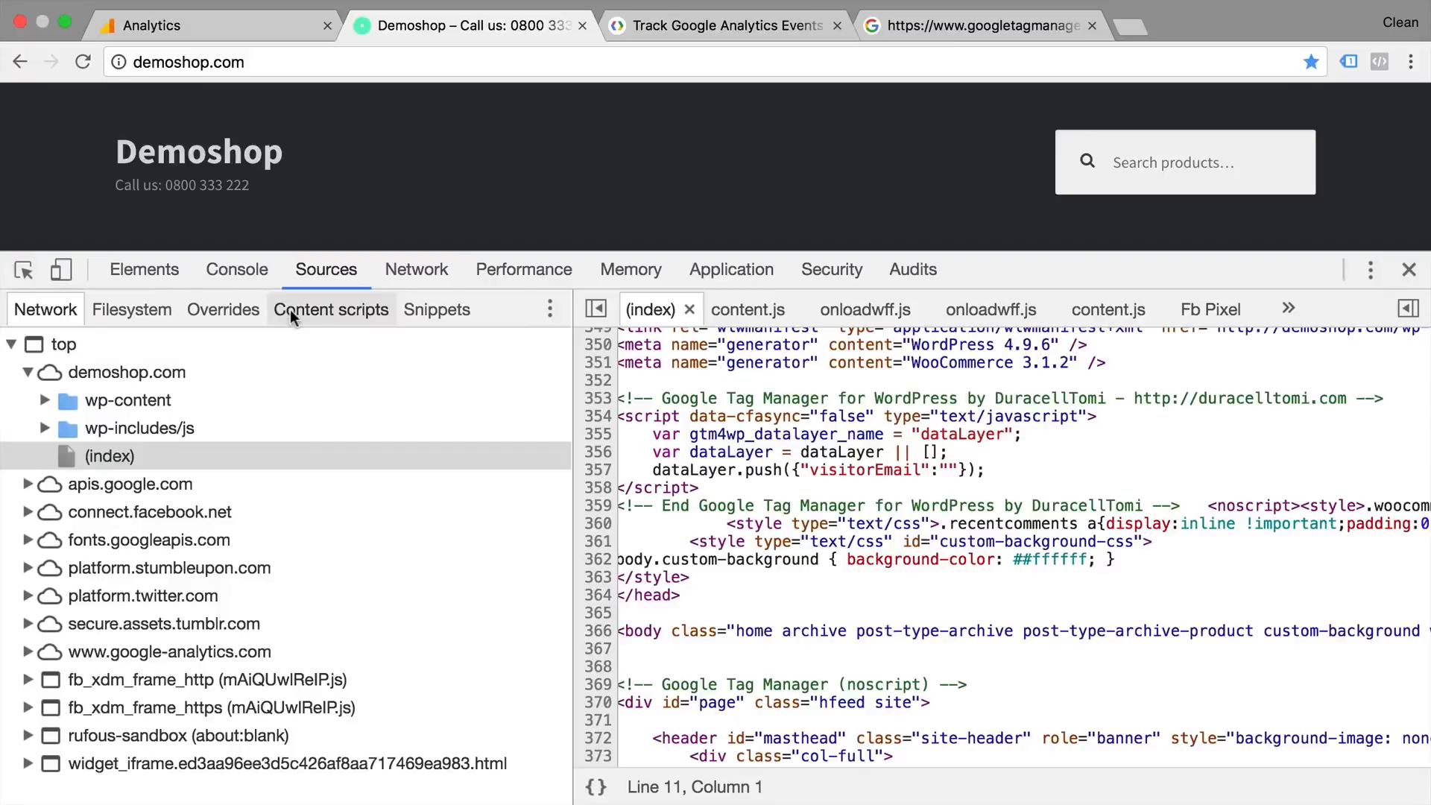
{"action": "left_click", "coordinate": [436, 309]}
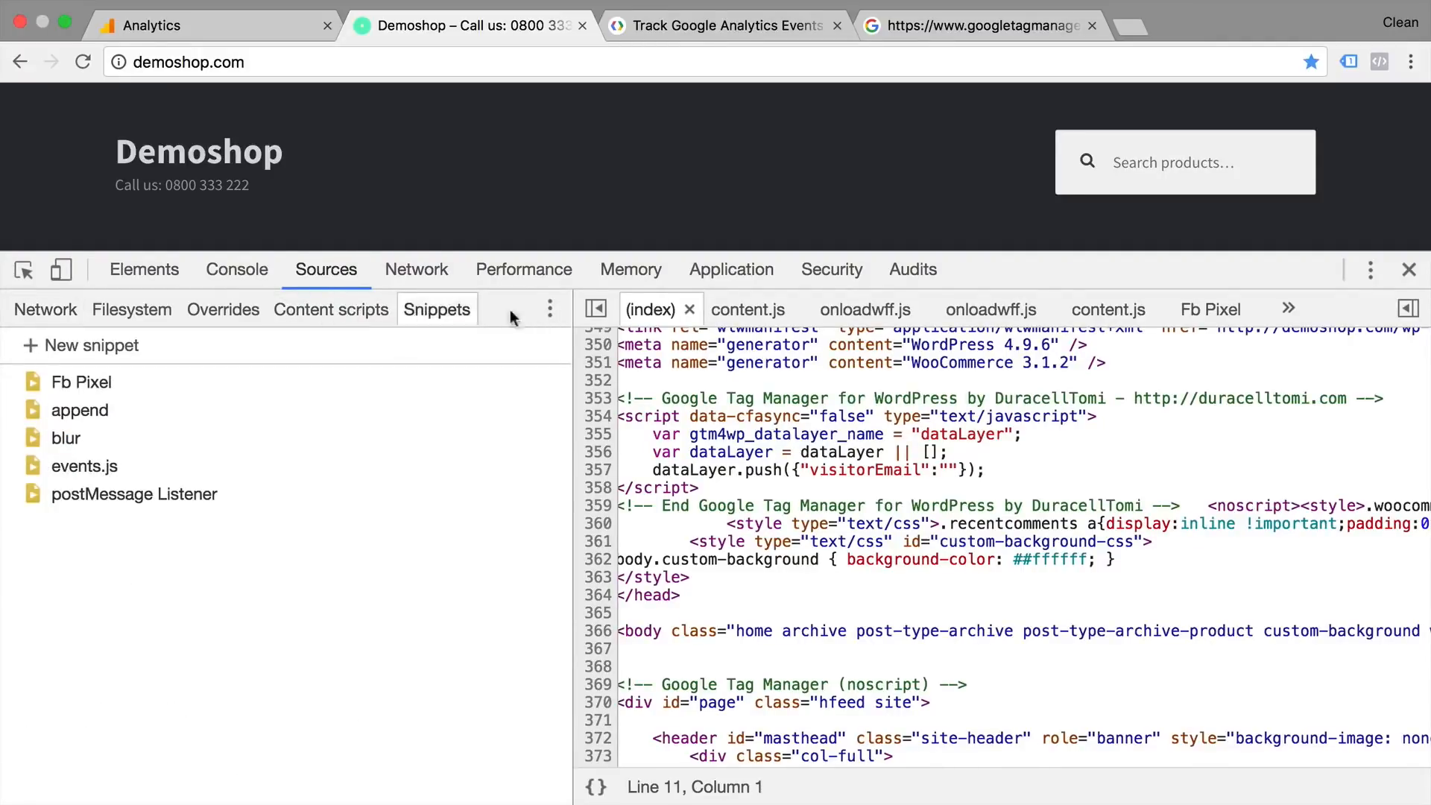
{"action": "left_click", "coordinate": [549, 308]}
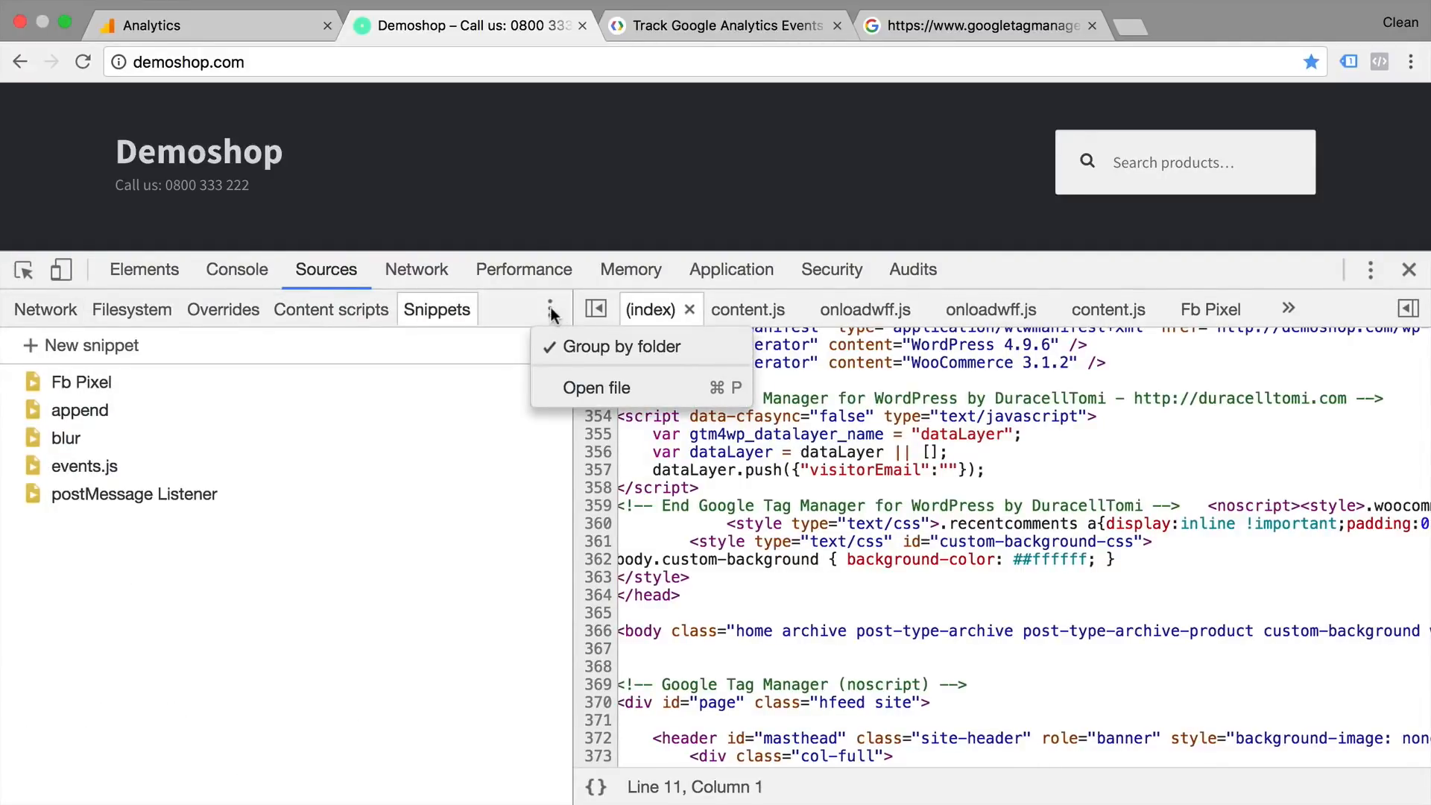
{"action": "left_click", "coordinate": [557, 345]}
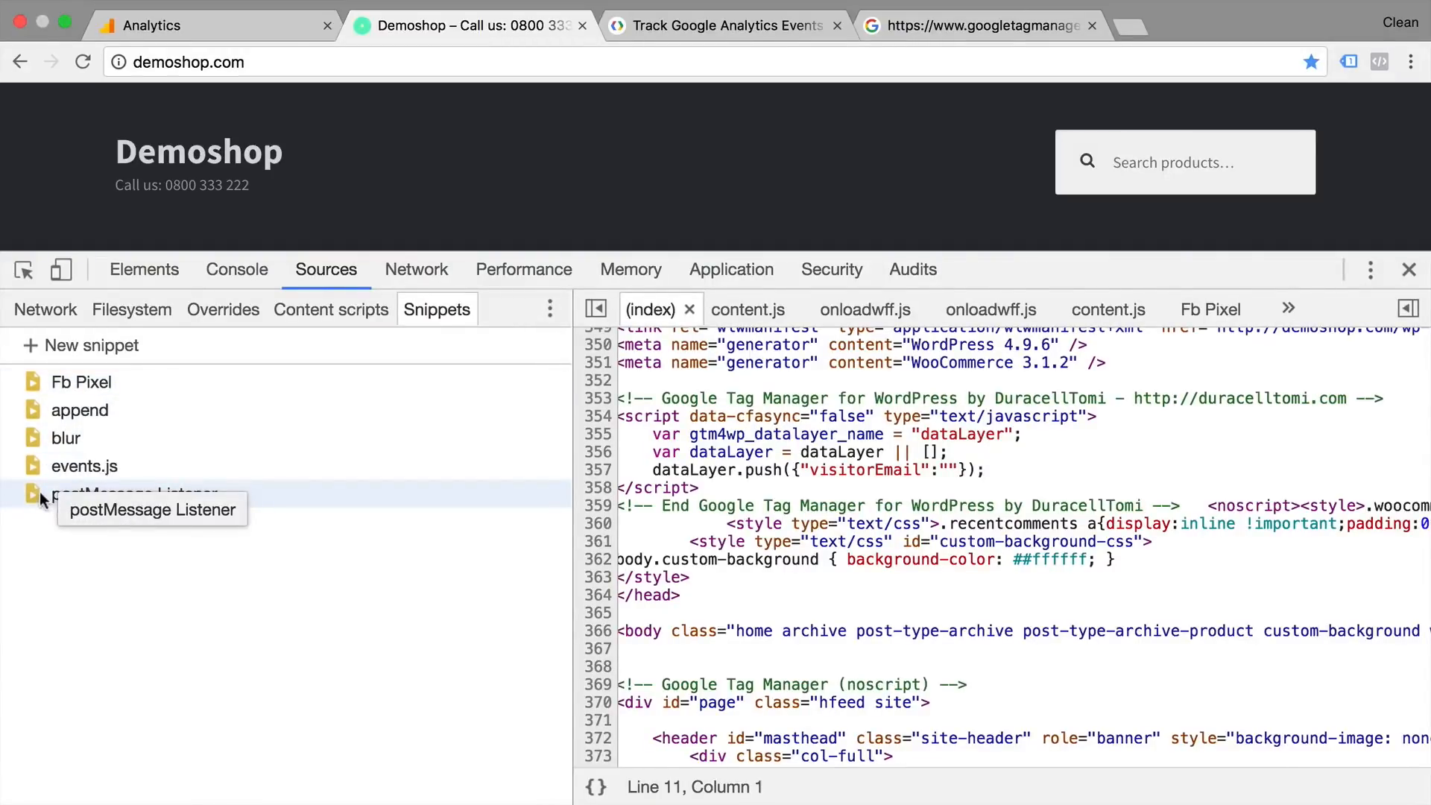
{"action": "mouse_move", "coordinate": [28, 354]}
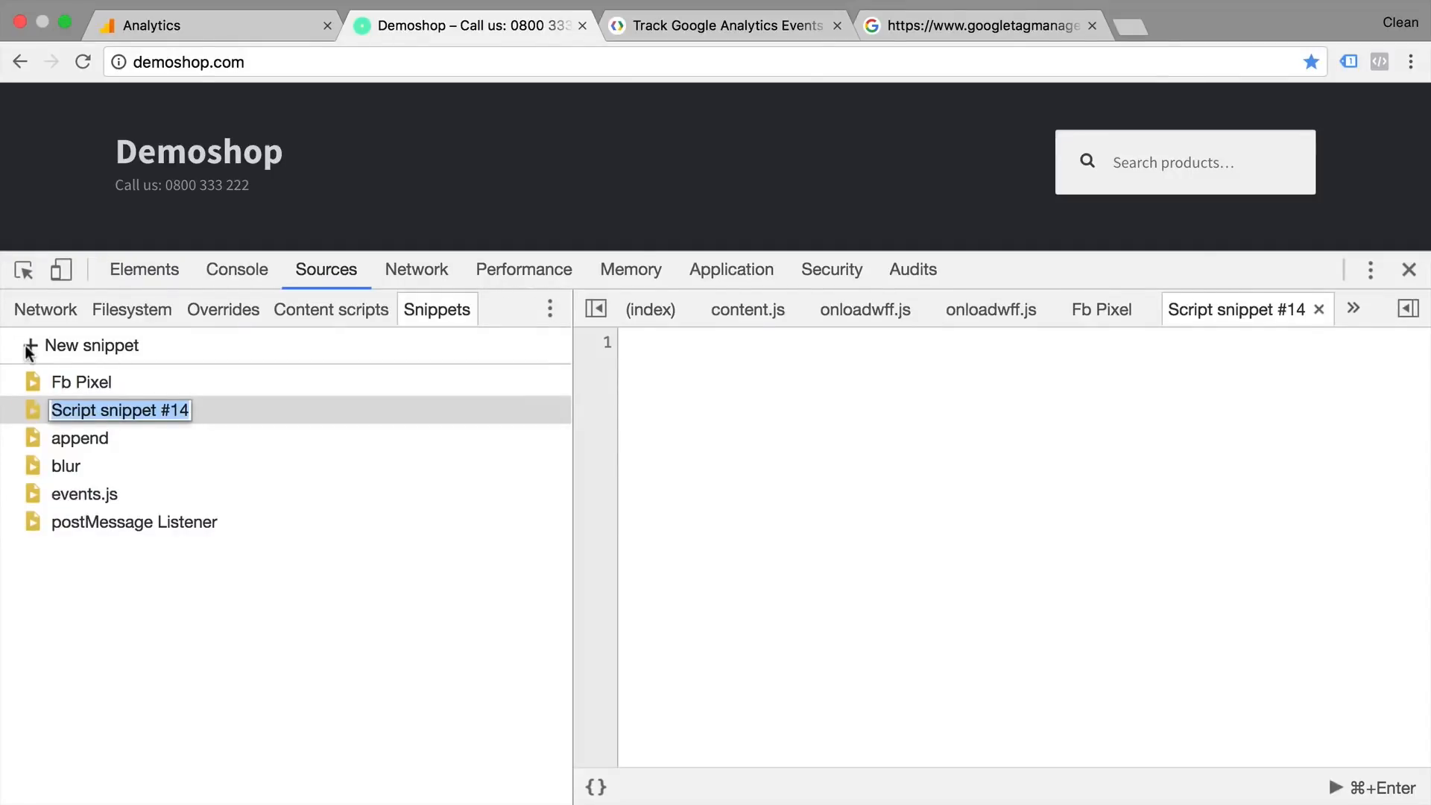
Step: Name the snippet Facebook Pixel and begin stripping the HTML wrapper from the pasted code
{"action": "type", "text": "Fae"}
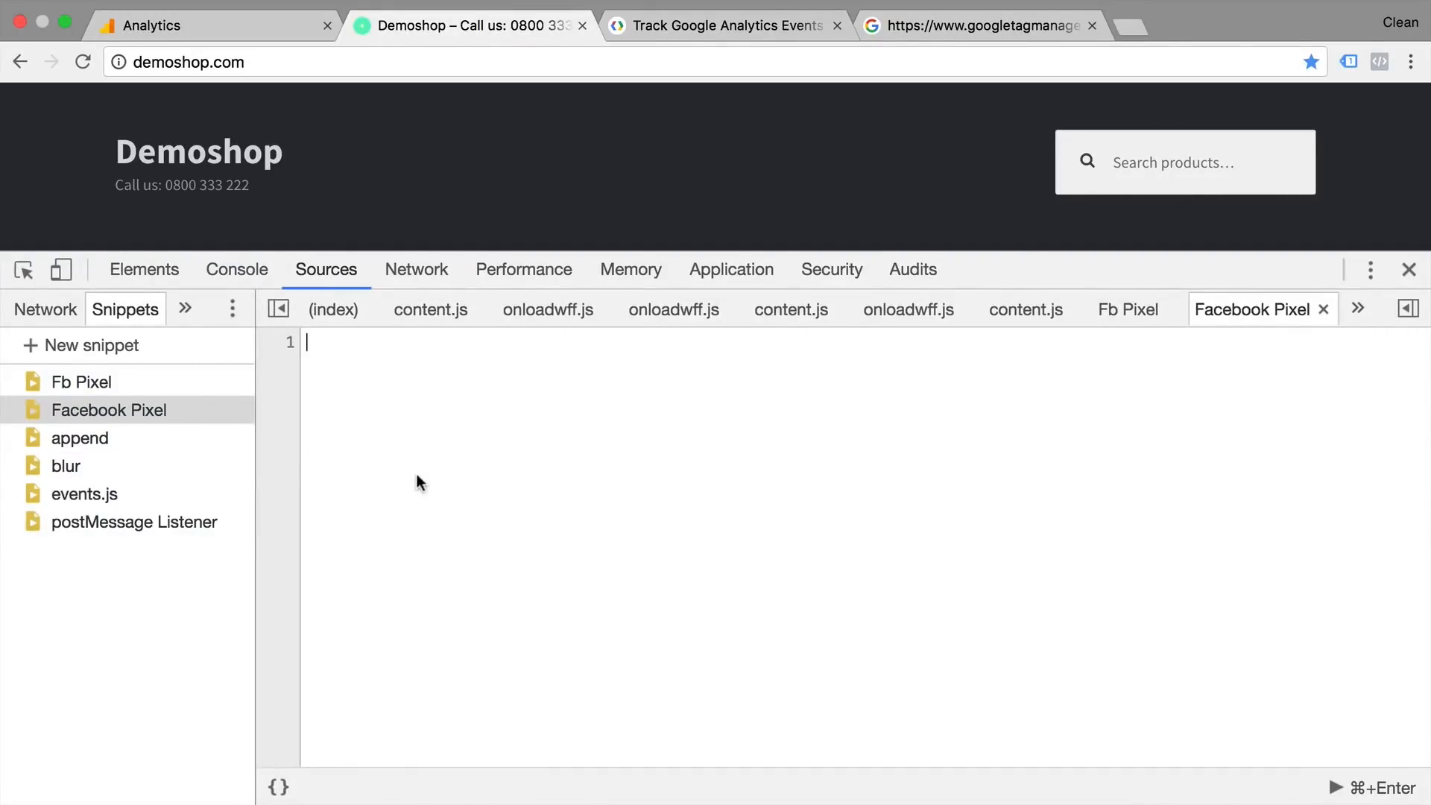
{"action": "left_click", "coordinate": [470, 25]}
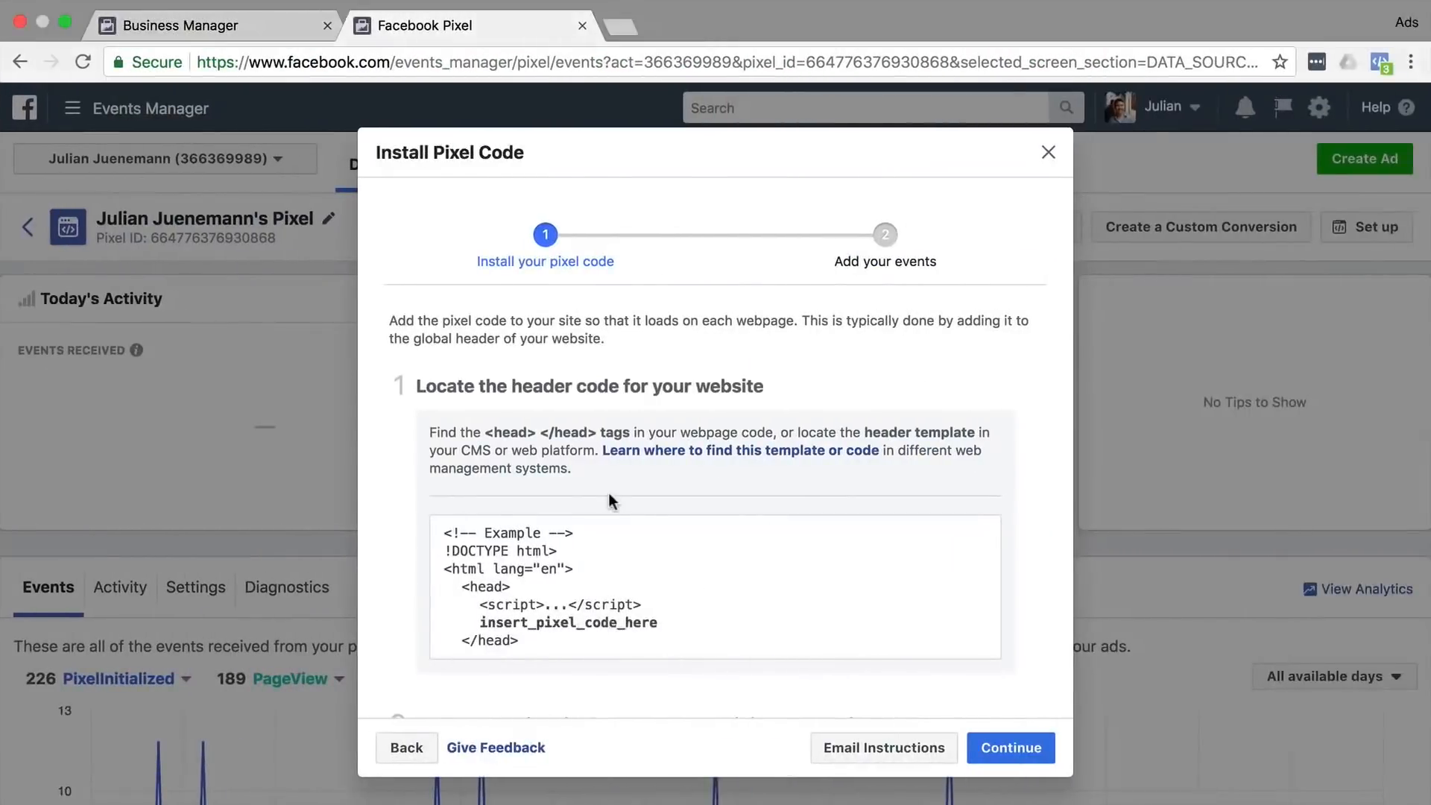
{"action": "scroll", "scroll_direction": "down", "scroll_amount": 3}
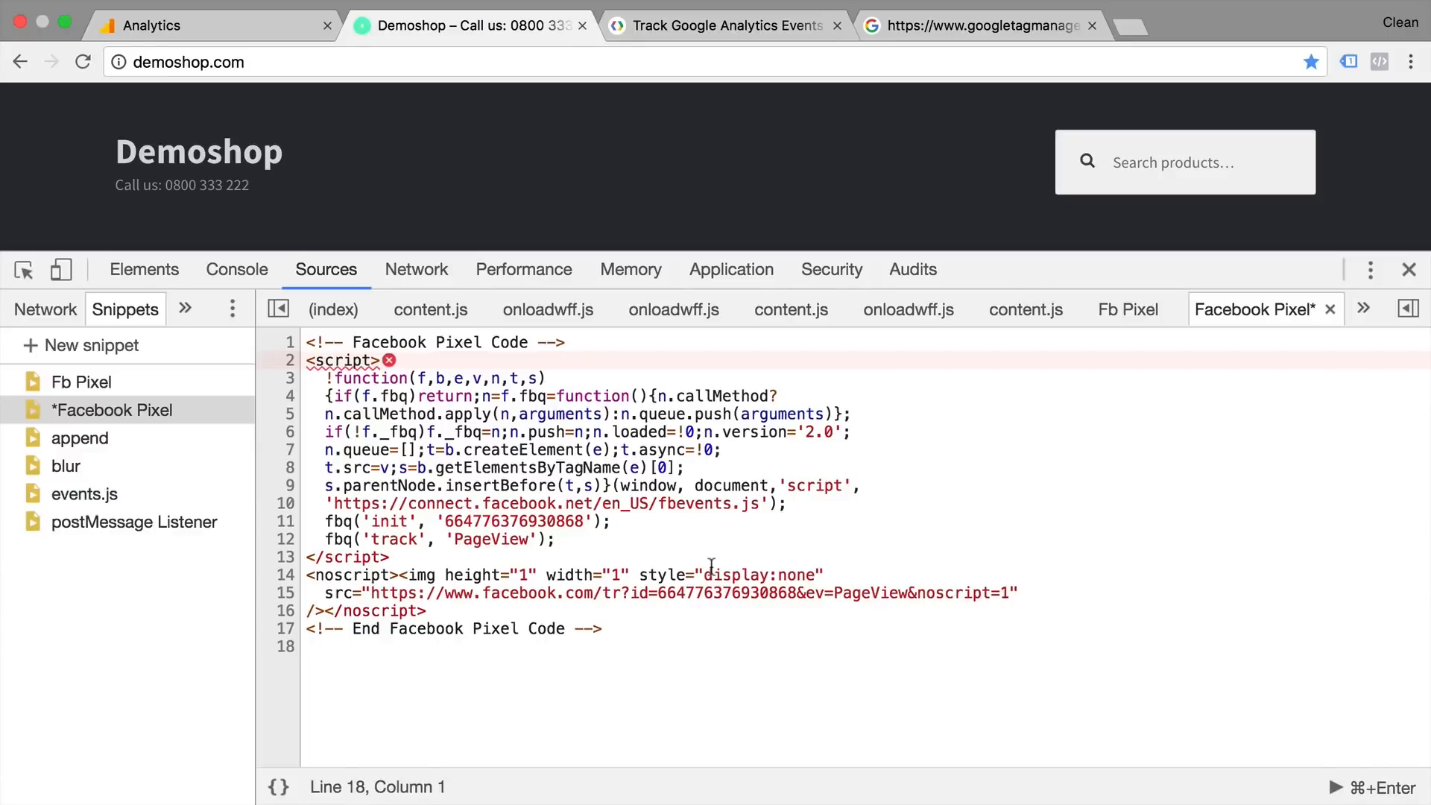
{"action": "left_click", "coordinate": [422, 360]}
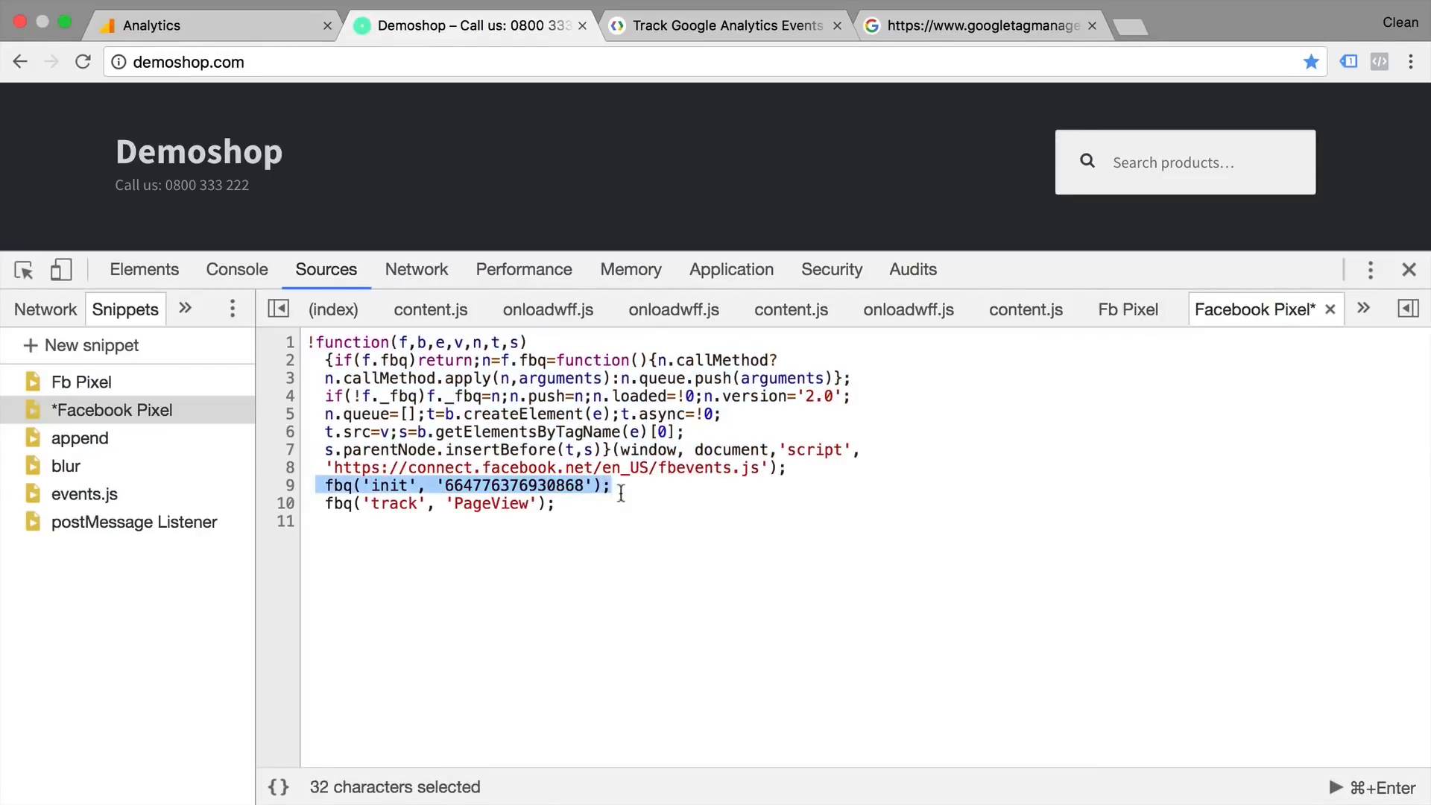
{"action": "left_click", "coordinate": [614, 503]}
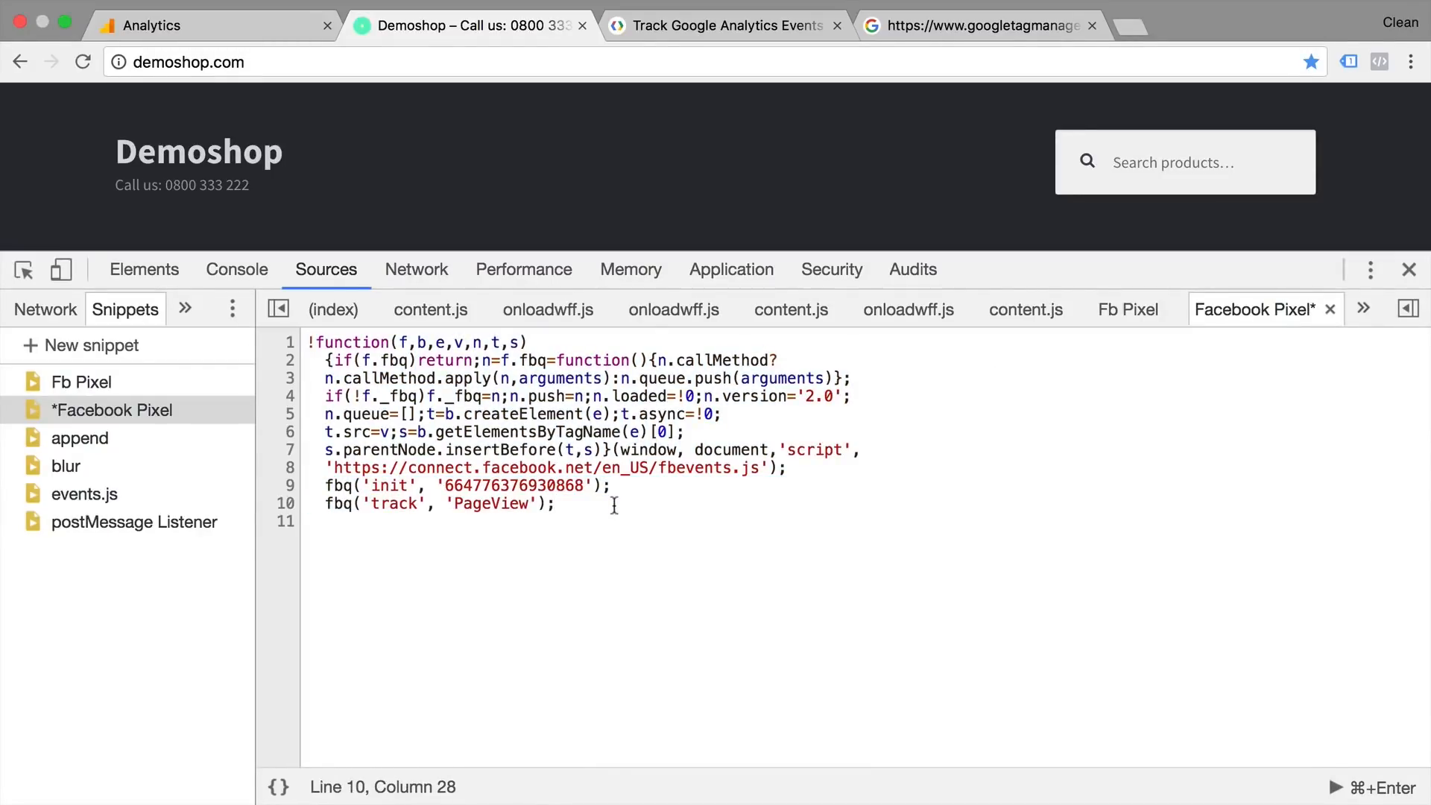
{"action": "mouse_move", "coordinate": [278, 786]}
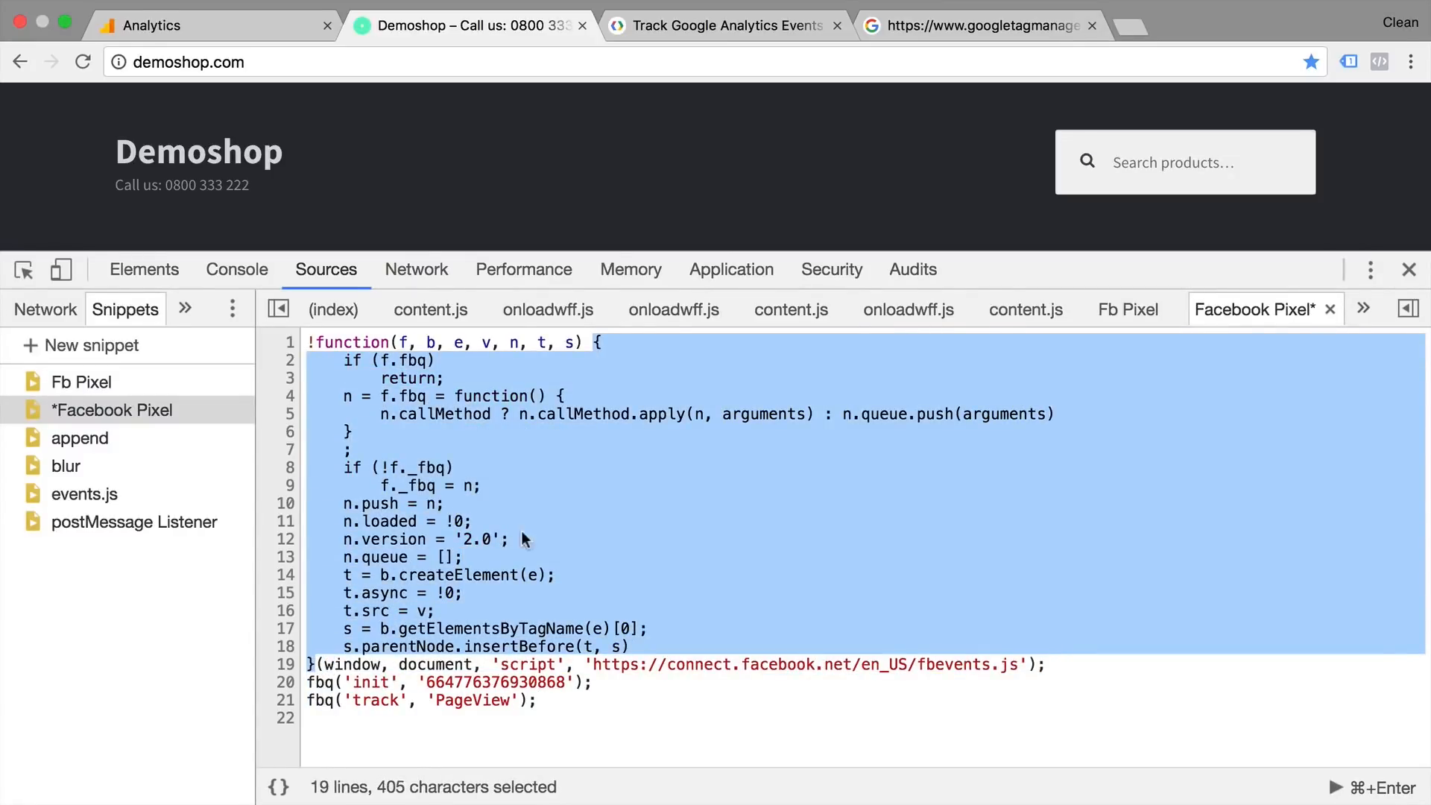
{"action": "left_click", "coordinate": [522, 538]}
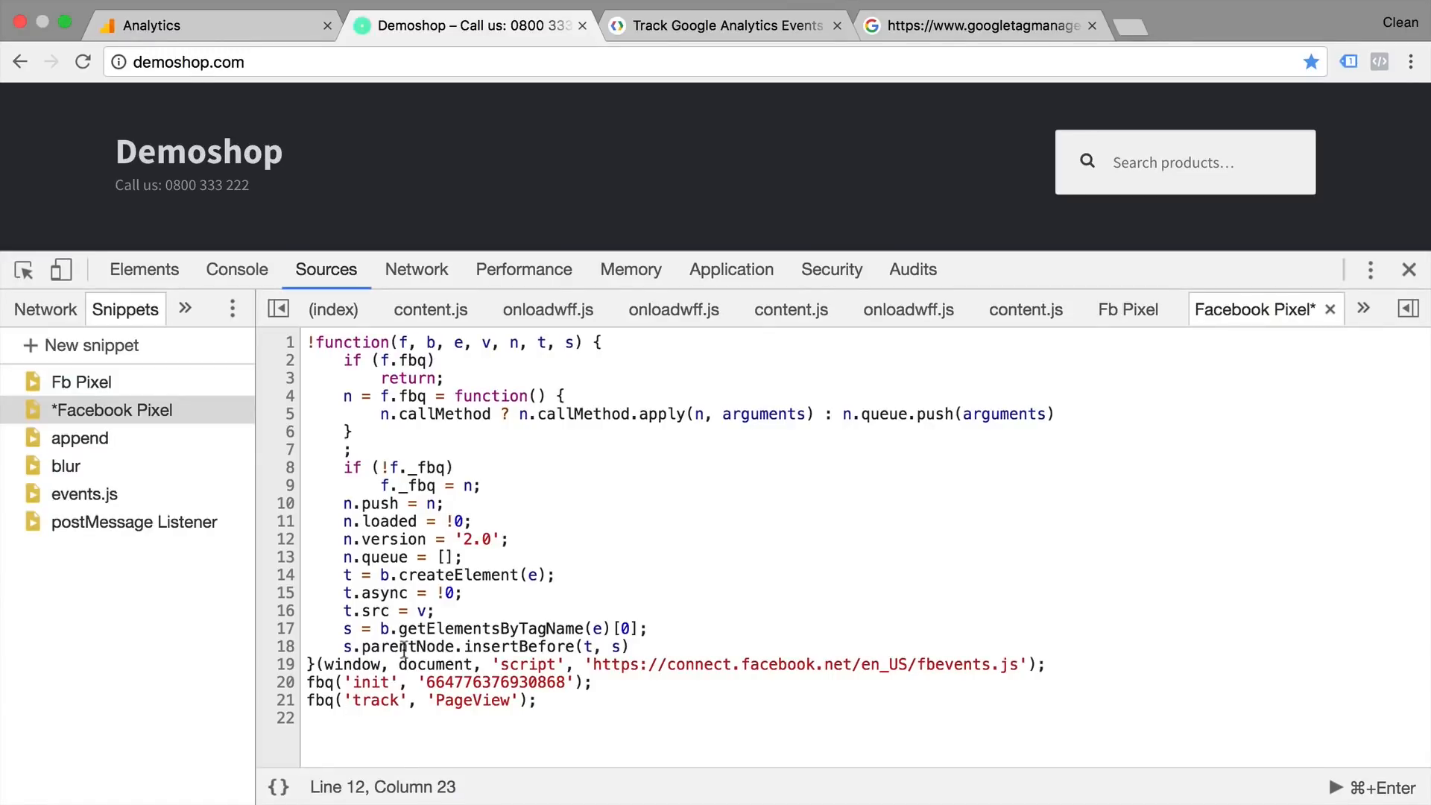
{"action": "mouse_move", "coordinate": [1351, 743]}
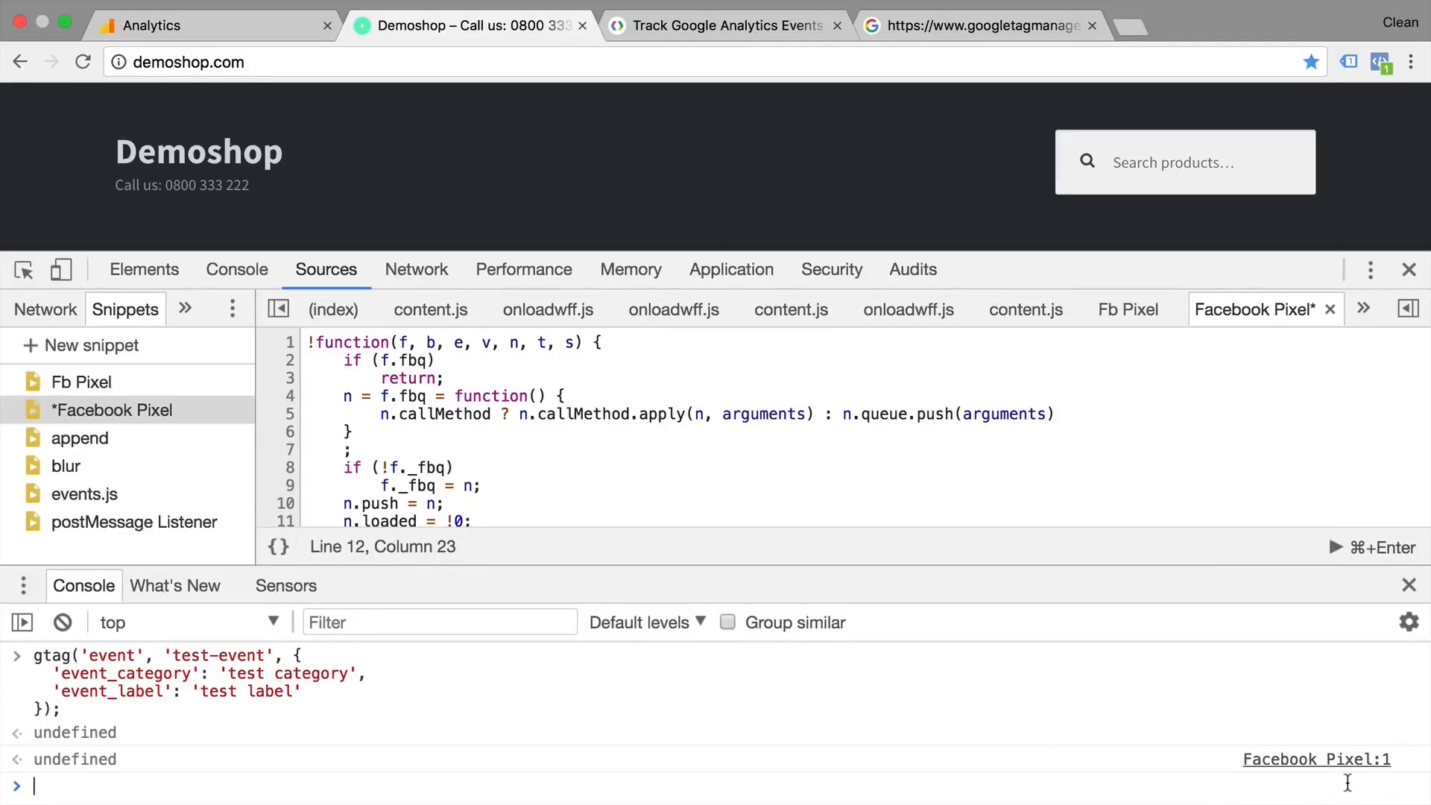
{"action": "mouse_move", "coordinate": [639, 691]}
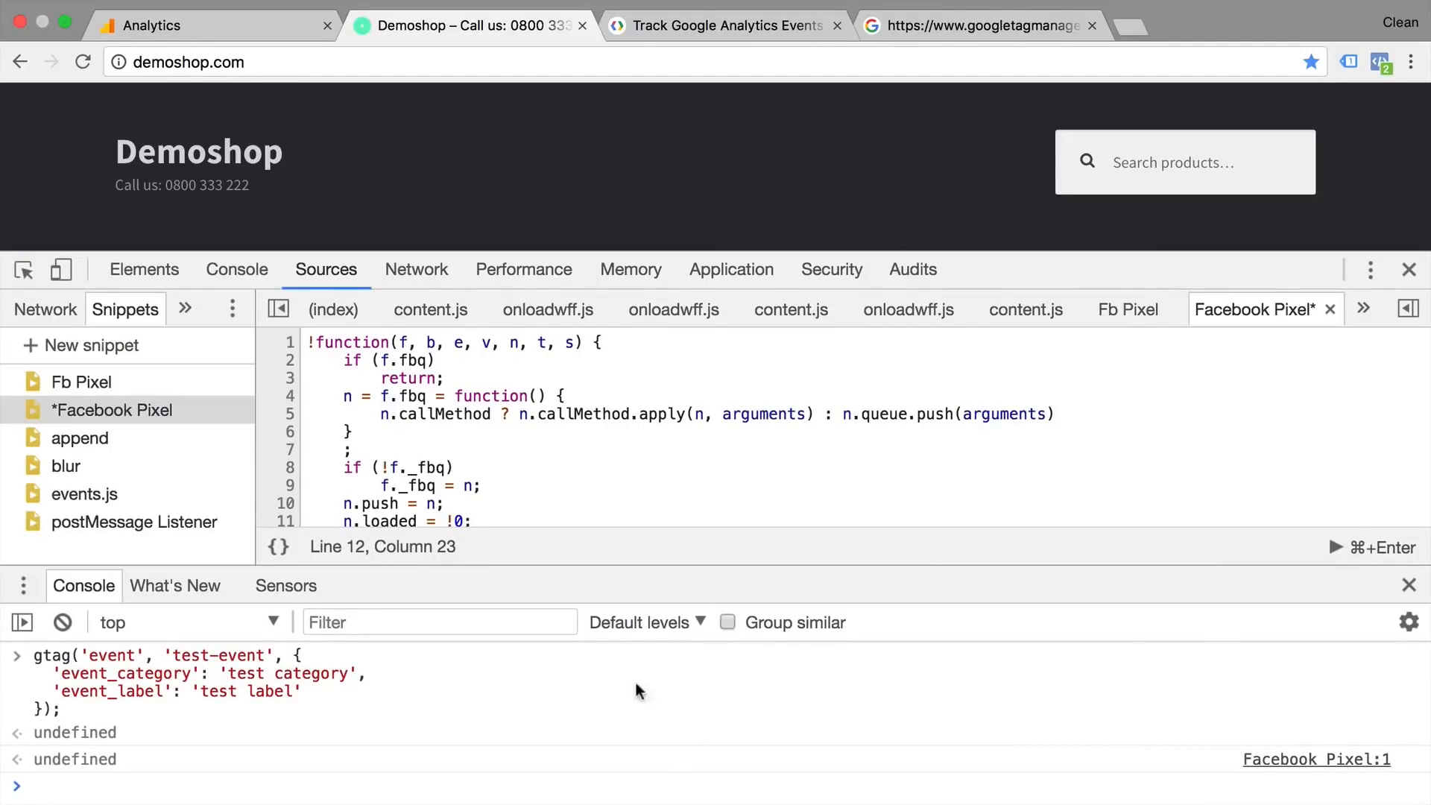
{"action": "mouse_move", "coordinate": [737, 721]}
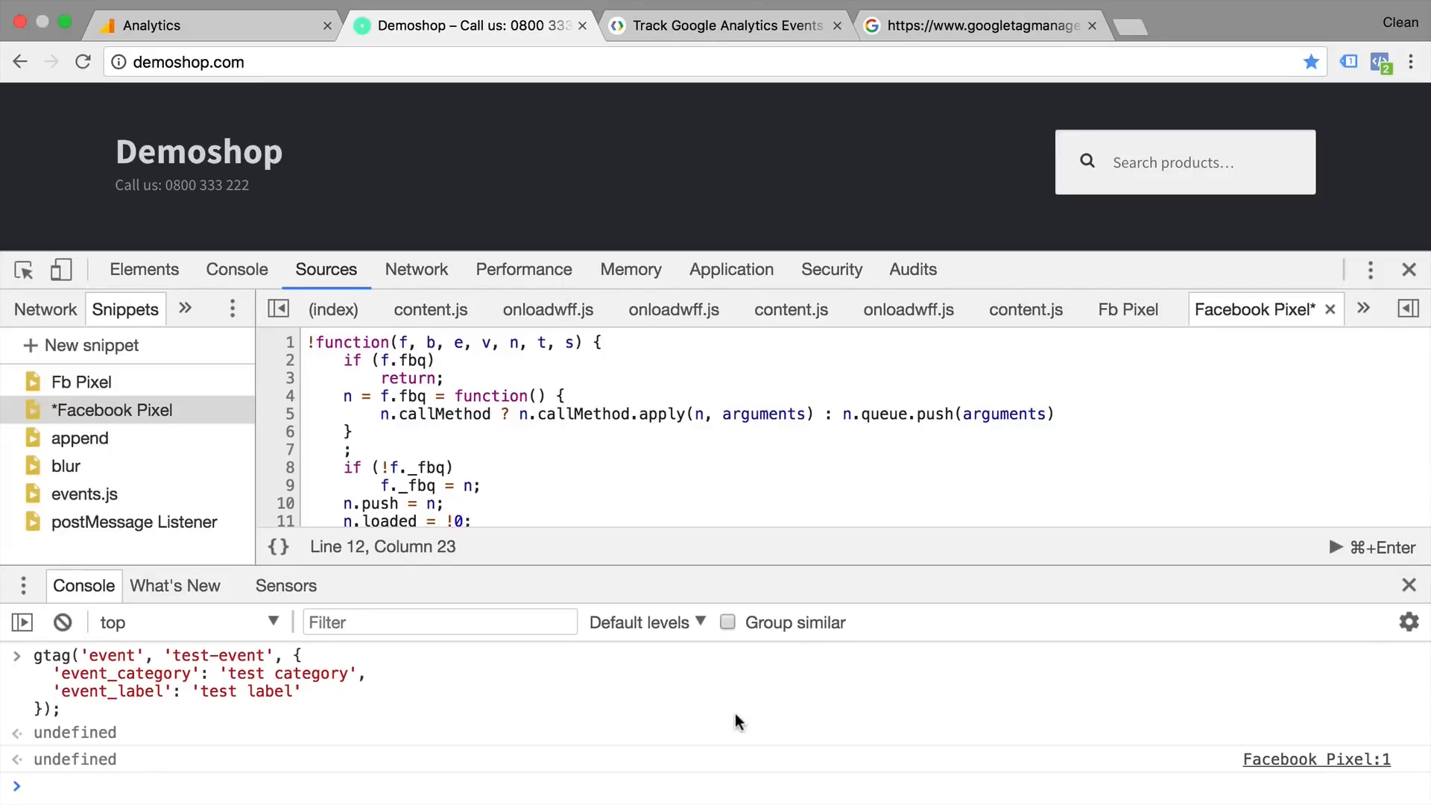
{"action": "left_click", "coordinate": [1408, 585]}
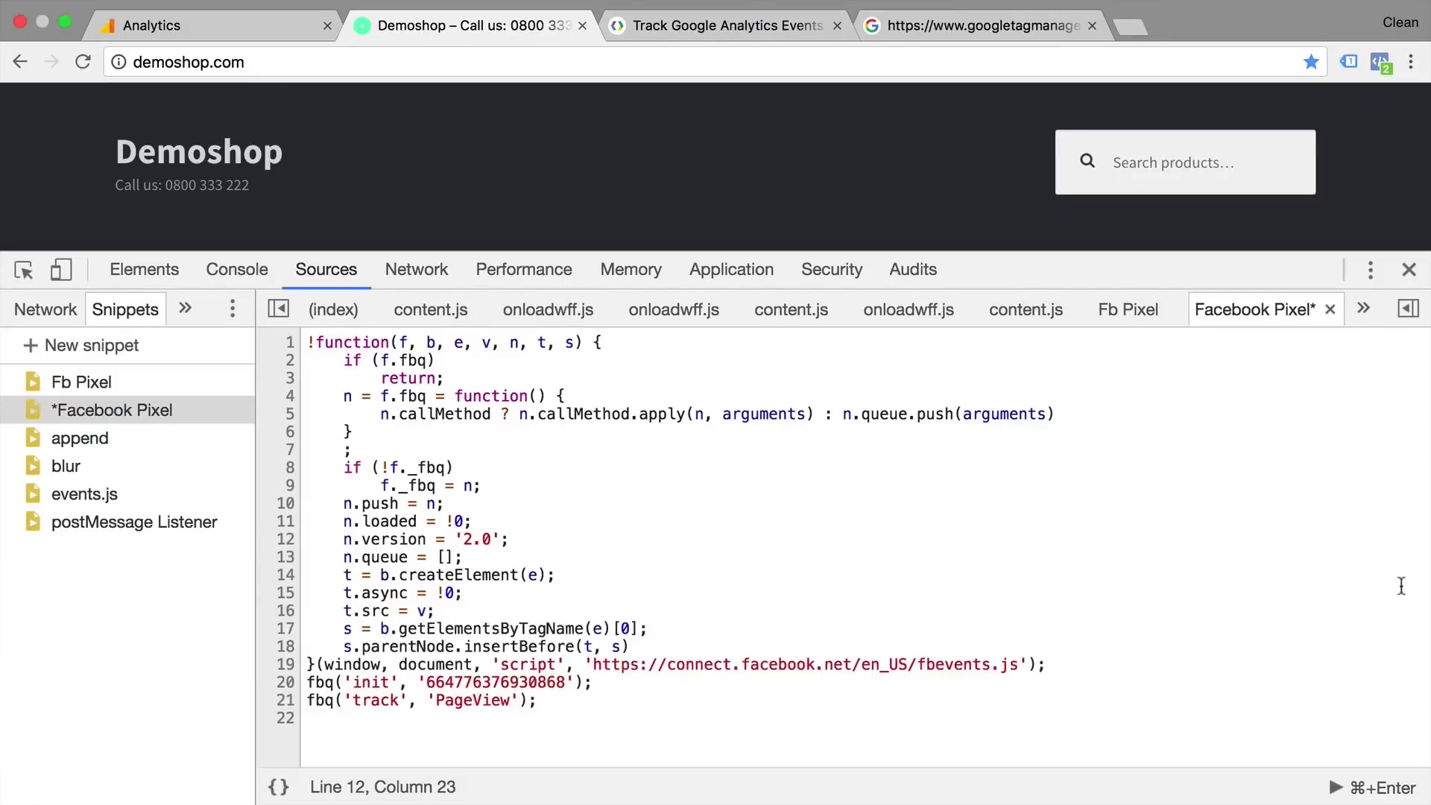
{"action": "mouse_move", "coordinate": [1323, 600]}
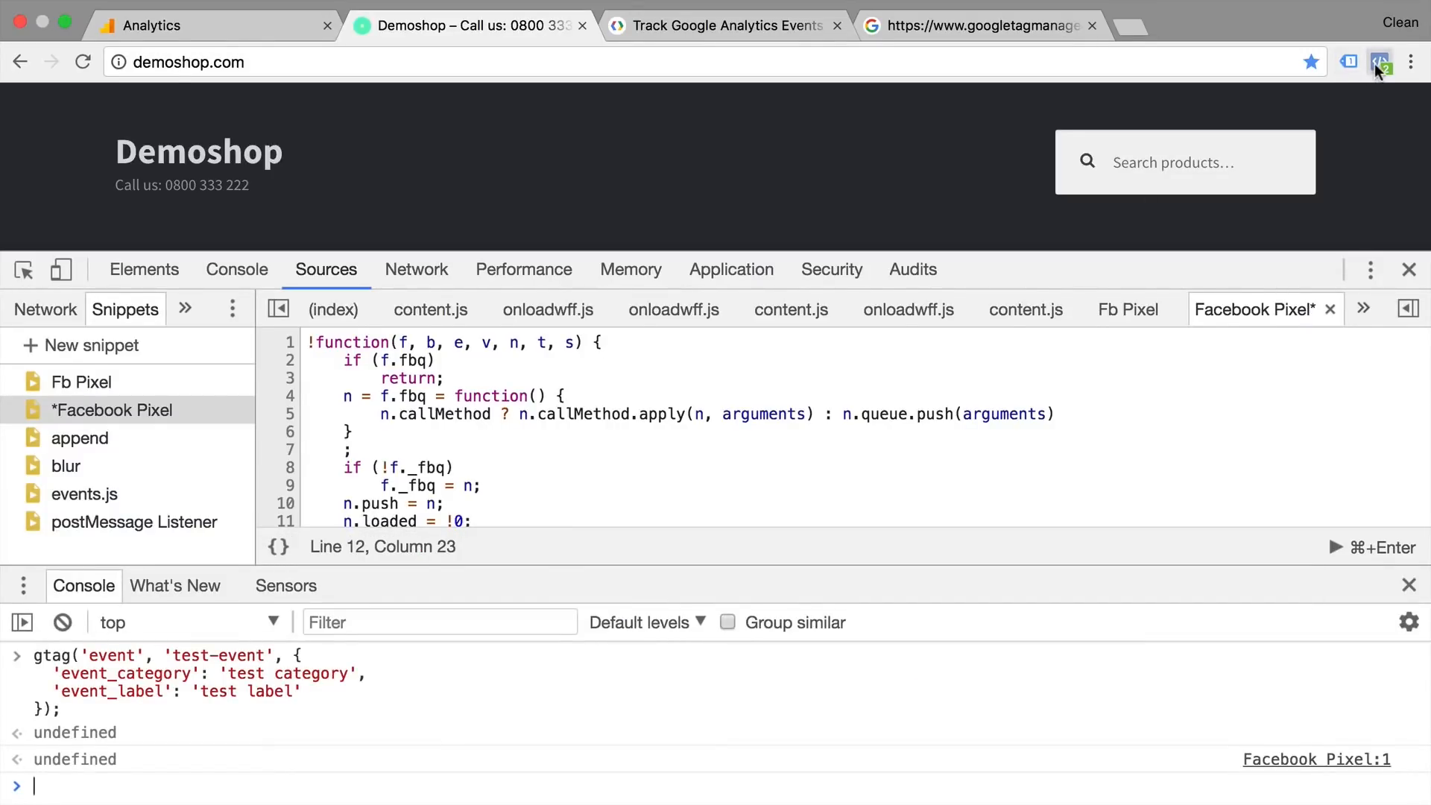
{"action": "left_click", "coordinate": [1381, 62]}
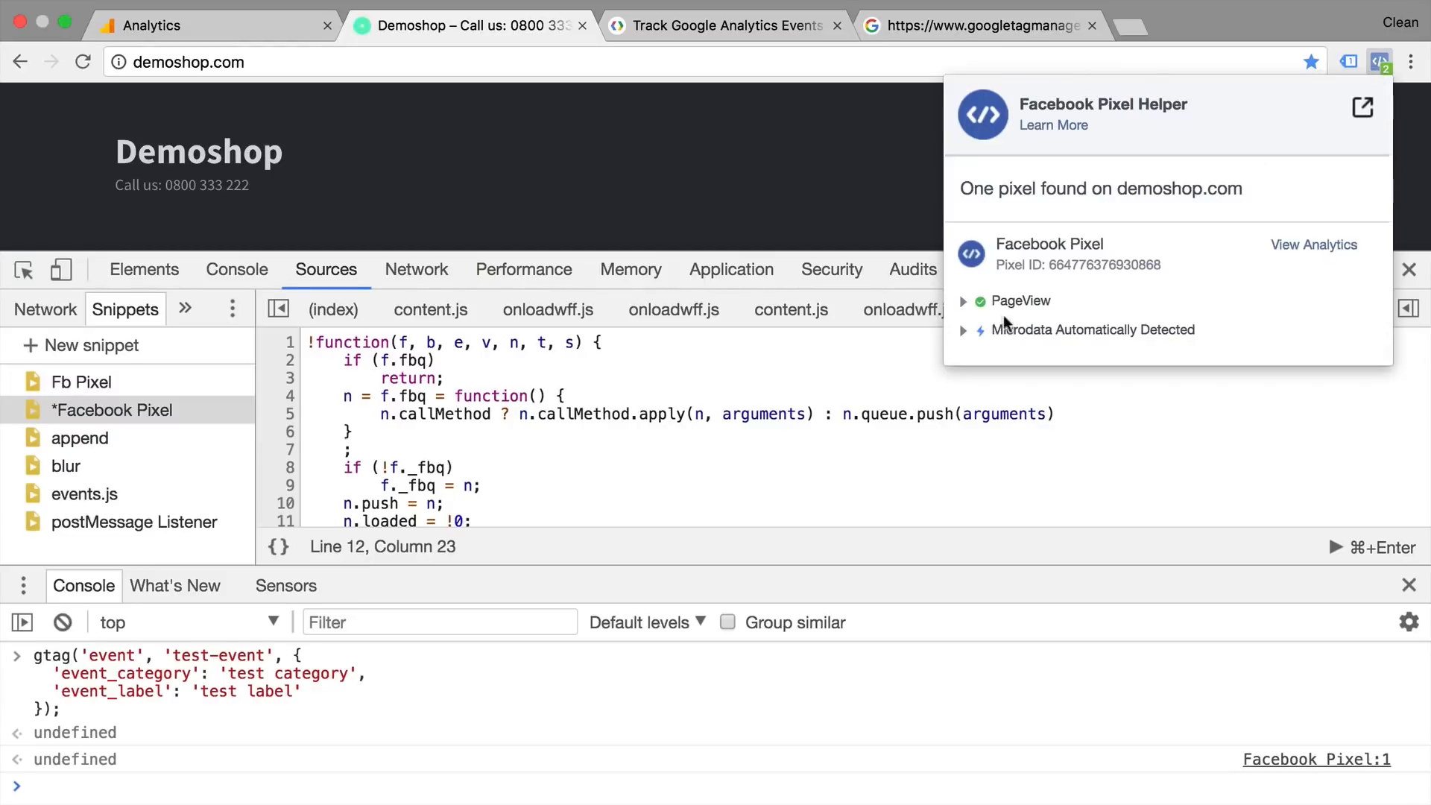
{"action": "left_click", "coordinate": [963, 301]}
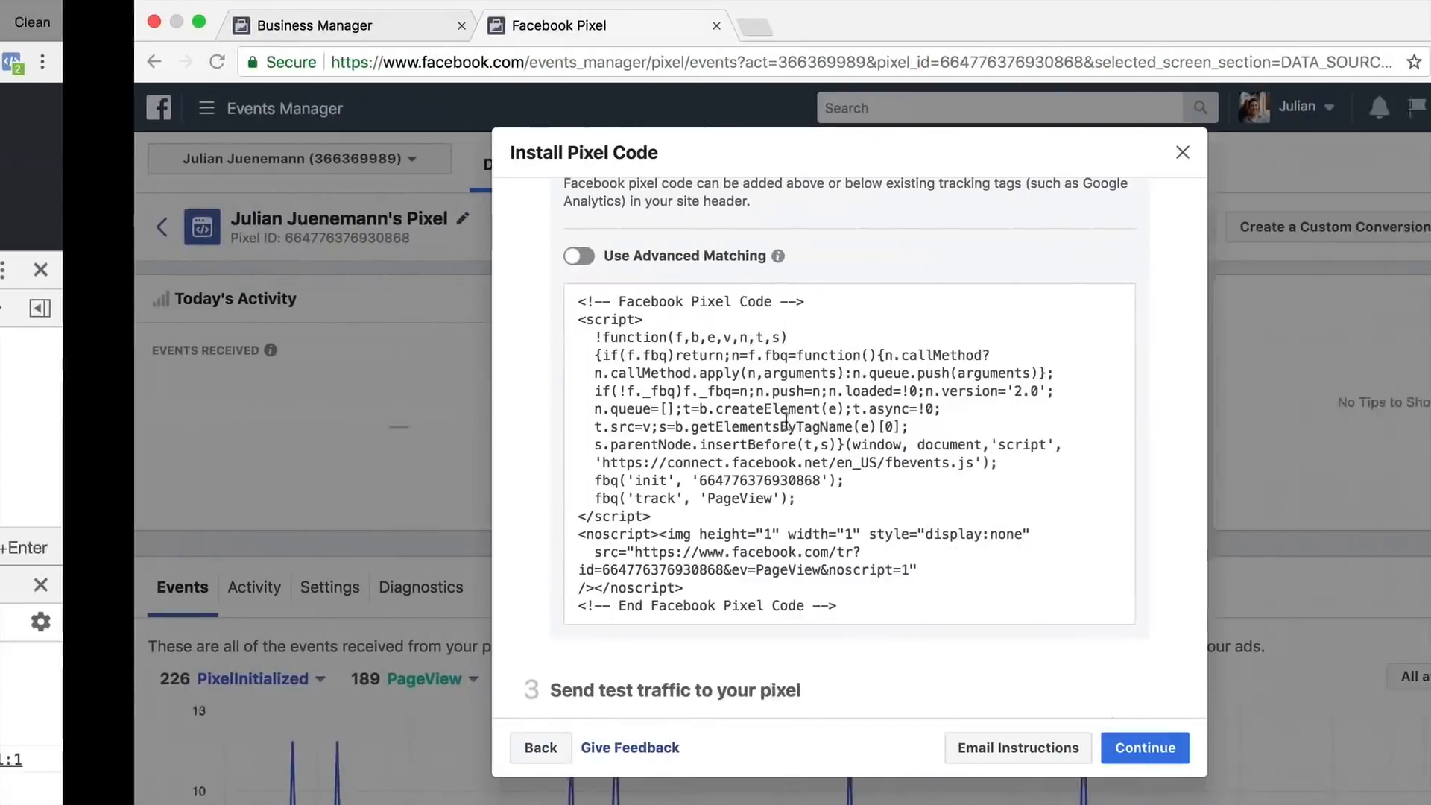
Step: Add the Purchase event with event parameters value 5 and currency EUR
{"action": "scroll", "scroll_direction": "down", "scroll_amount": 3}
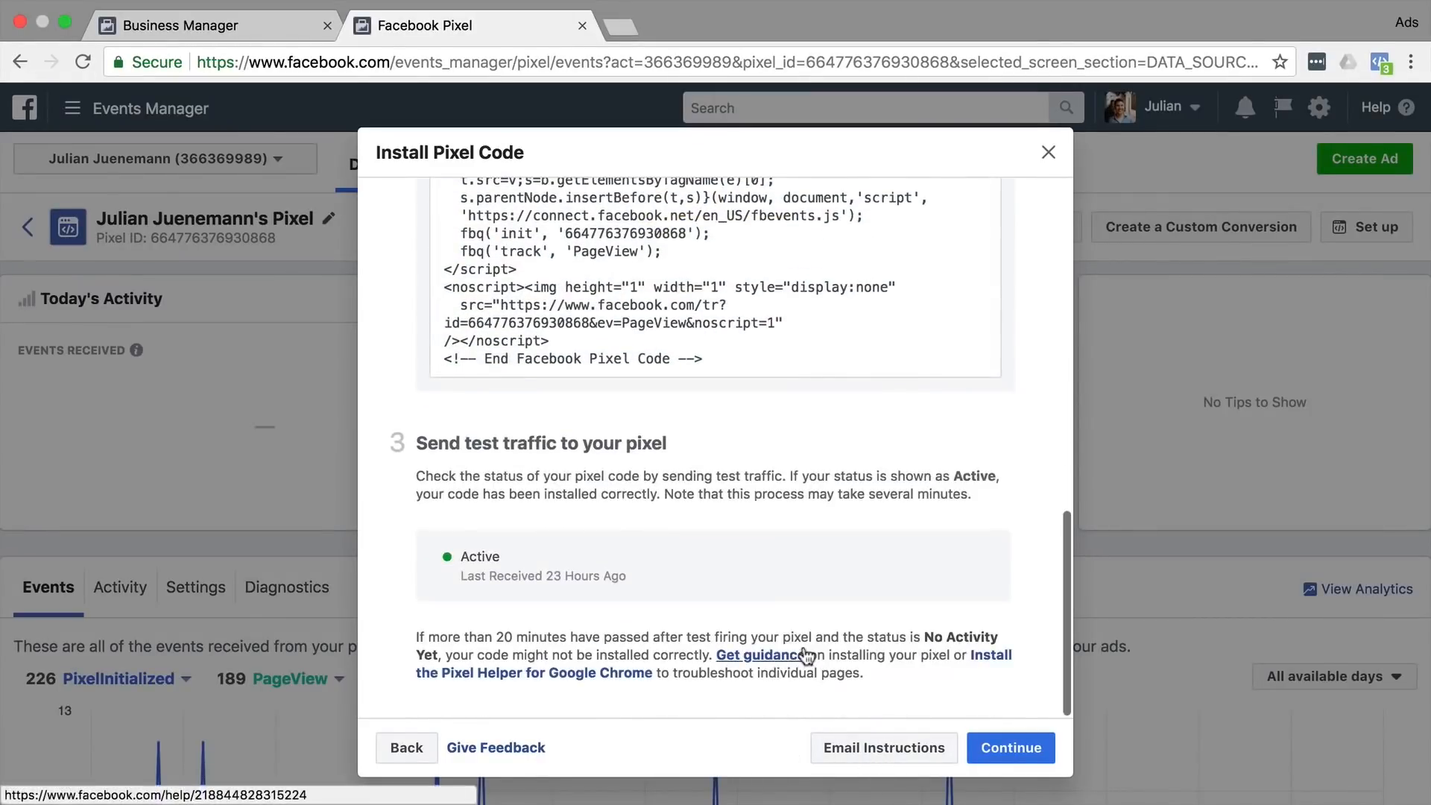
{"action": "left_click", "coordinate": [1009, 747]}
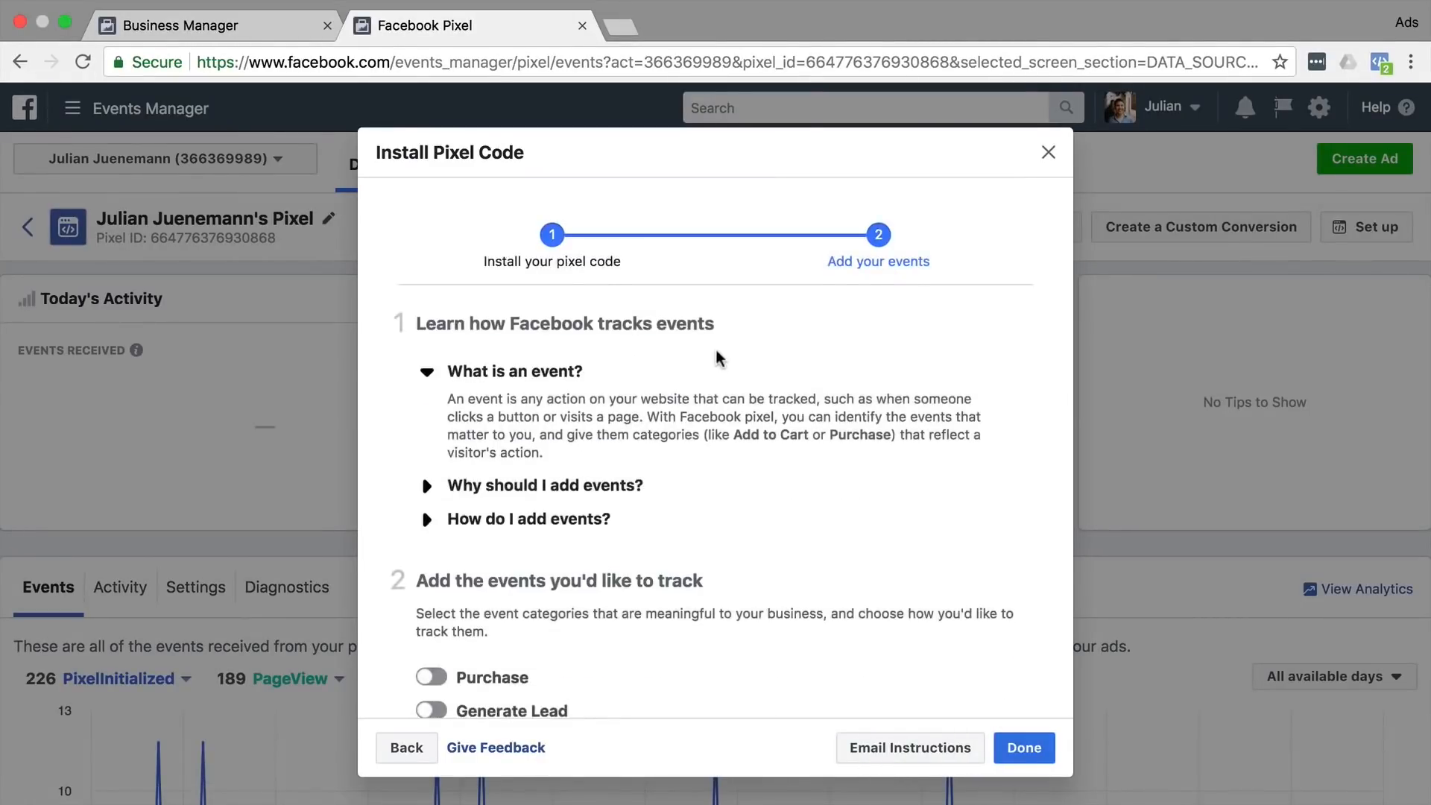
{"action": "scroll", "scroll_direction": "down", "scroll_amount": 3}
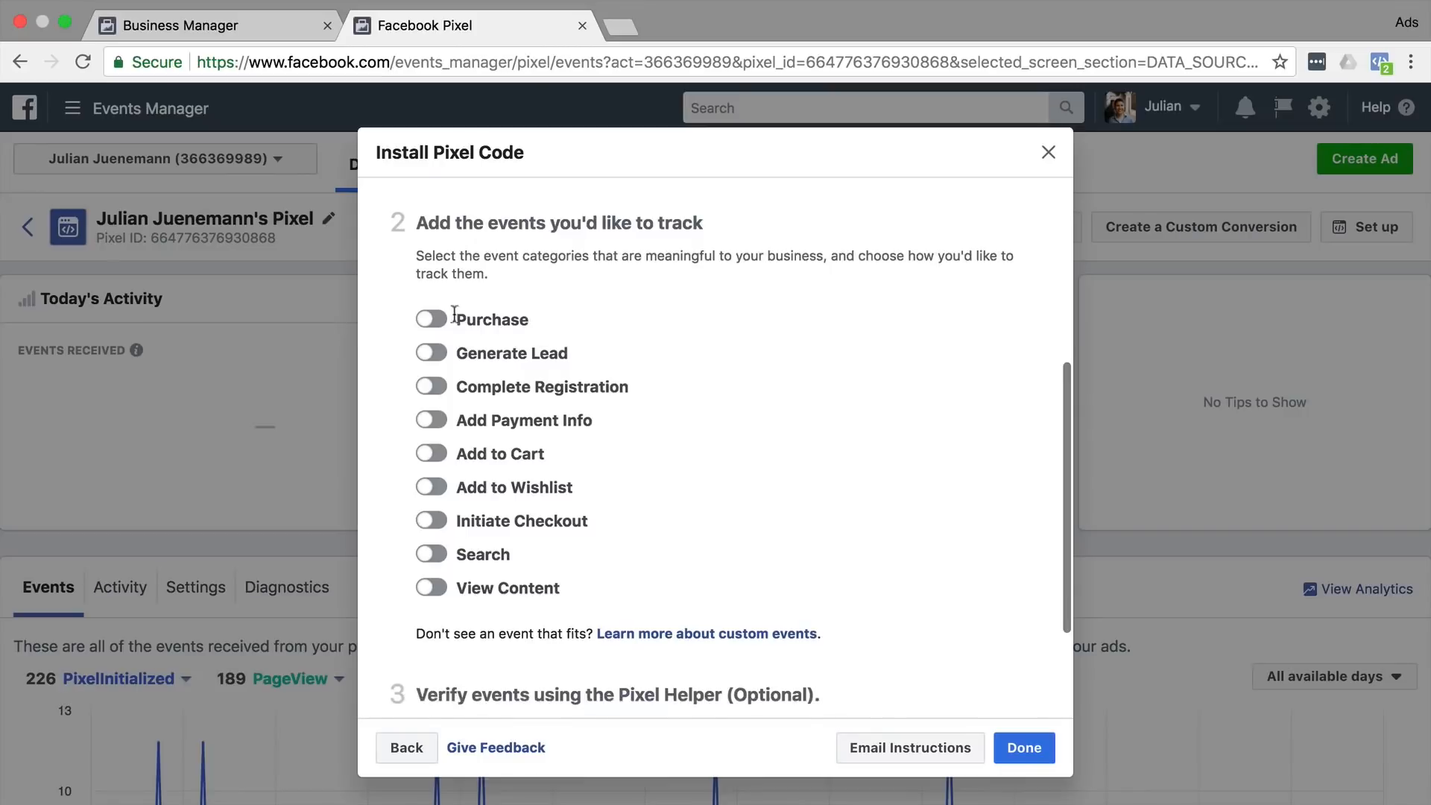
{"action": "left_click", "coordinate": [430, 318]}
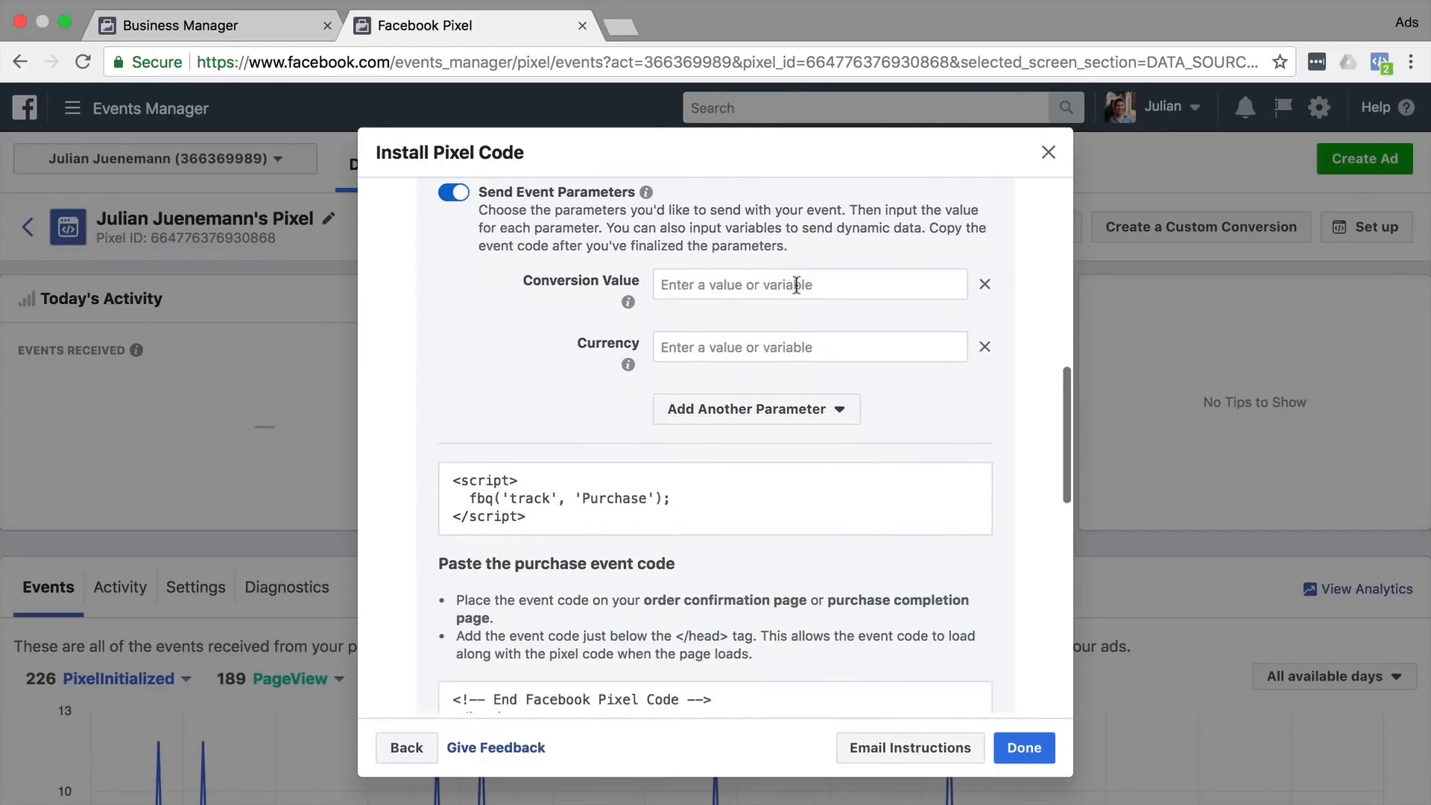
{"action": "type", "text": "5"}
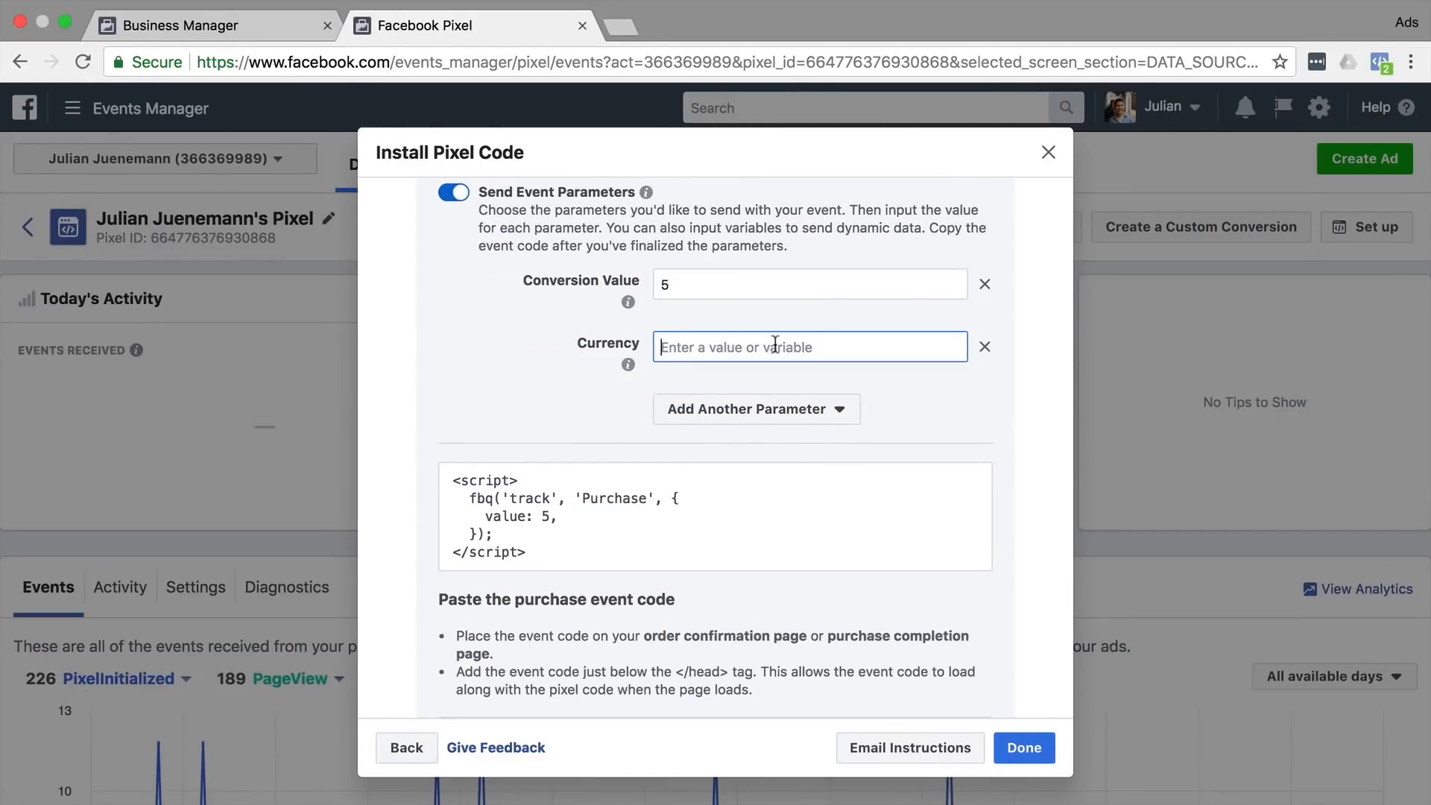
{"action": "type", "text": "EUR"}
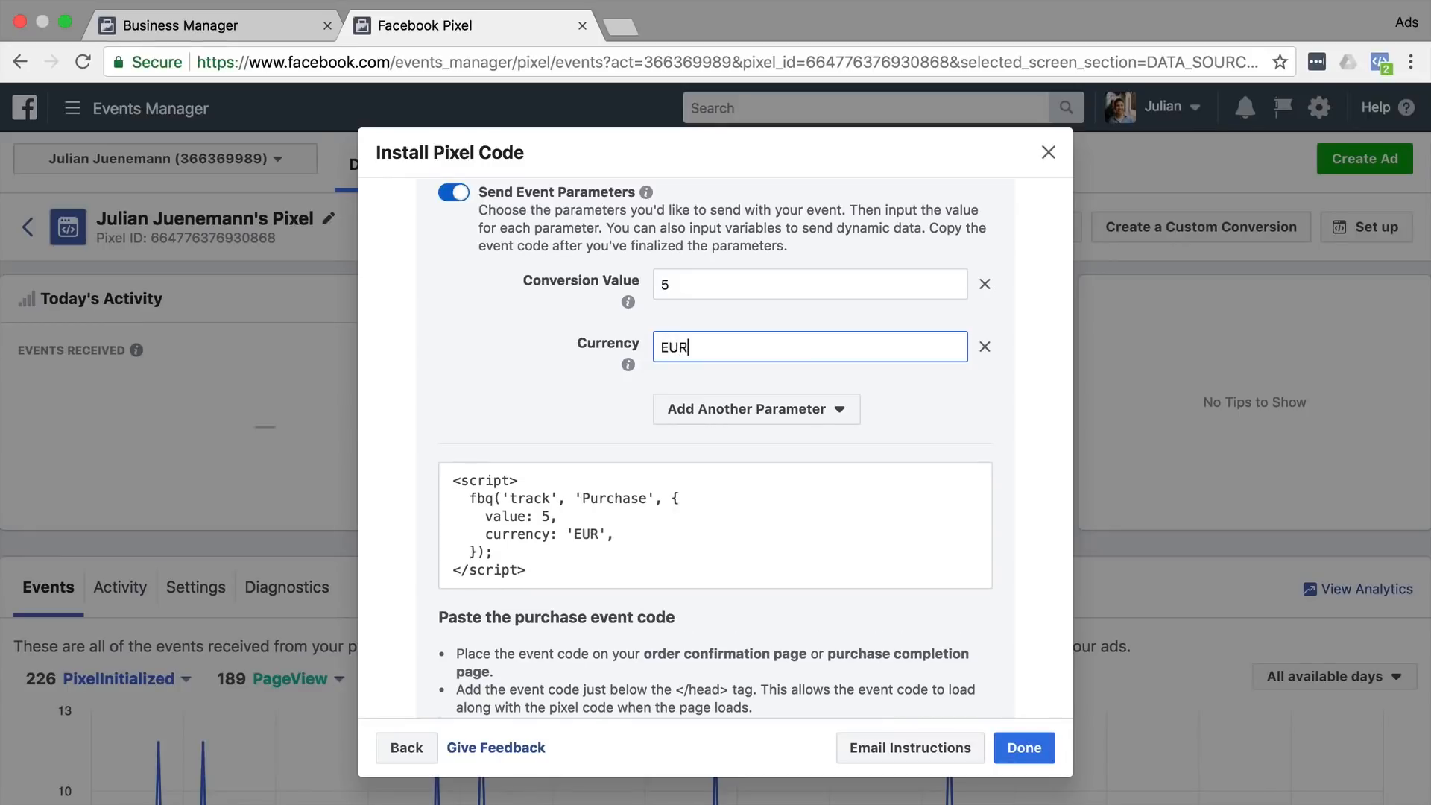
{"action": "mouse_move", "coordinate": [715, 525]}
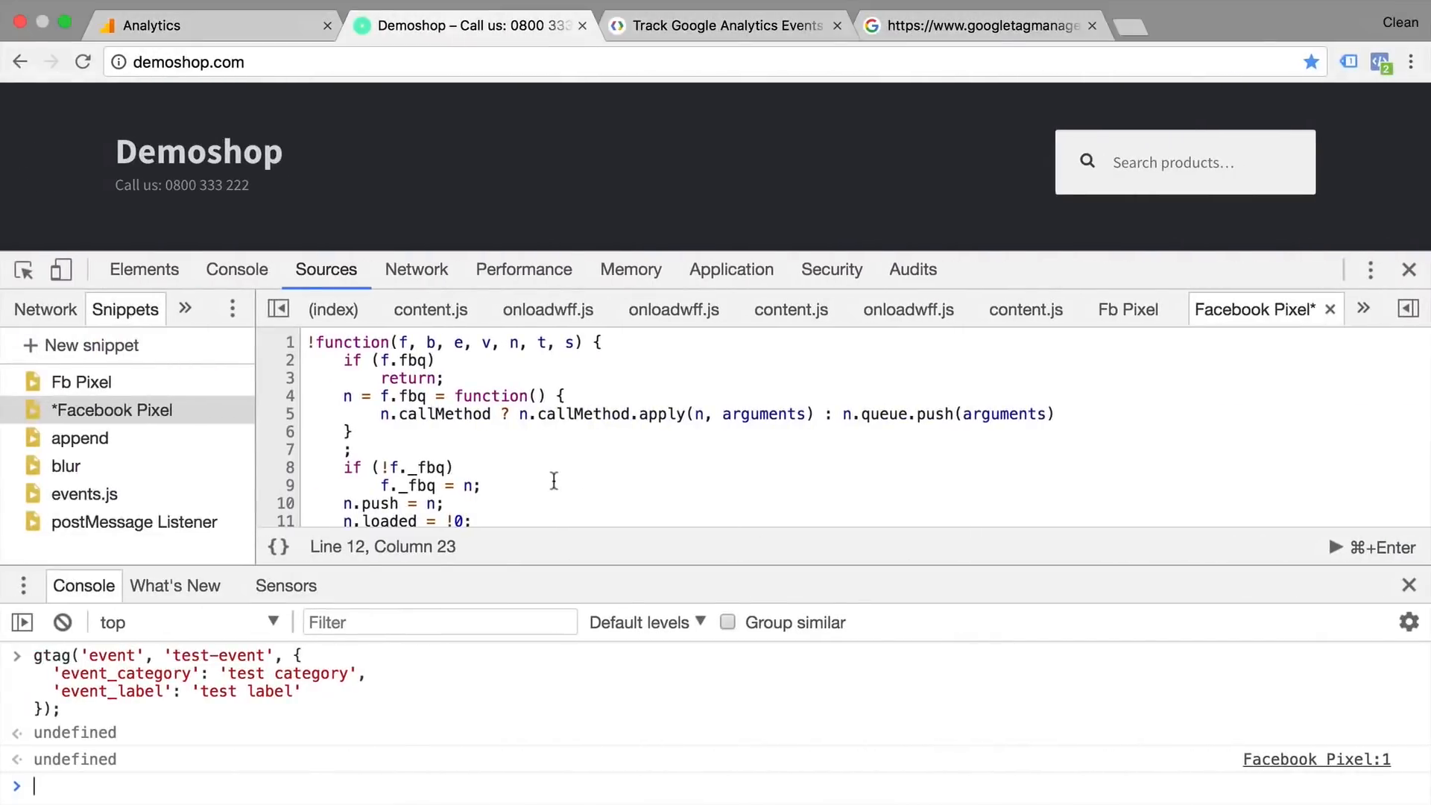
Step: Add the Purchase call without script tags, rerun the snippet, and confirm Pixel Helper lists PageView and Purchase
{"action": "scroll", "scroll_direction": "down", "scroll_amount": 3}
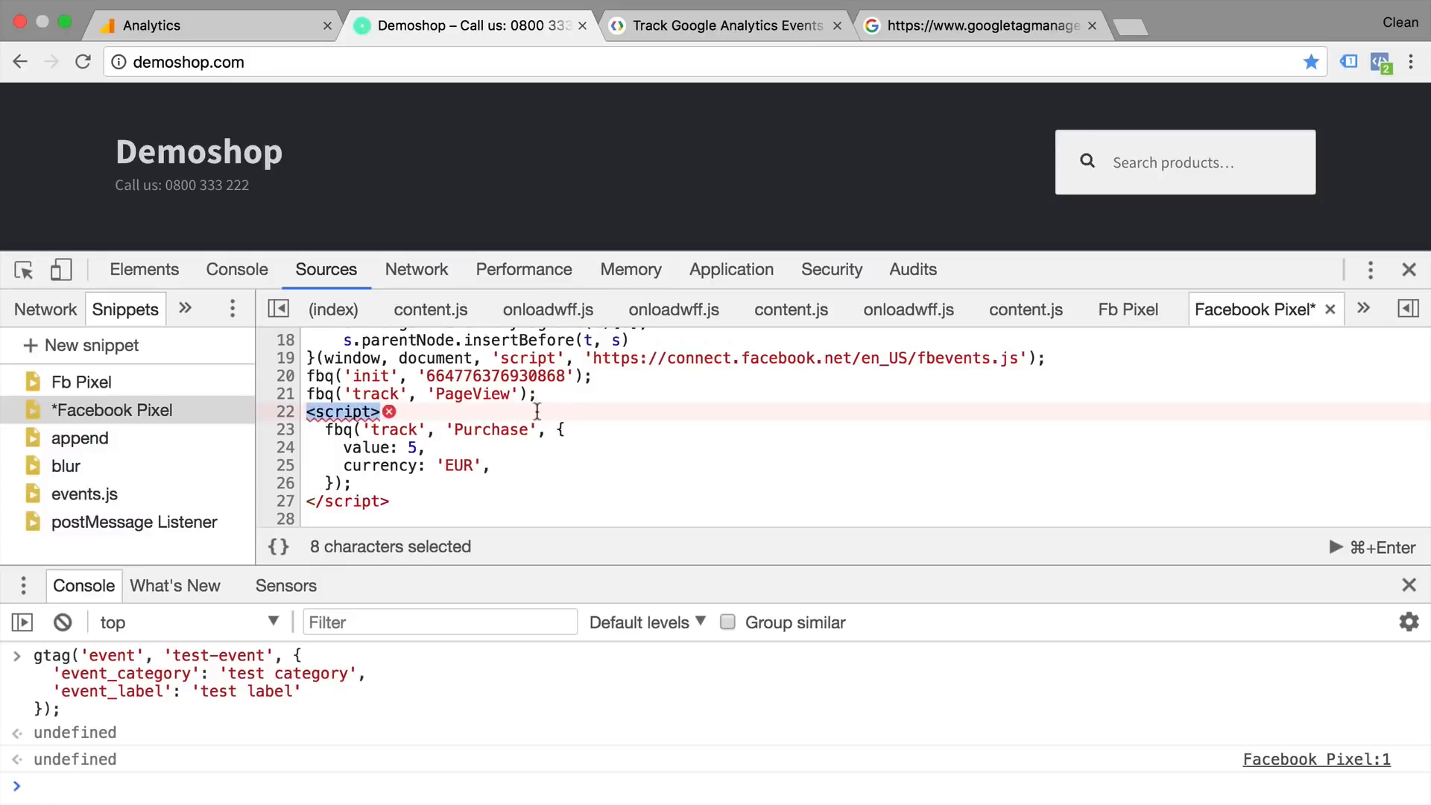
{"action": "key", "text": "Backspace"}
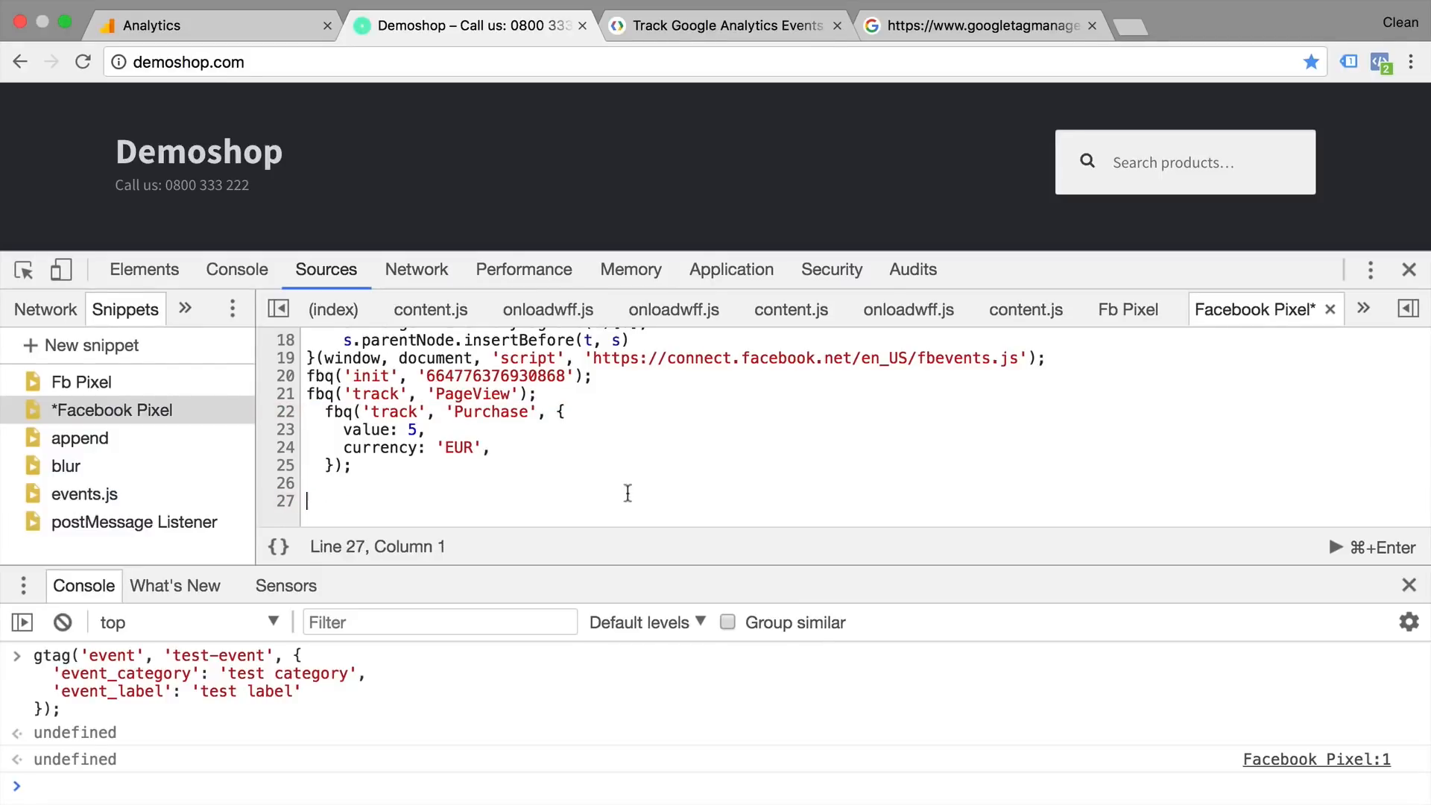
{"action": "left_click", "coordinate": [1334, 546]}
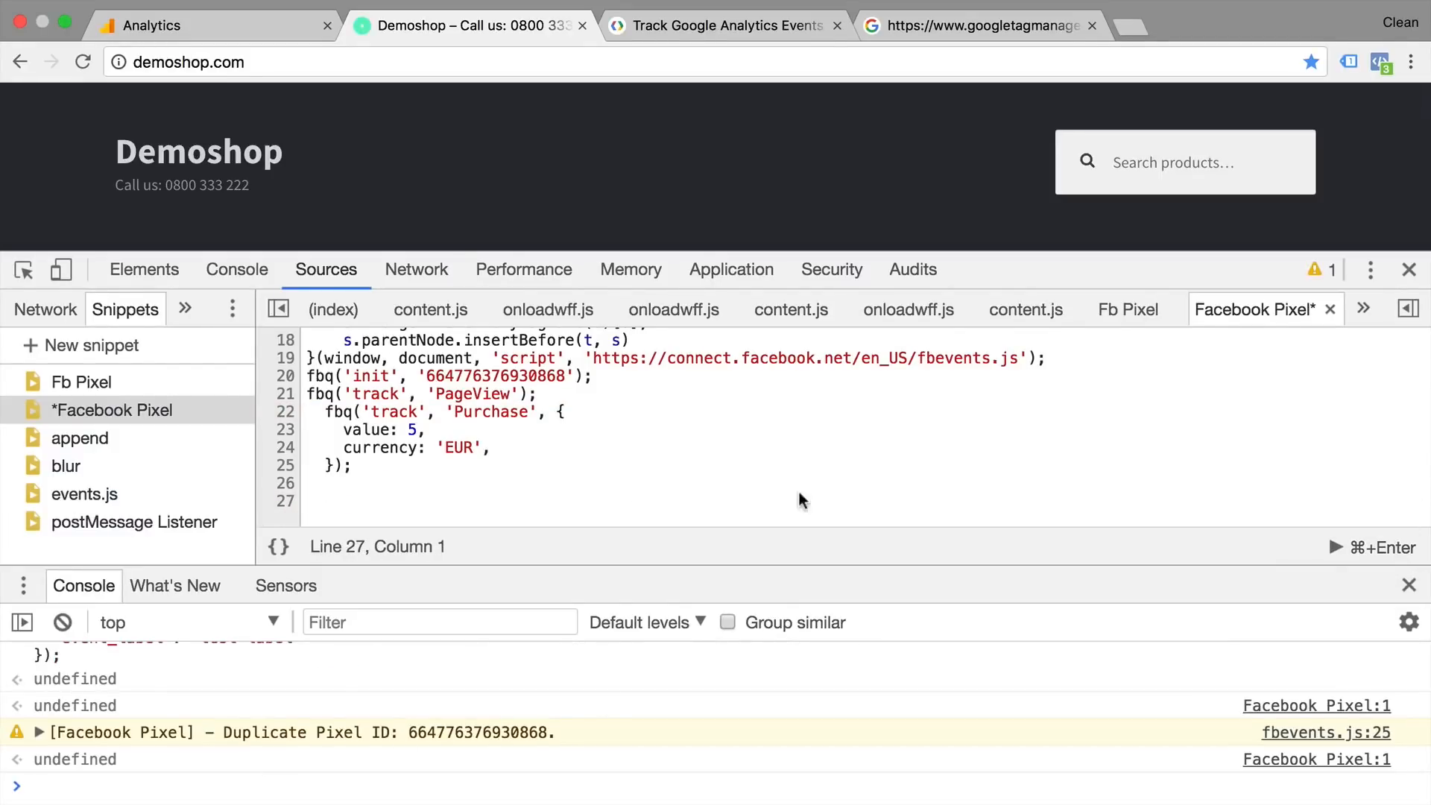
{"action": "left_click", "coordinate": [1025, 309]}
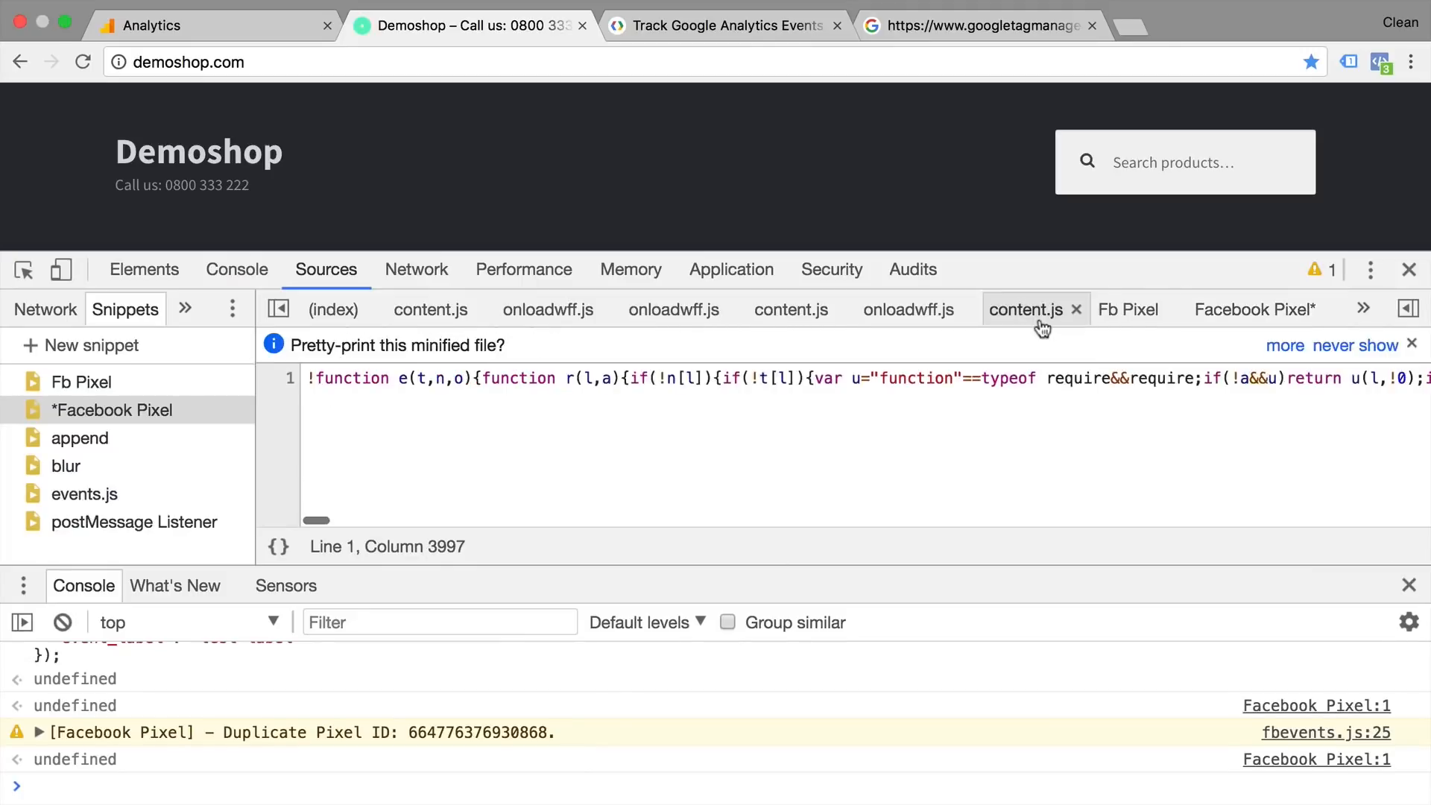
{"action": "left_click", "coordinate": [1381, 61]}
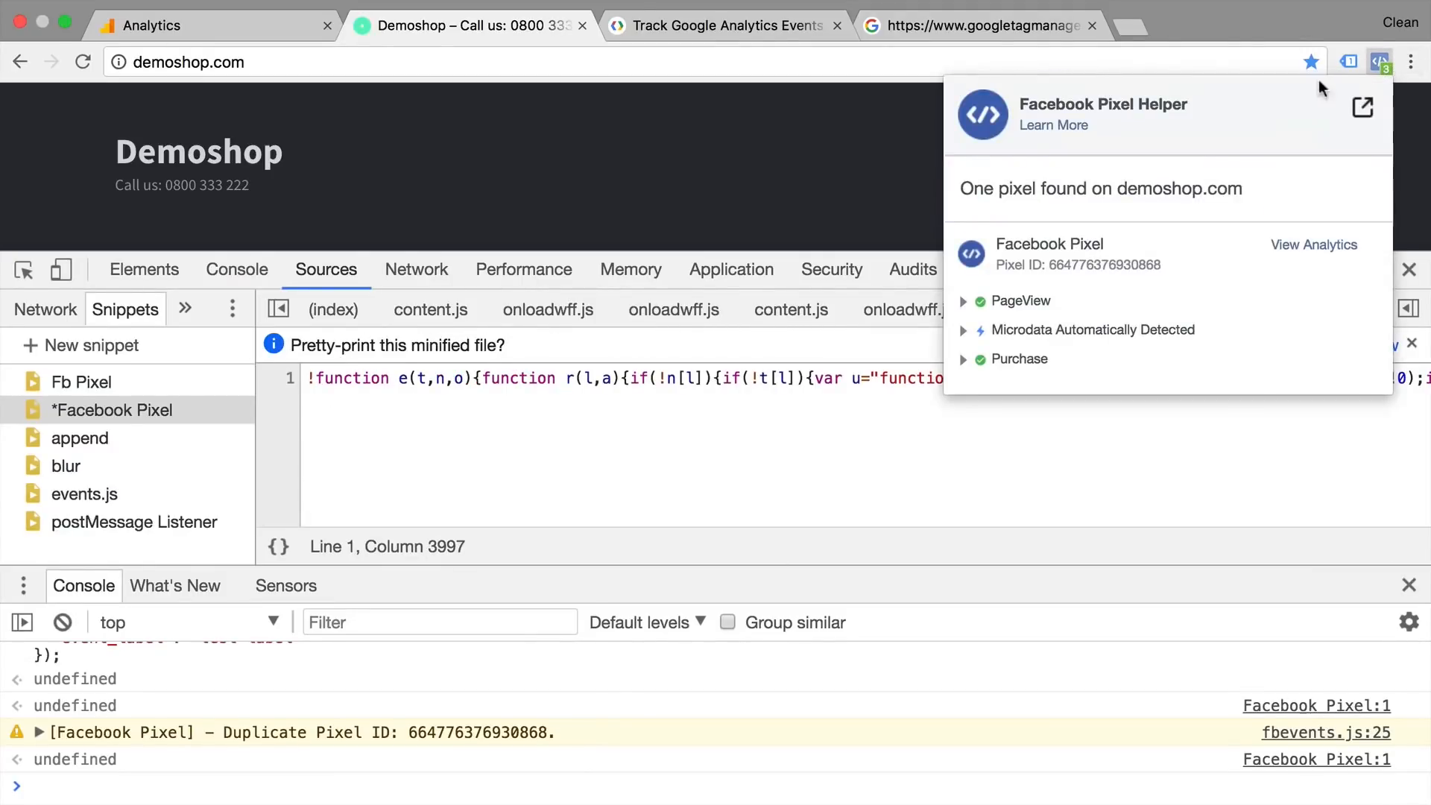
{"action": "left_click", "coordinate": [964, 359]}
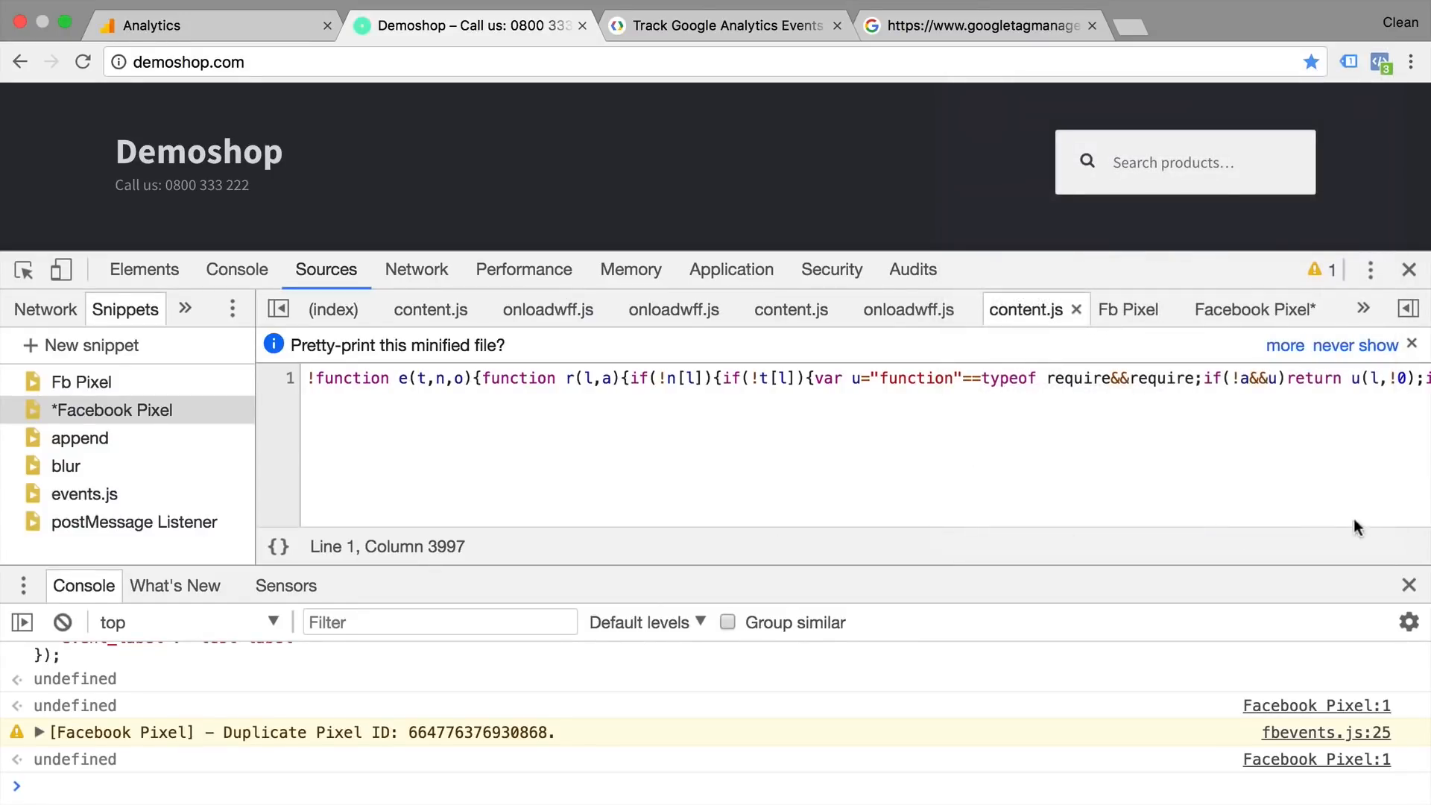
{"action": "mouse_move", "coordinate": [439, 432]}
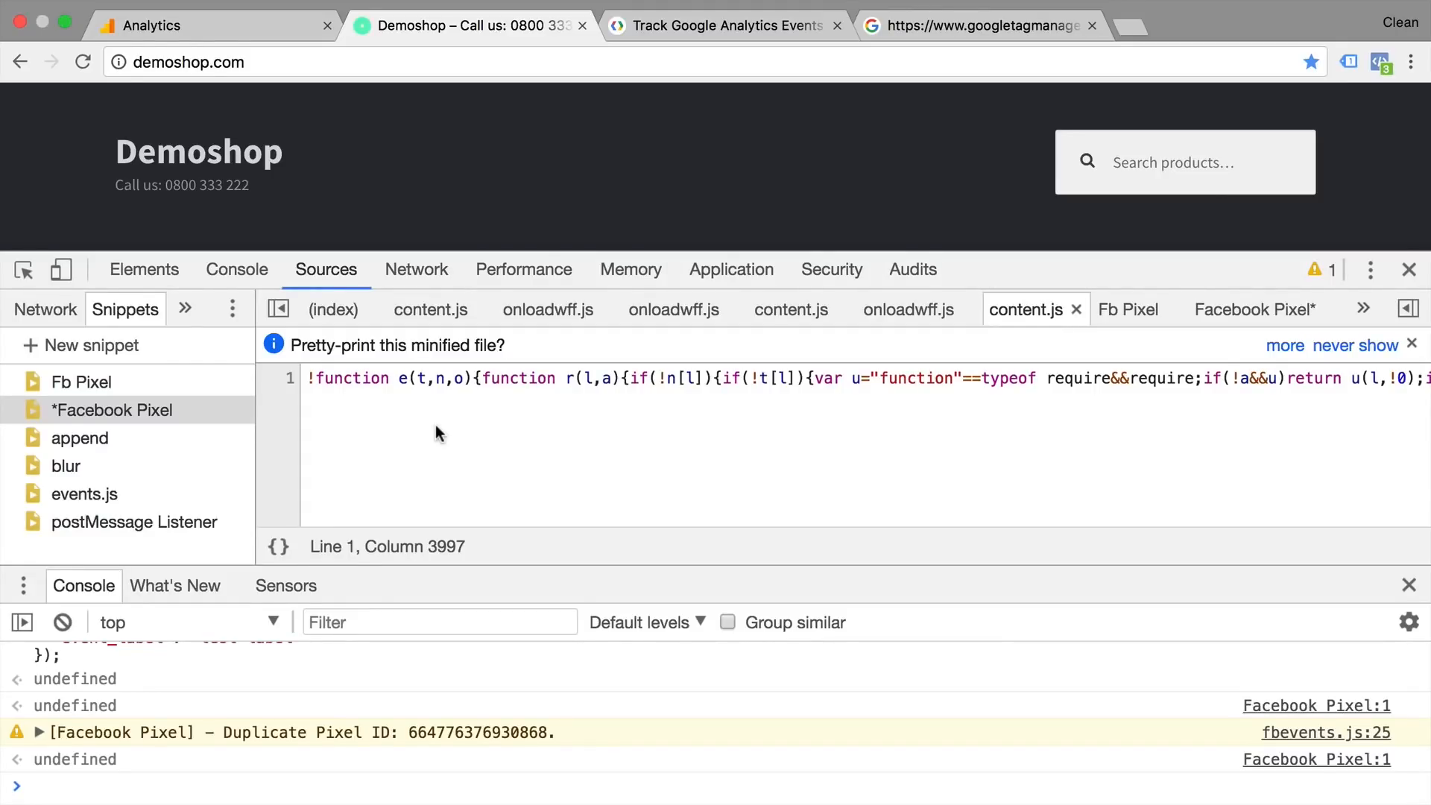
{"action": "mouse_move", "coordinate": [1359, 569]}
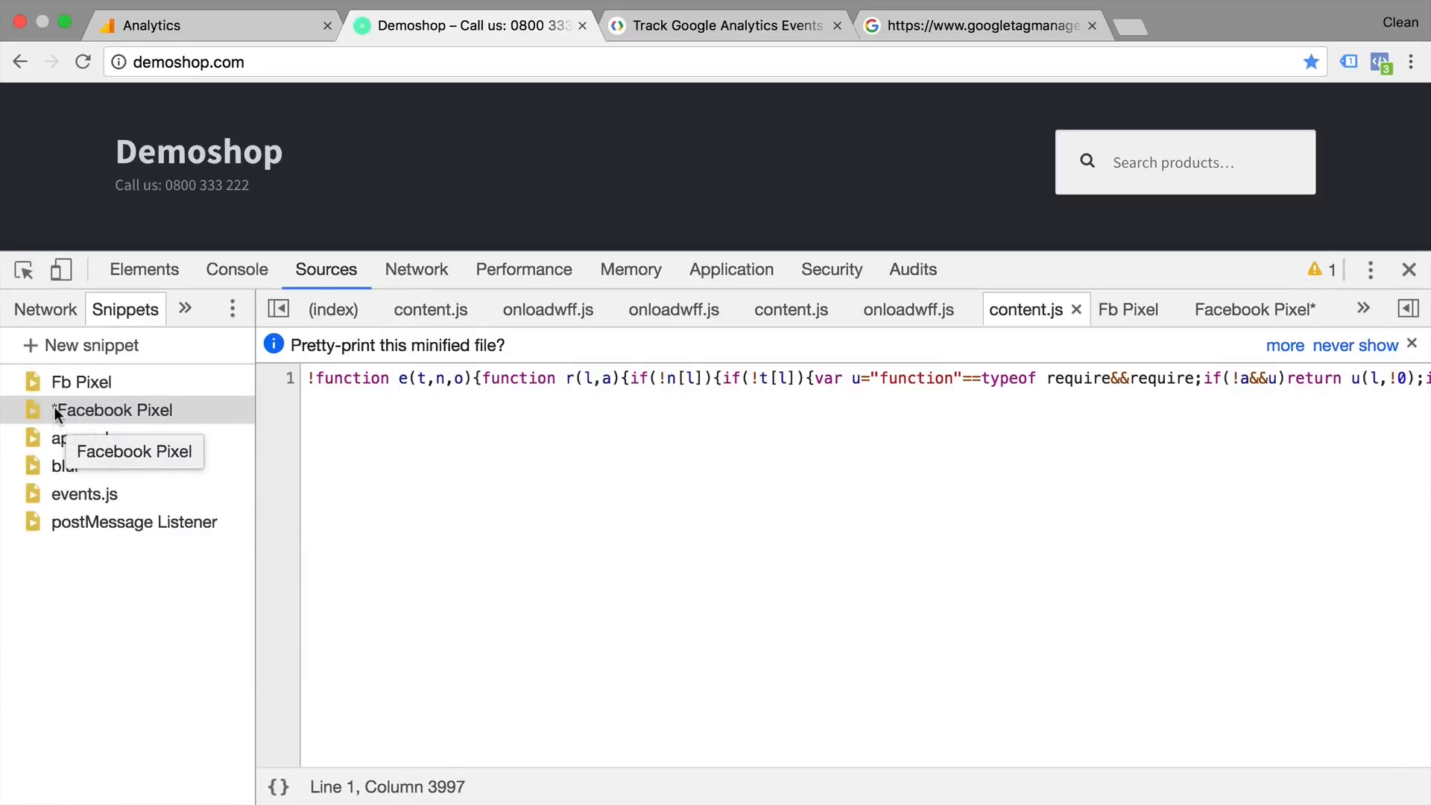
Step: Reselect the Facebook Pixel snippet and review its init, PageView and Purchase code
{"action": "left_click", "coordinate": [114, 410]}
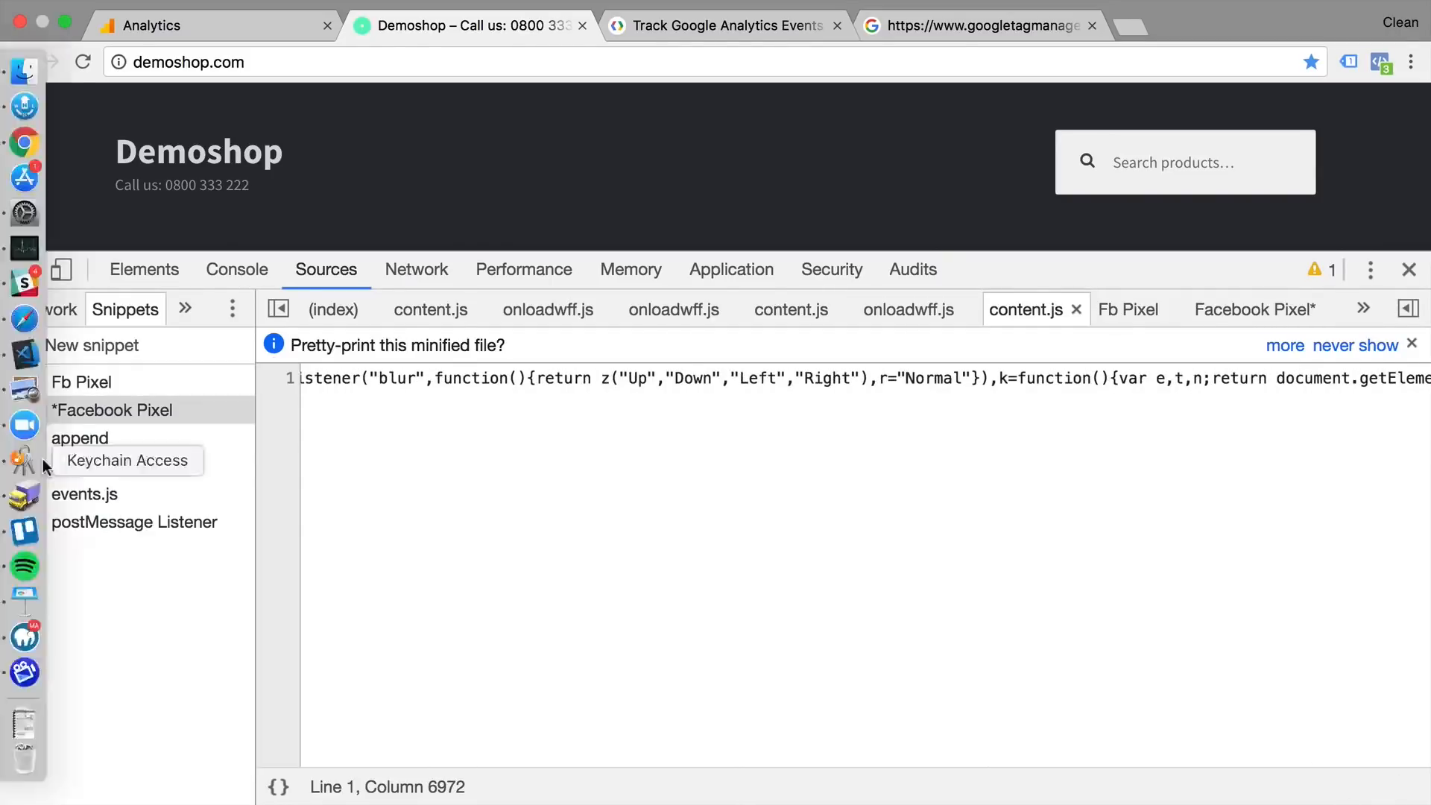
{"action": "left_click", "coordinate": [110, 410]}
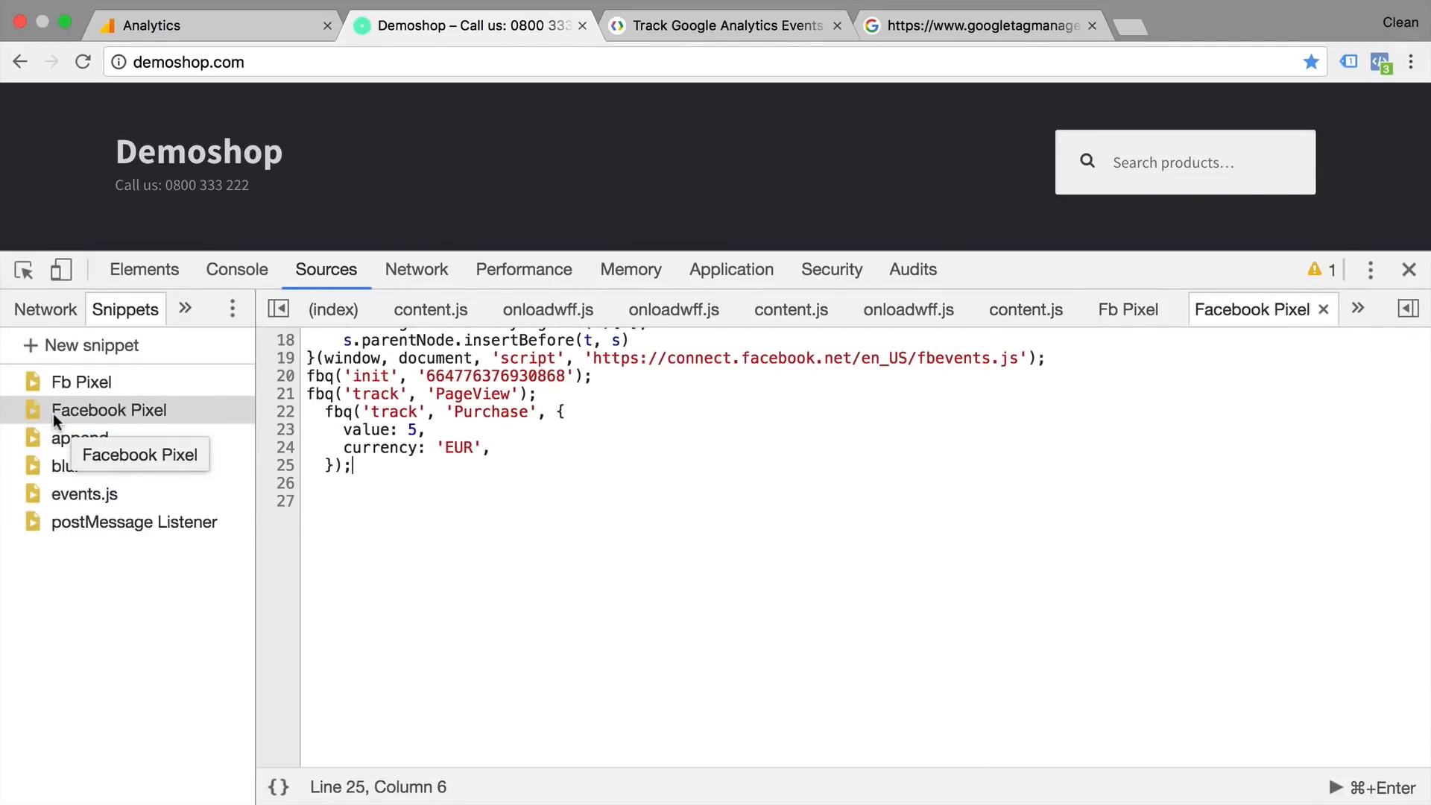
{"action": "mouse_move", "coordinate": [601, 519]}
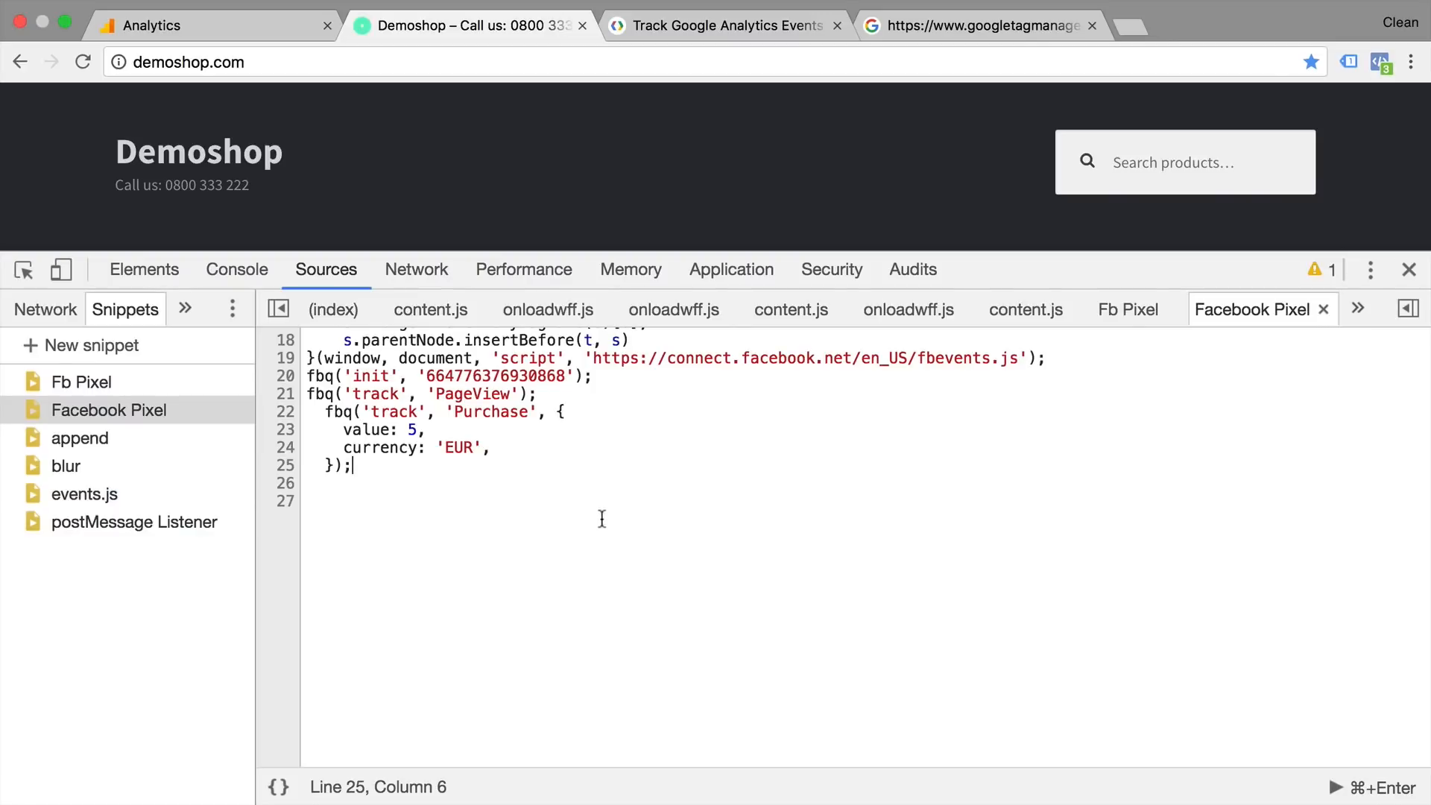
{"action": "scroll", "scroll_direction": "up", "scroll_amount": 3}
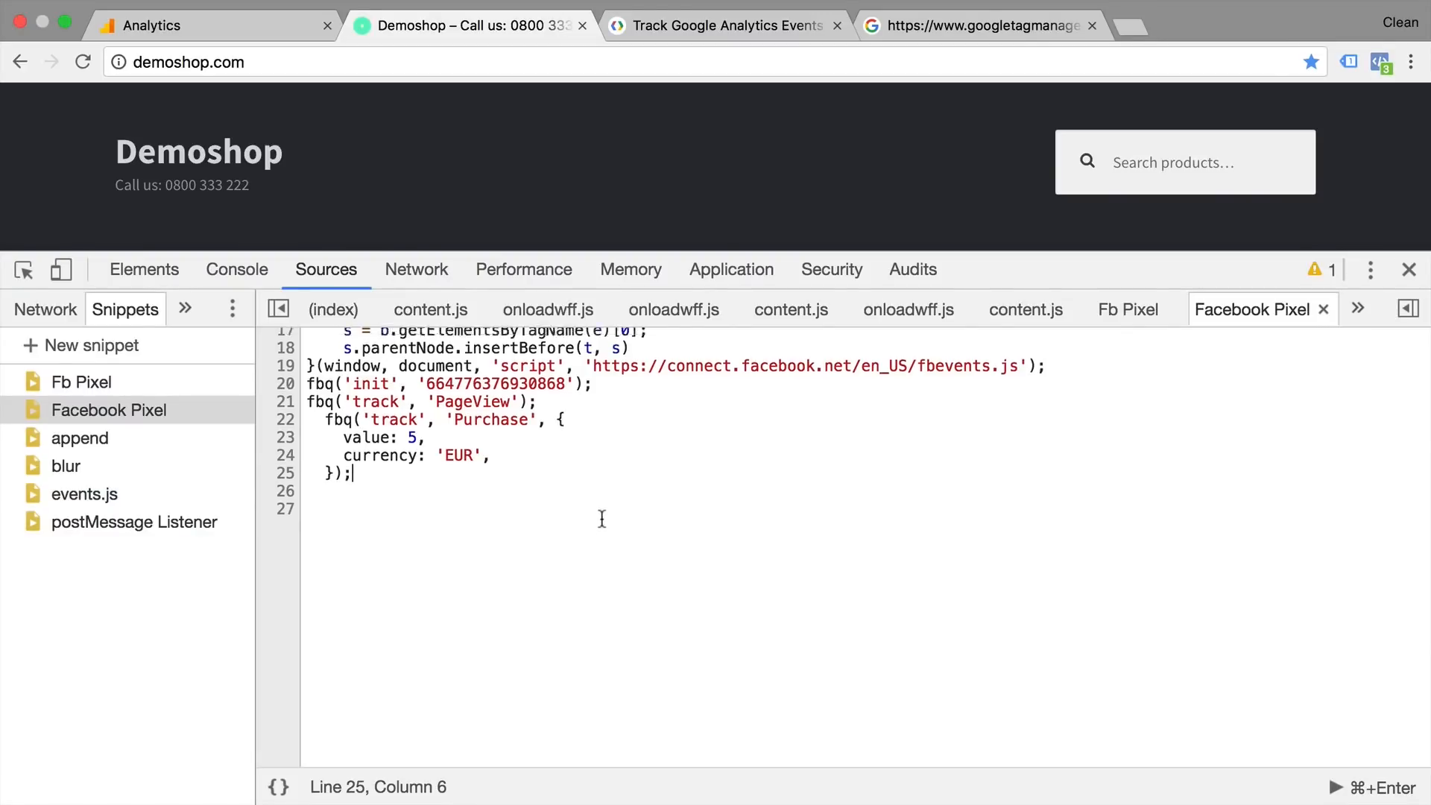
{"action": "scroll", "scroll_direction": "up", "scroll_amount": 3}
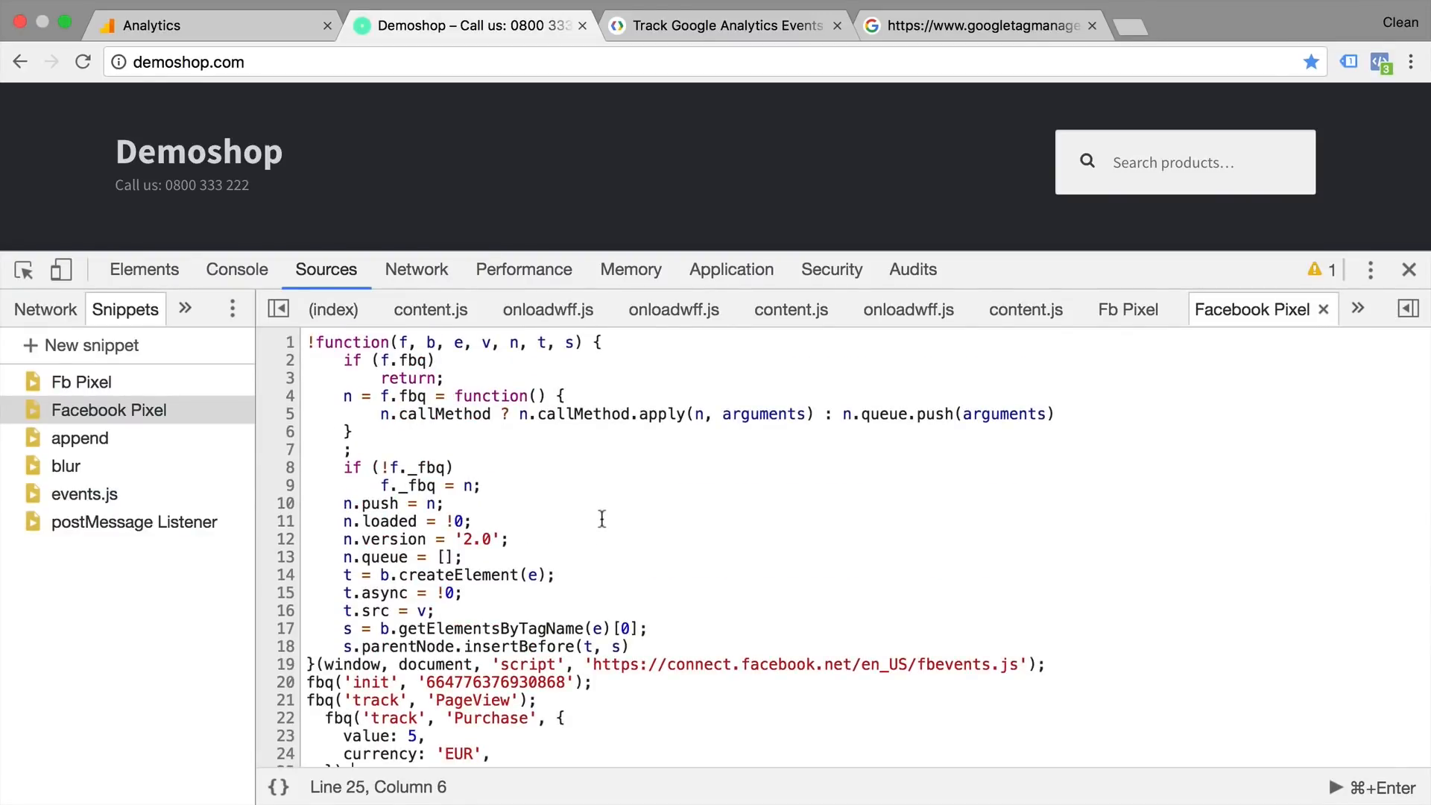